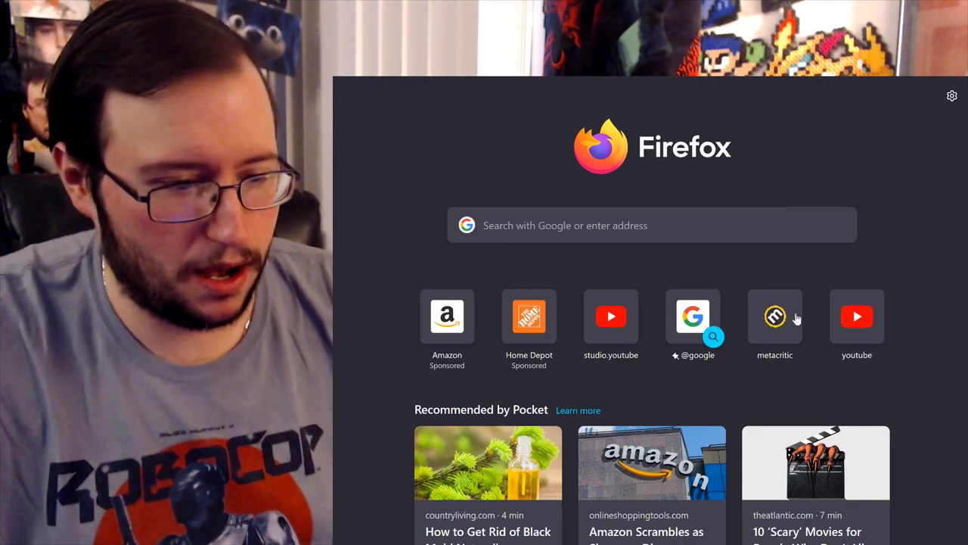
mouse_move(861, 415)
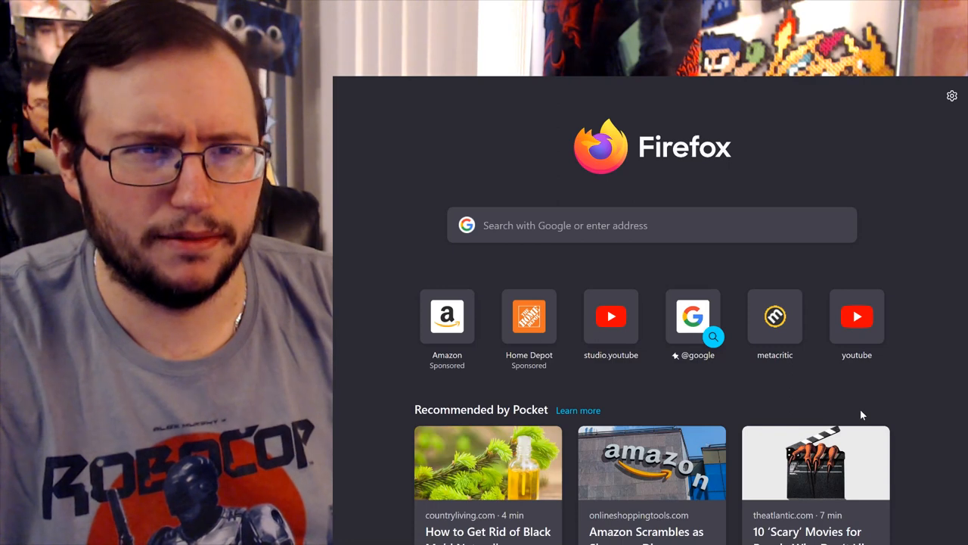
mouse_move(775, 326)
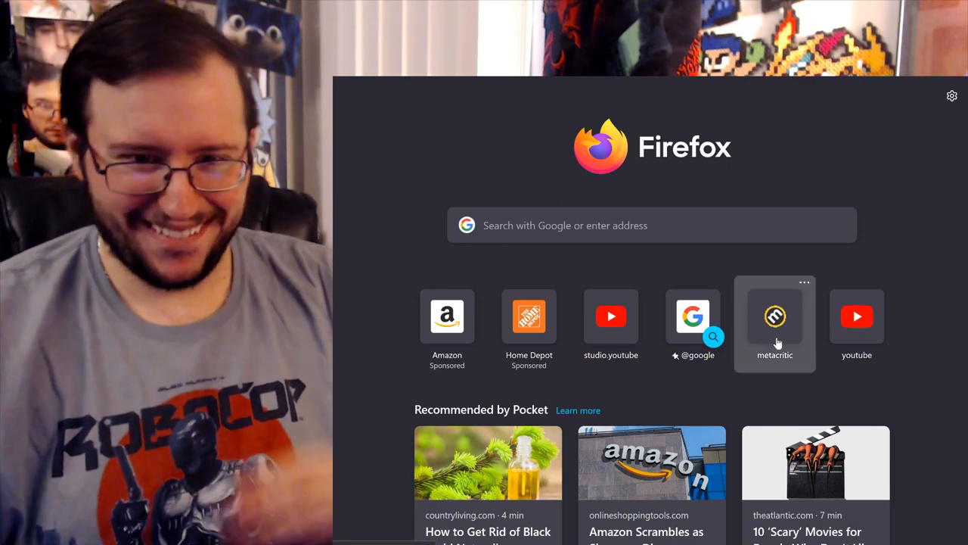
Step: Open the Metacritic homepage from the new tab shortcut tile
left_click(775, 317)
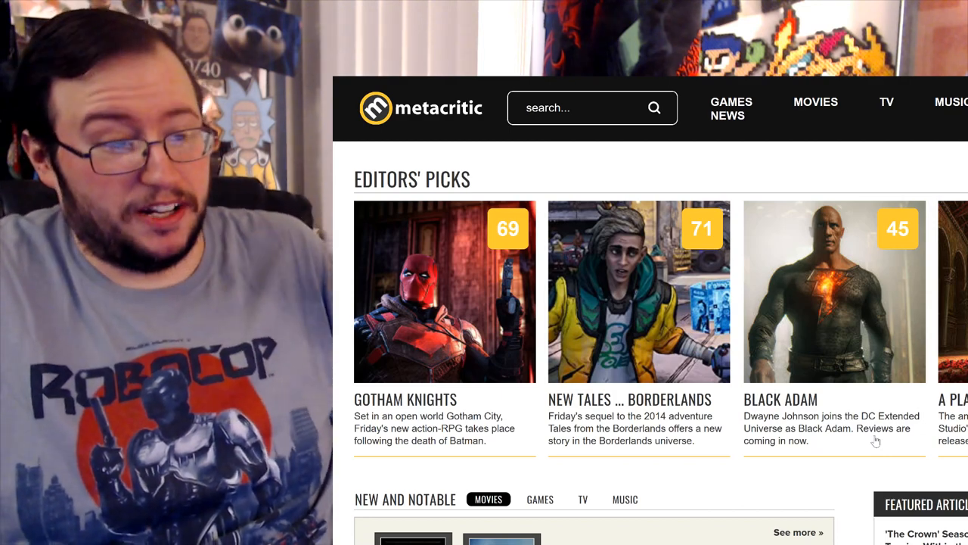
Step: Browse New and Notable Games, TV, Music and Movies, then open Gotham Knights from Editors' Picks
left_click(533, 500)
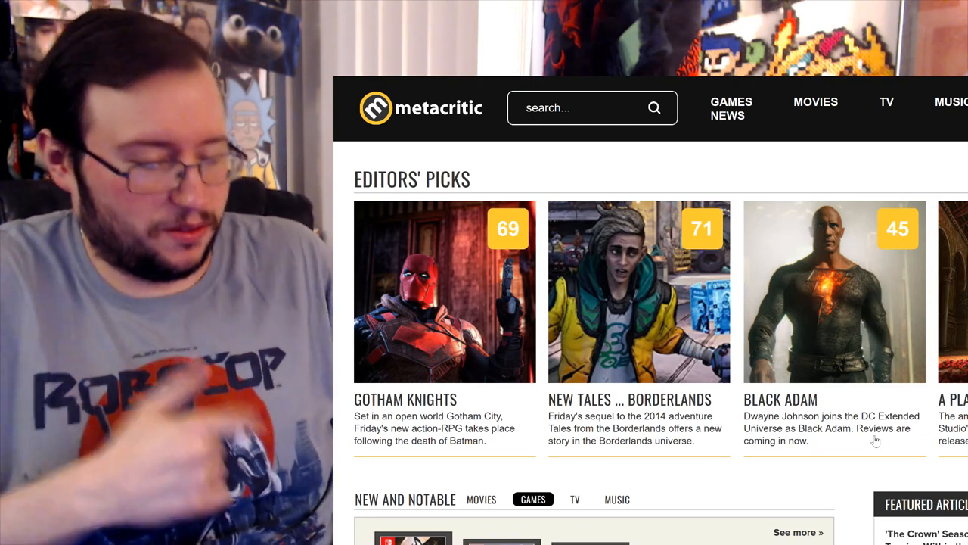
left_click(577, 499)
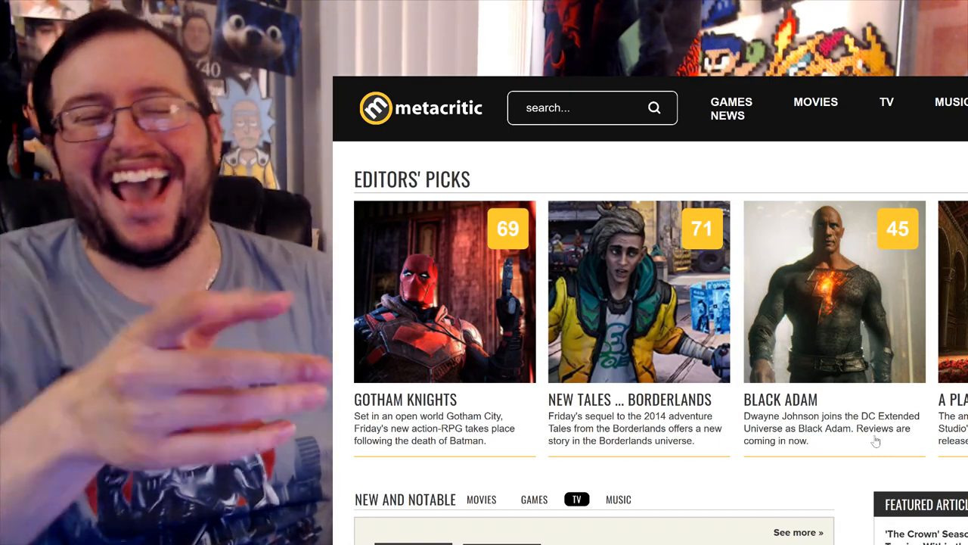
left_click(618, 500)
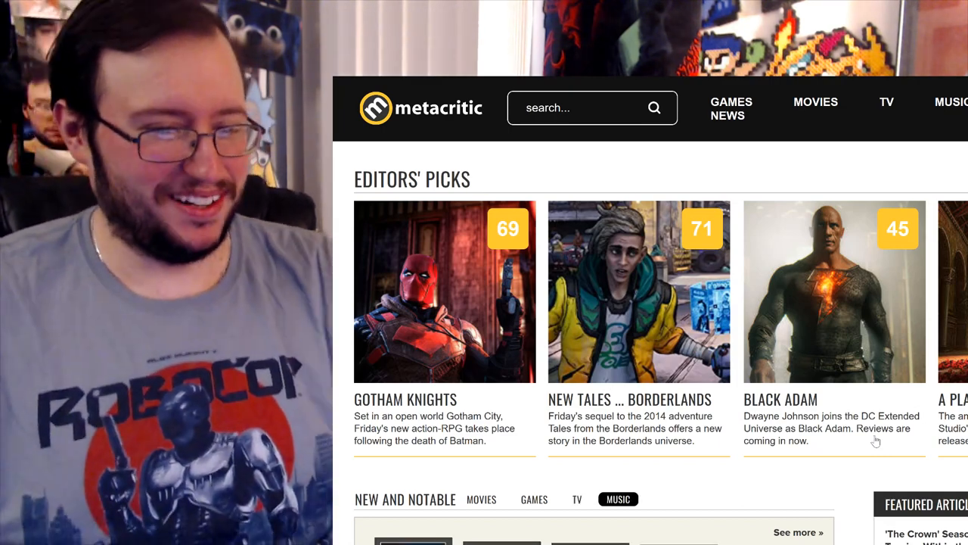
mouse_move(653, 379)
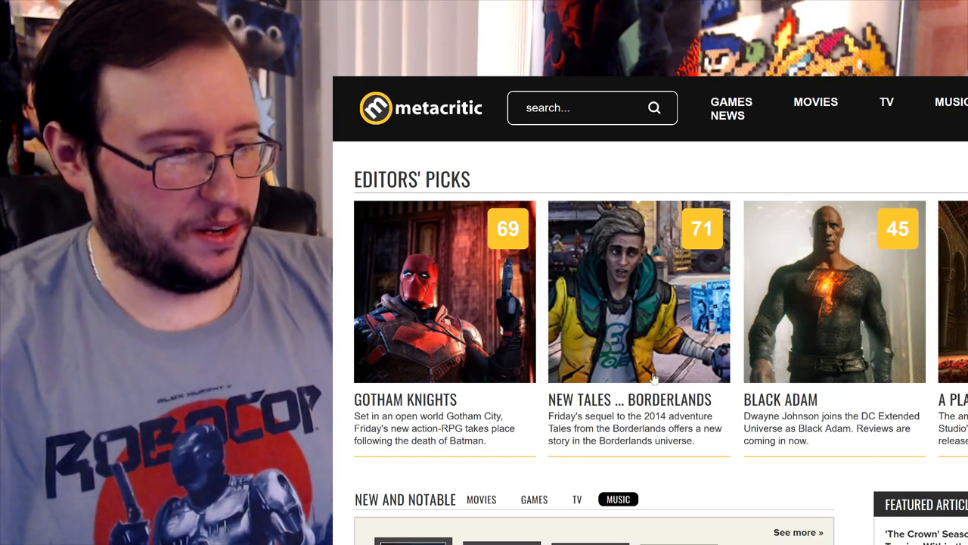
mouse_move(870, 323)
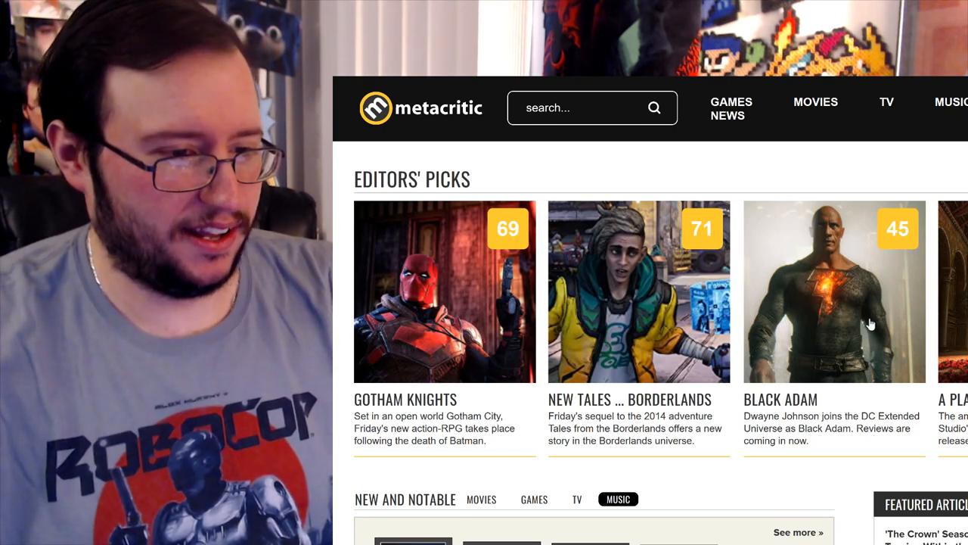
left_click(487, 499)
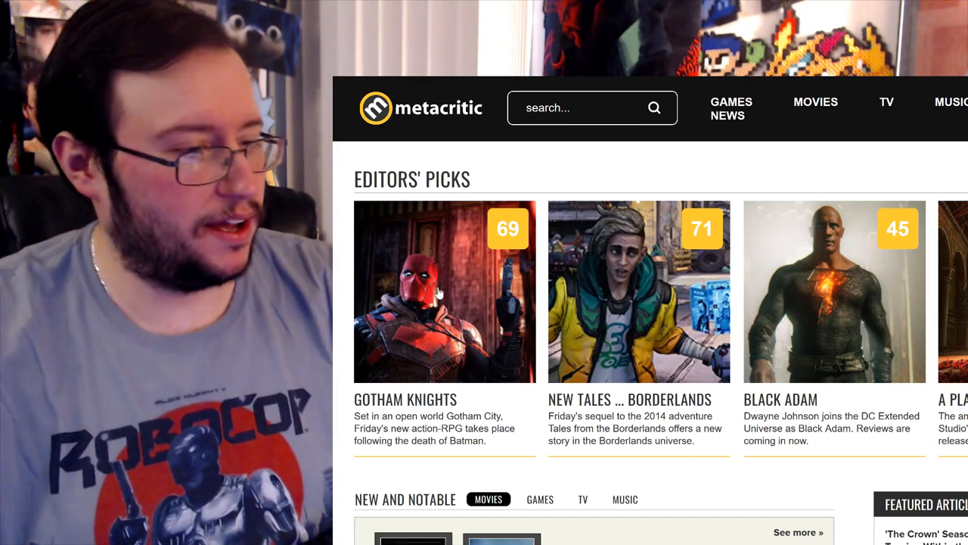
left_click(445, 291)
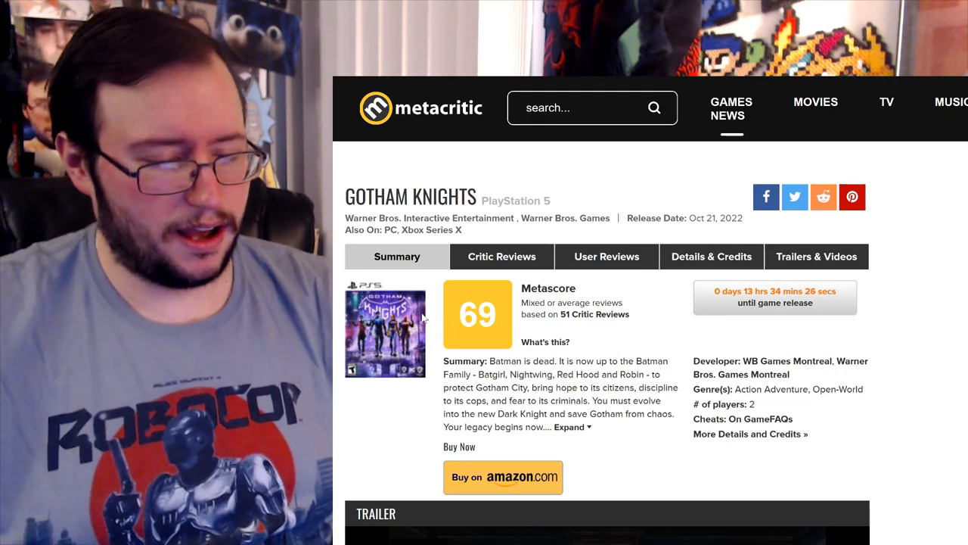
mouse_move(530, 170)
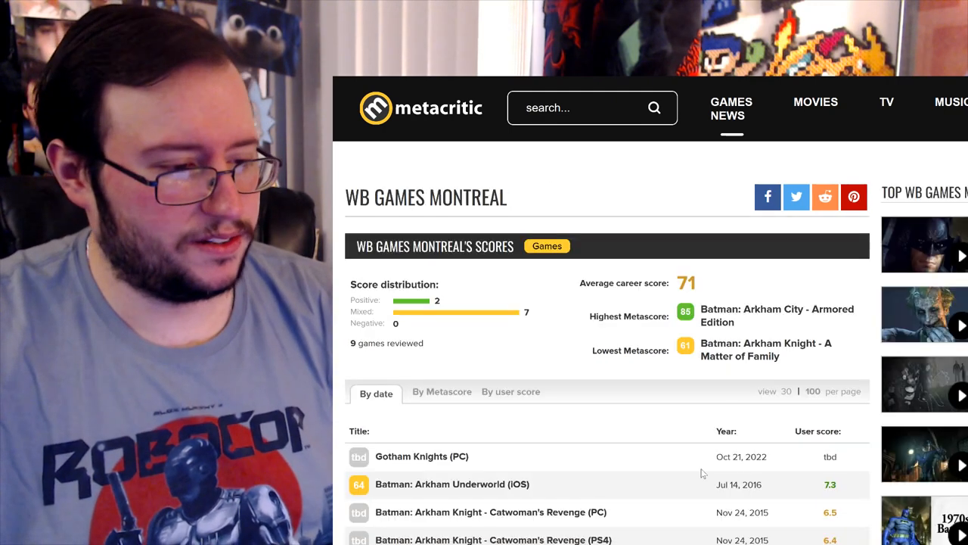
Step: Scroll through WB Games Montreal's games list and bring up Gotham Knights' PS5 critic reviews
scroll("down", 3)
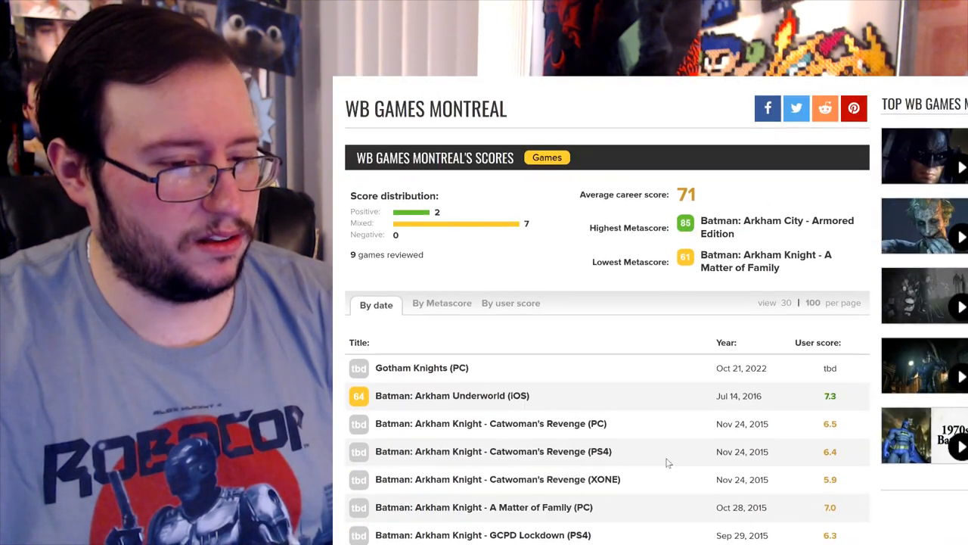
scroll("down", 3)
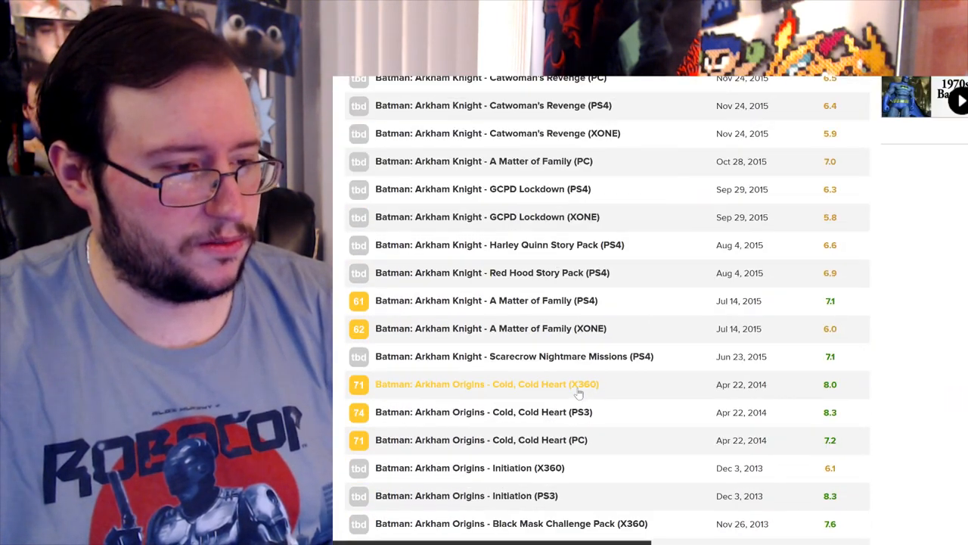
scroll("down", 3)
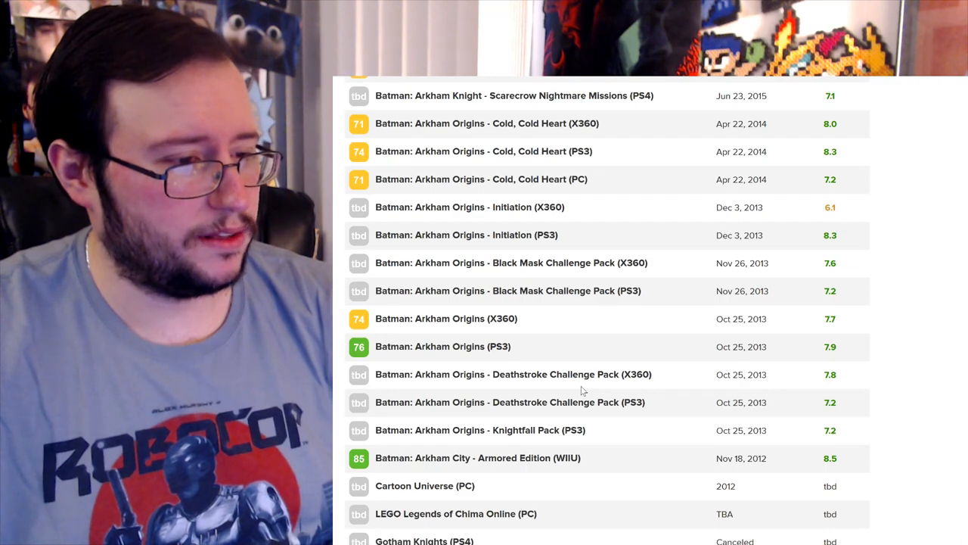
mouse_move(548, 295)
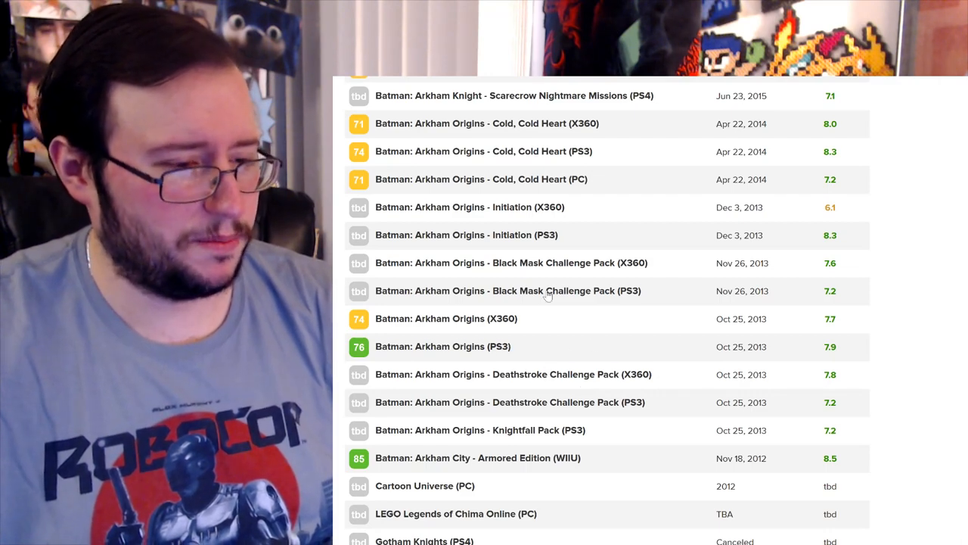
left_click(424, 541)
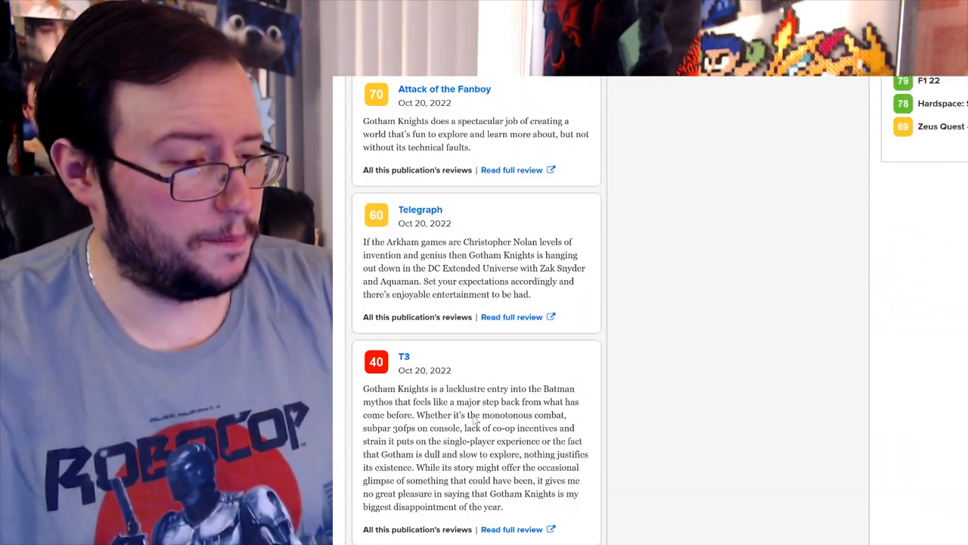
Step: Scroll through the PS5 critic reviews, return to the top and open the Xbox Series X version
scroll("up", 3)
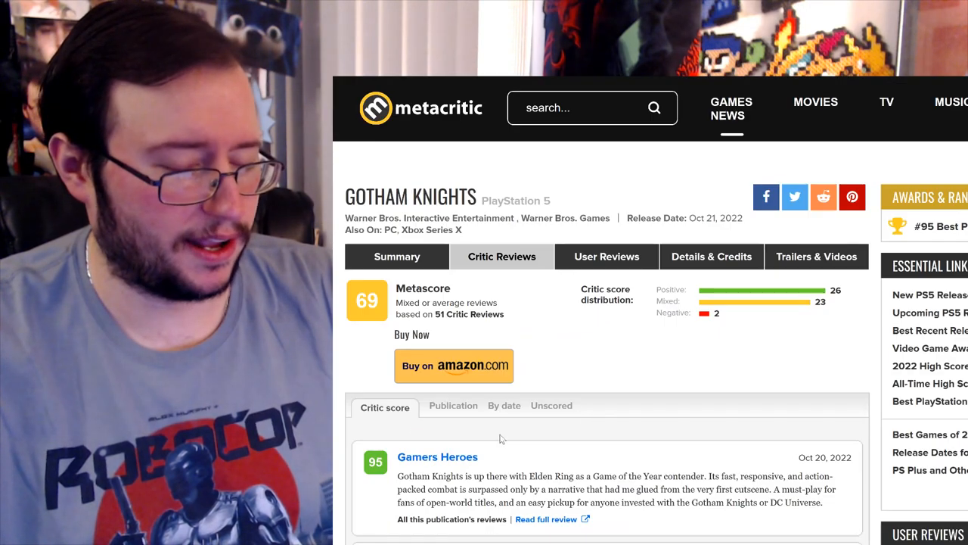
scroll("down", 3)
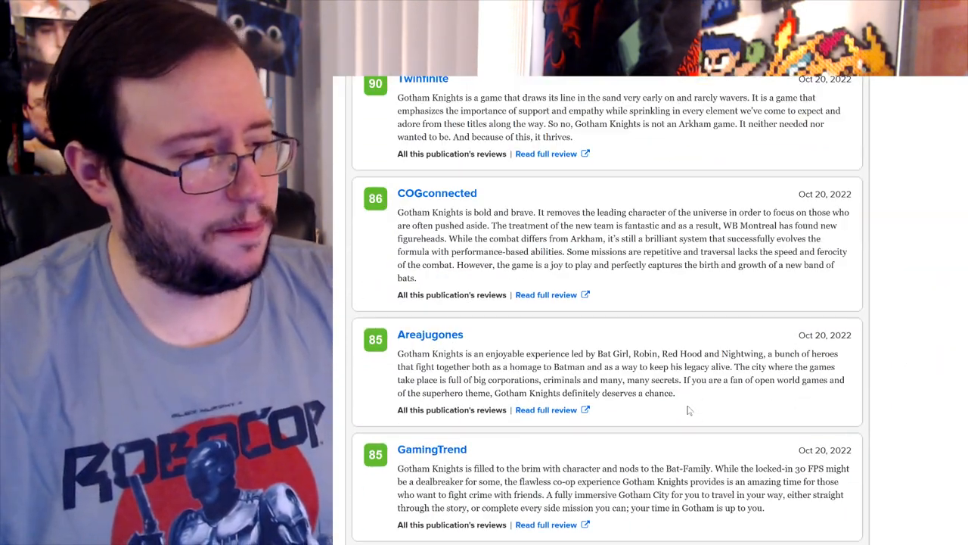
scroll("down", 3)
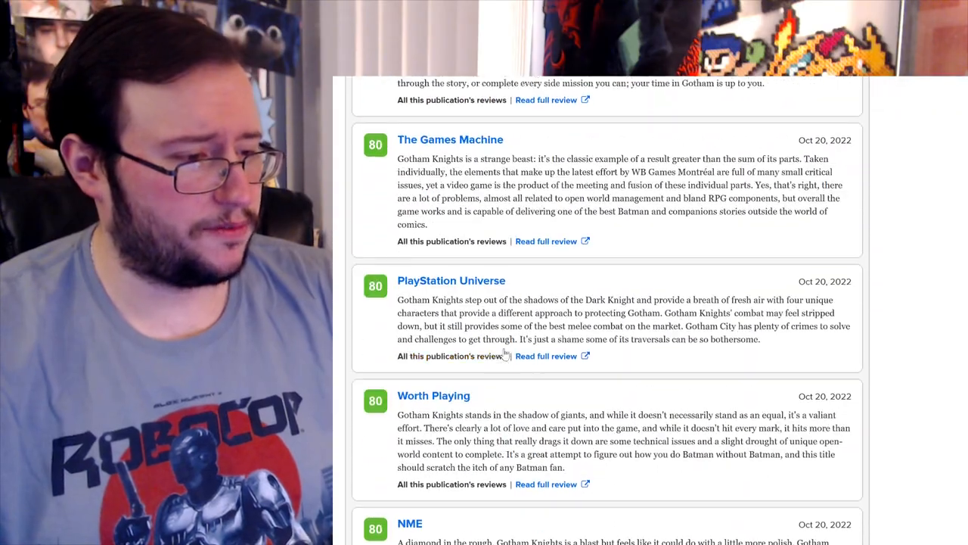
scroll("down", 3)
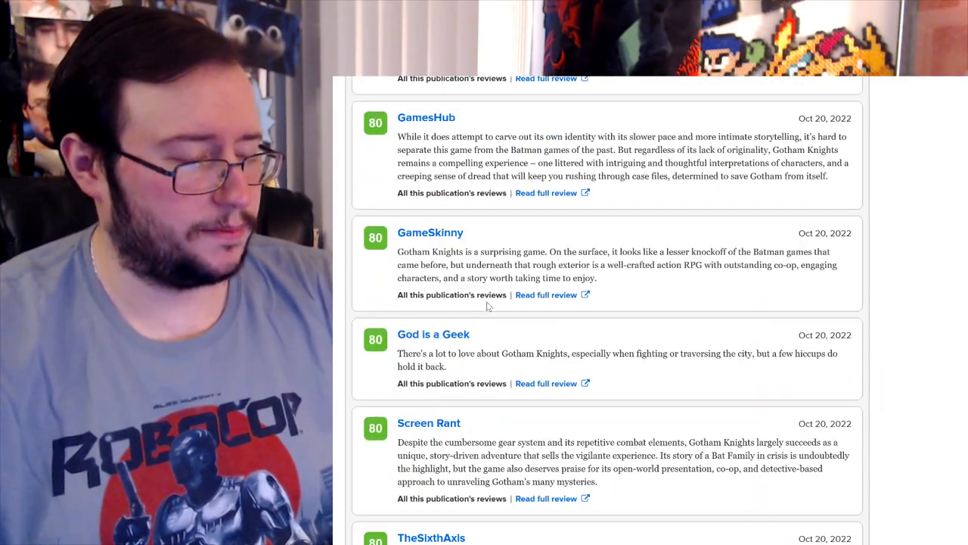
scroll("down", 3)
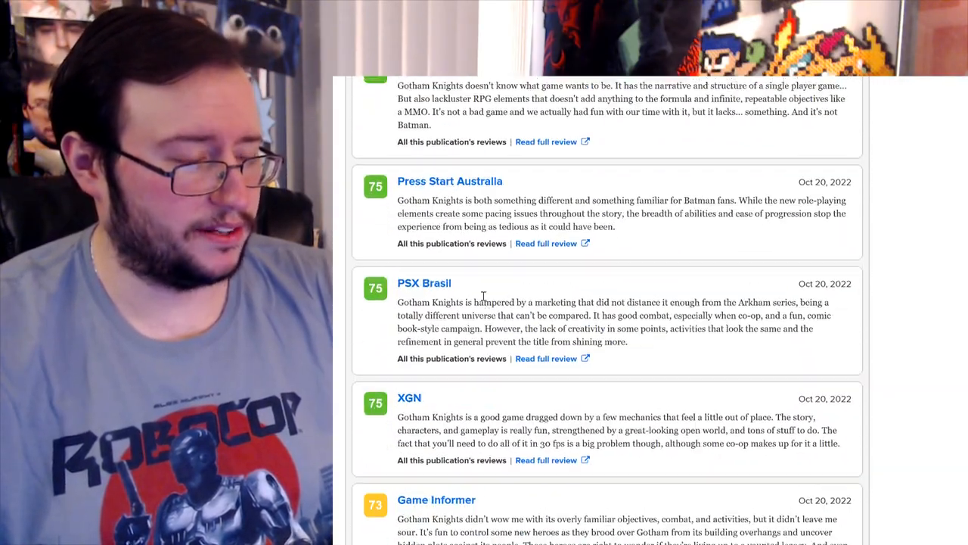
scroll("down", 3)
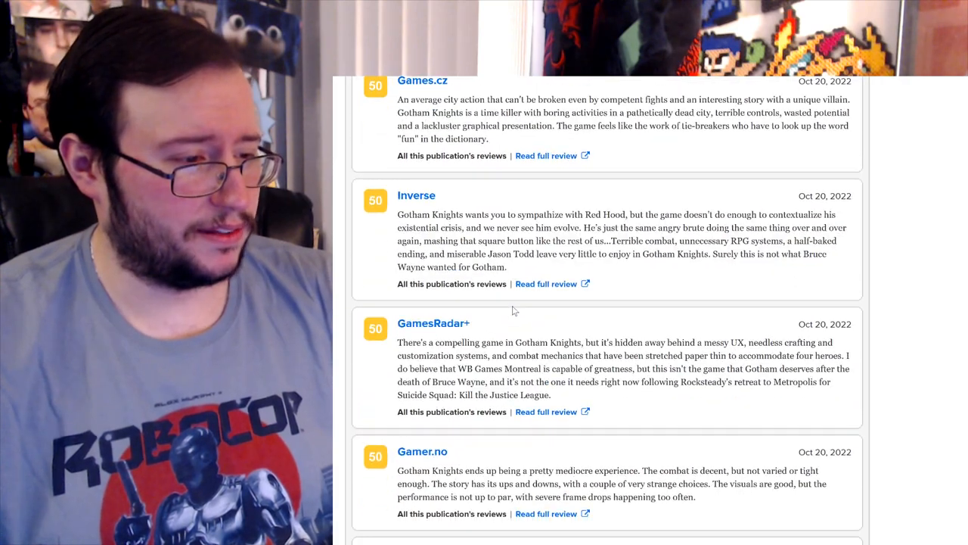
scroll("down", 3)
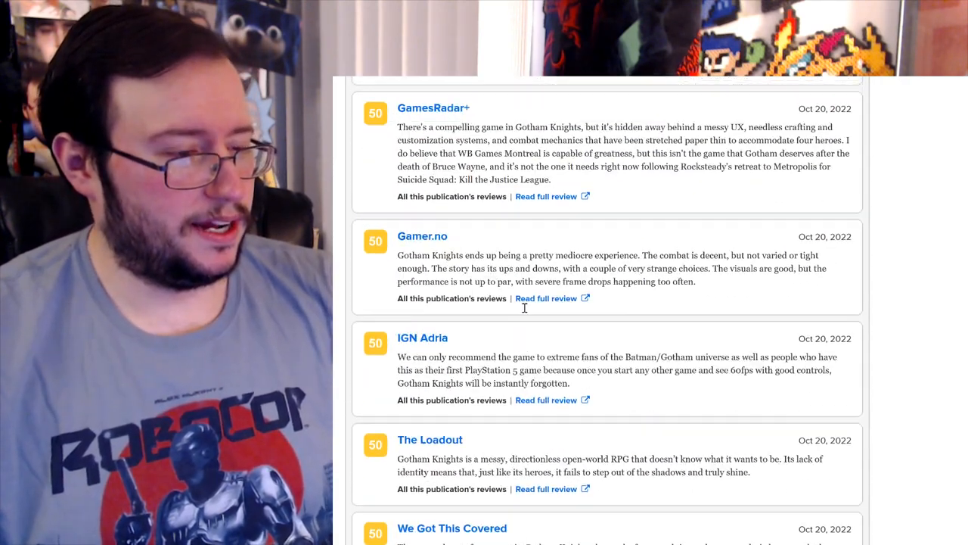
scroll("up", 3)
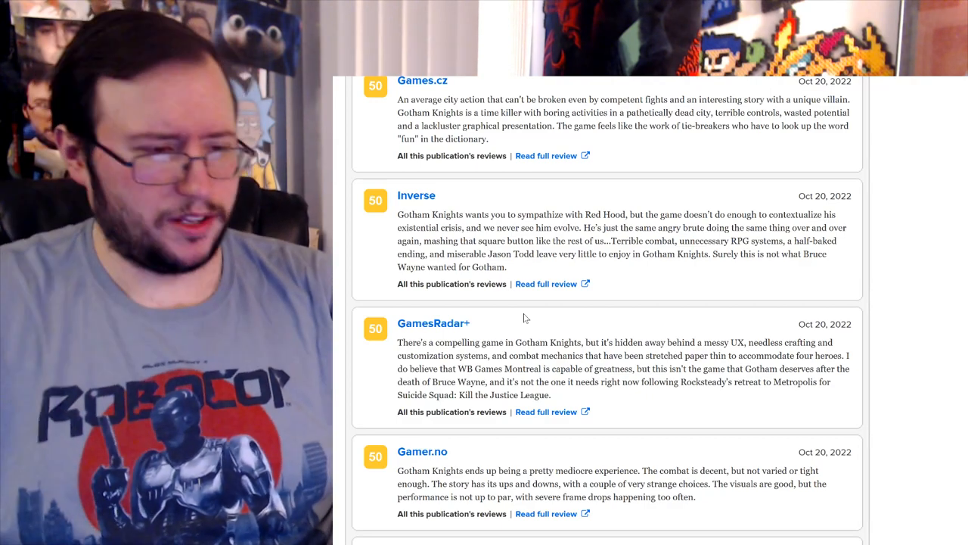
scroll("up", 3)
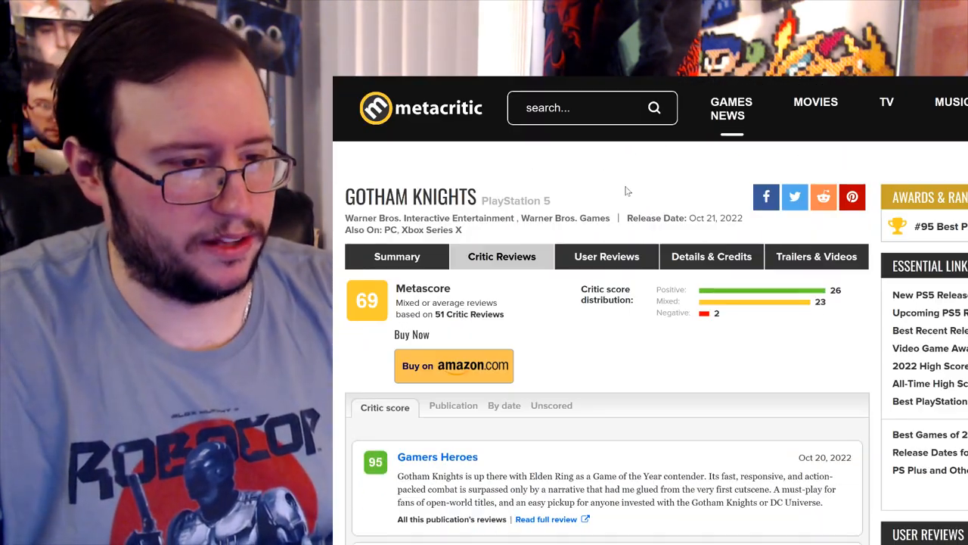
left_click(439, 230)
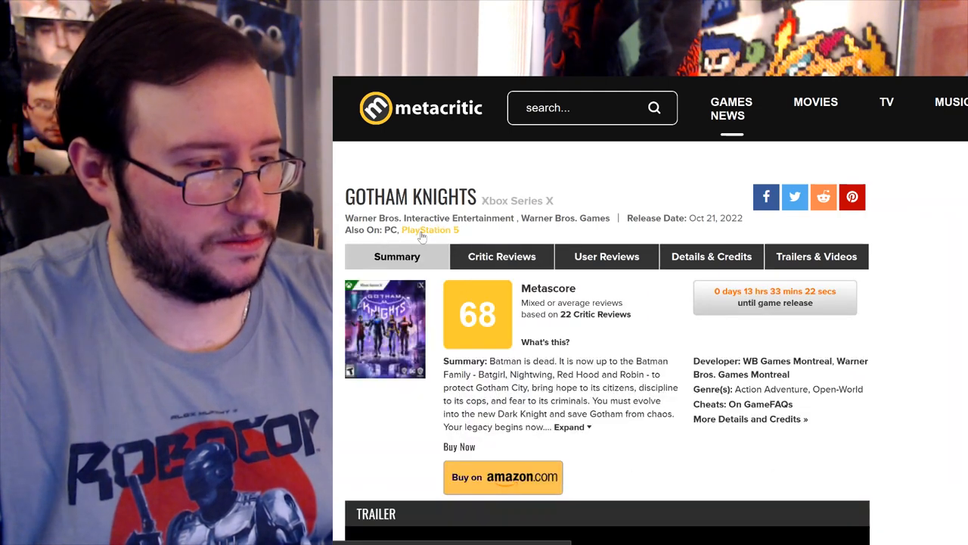
Step: Return to the PS5 version and scroll to COGconnected's 86 and GamingTrend's 85 reviews
left_click(390, 230)
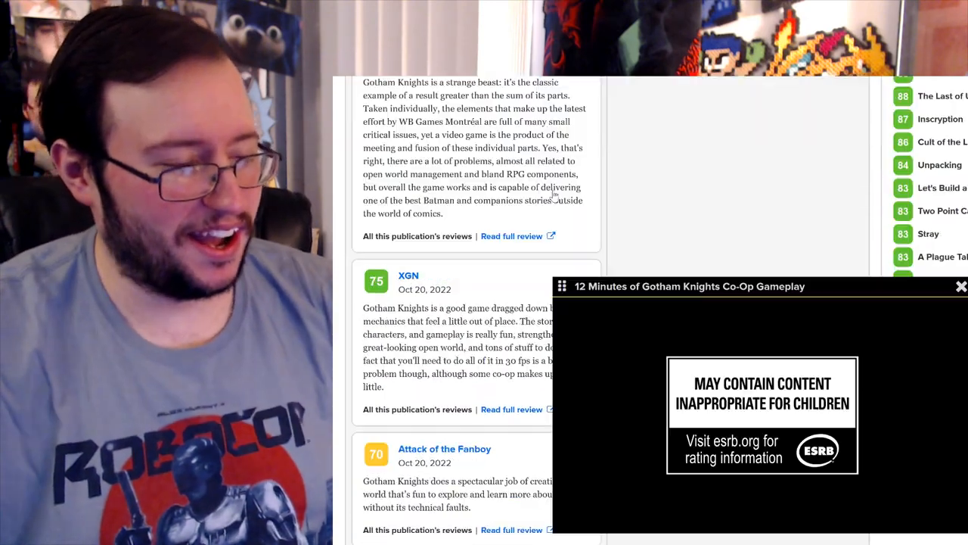
scroll("down", 3)
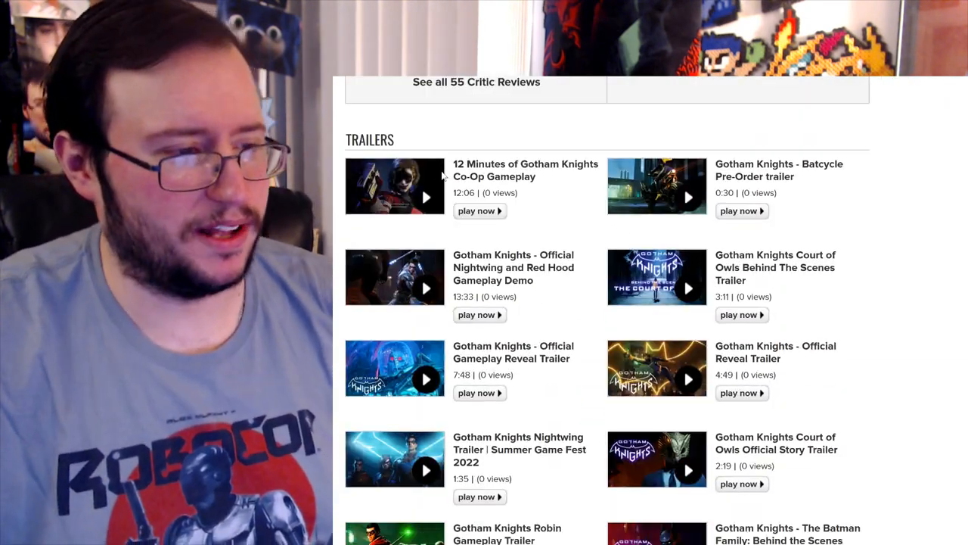
scroll("up", 3)
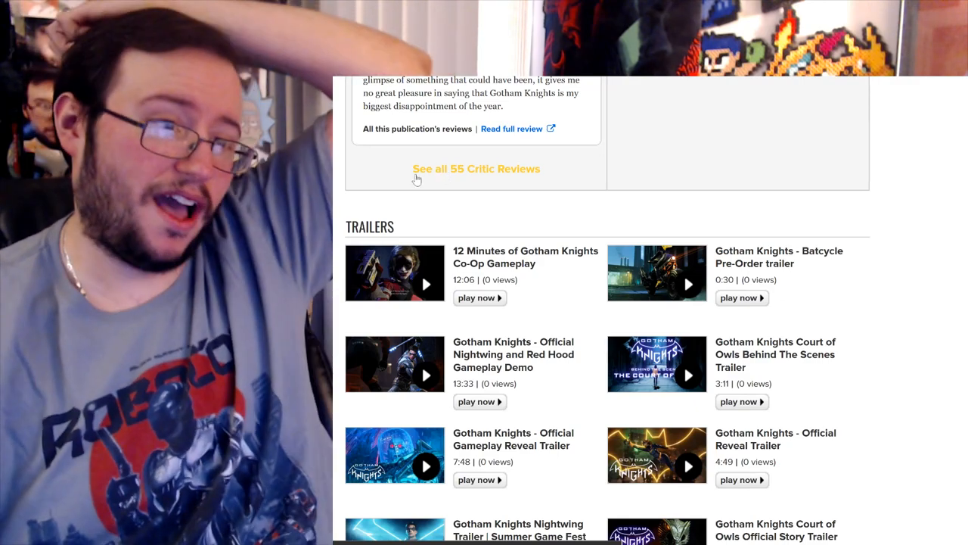
scroll("up", 3)
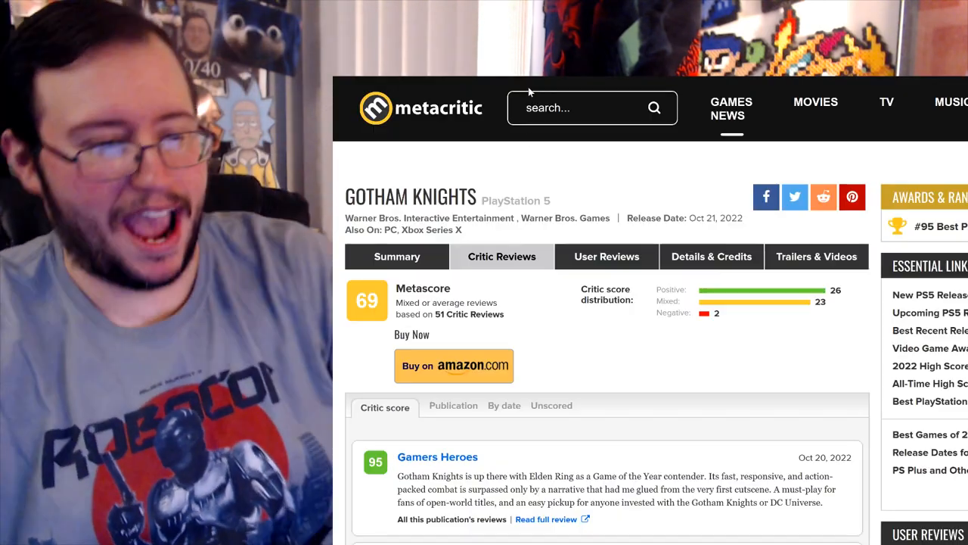
scroll("down", 3)
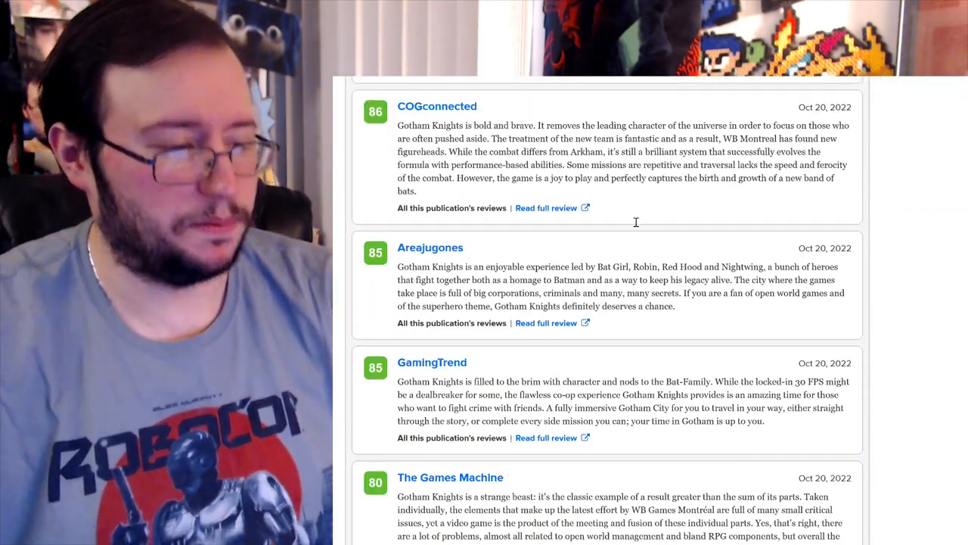
Step: Scroll down through the 80-point reviews and back up to the 69 Metascore at the top
scroll("down", 3)
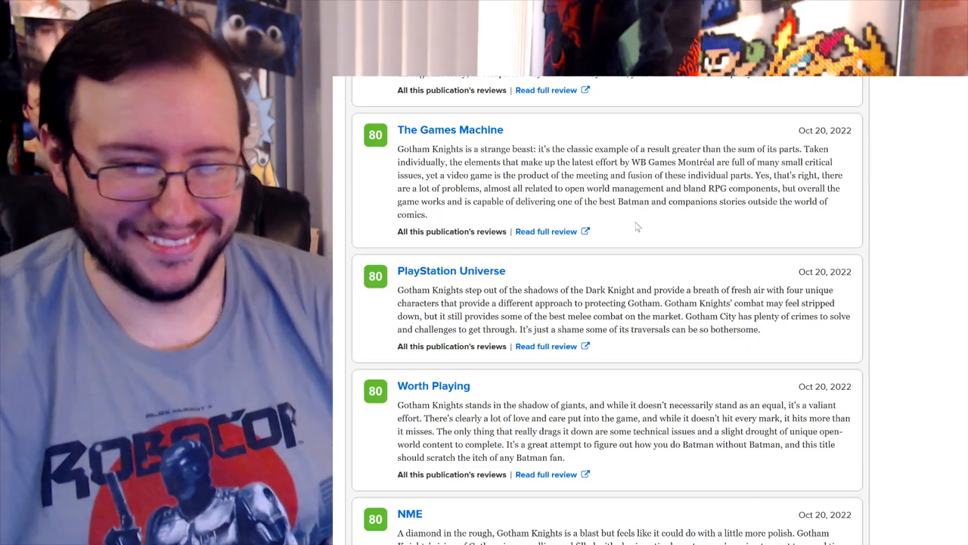
scroll("up", 3)
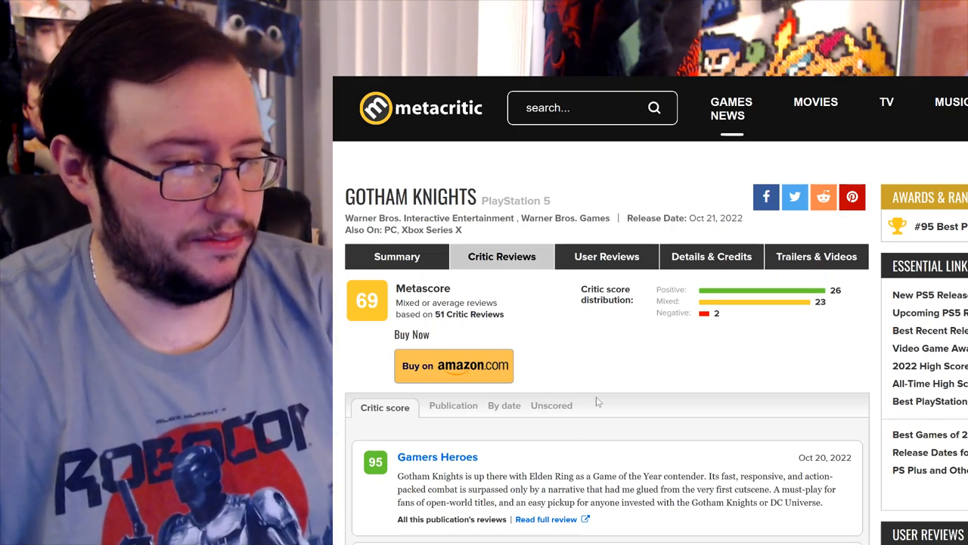
Step: Scroll down from Gamers Heroes' 95 review through the higher-scored Gotham Knights reviews
scroll("down", 3)
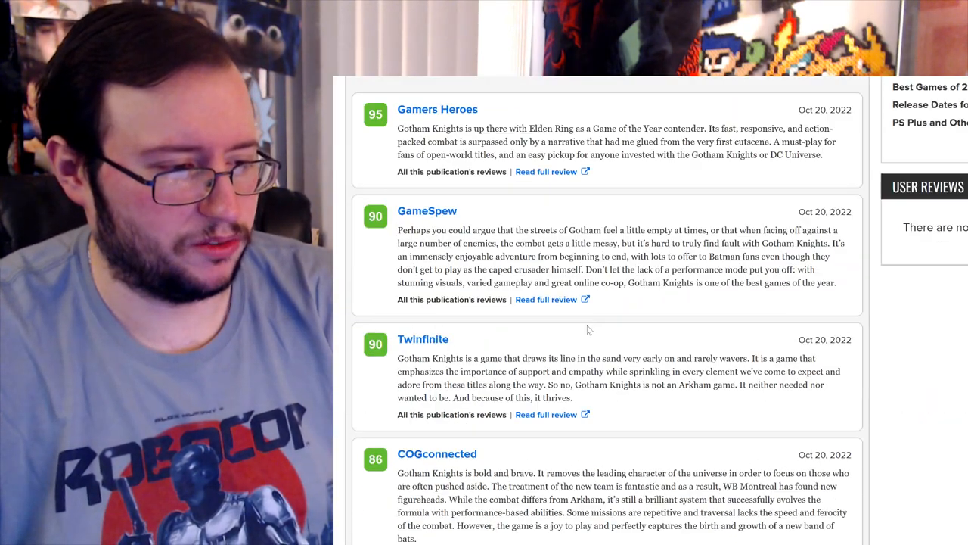
scroll("down", 3)
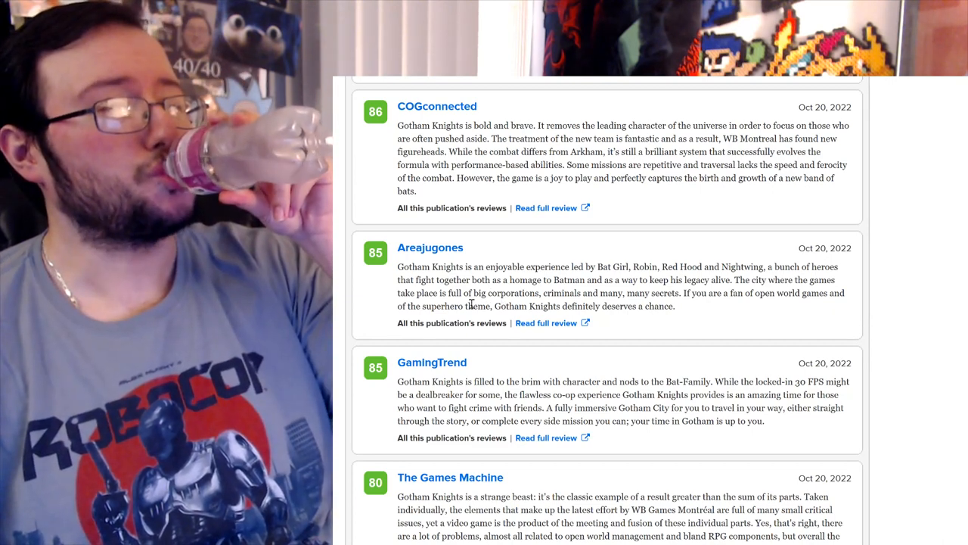
scroll("down", 3)
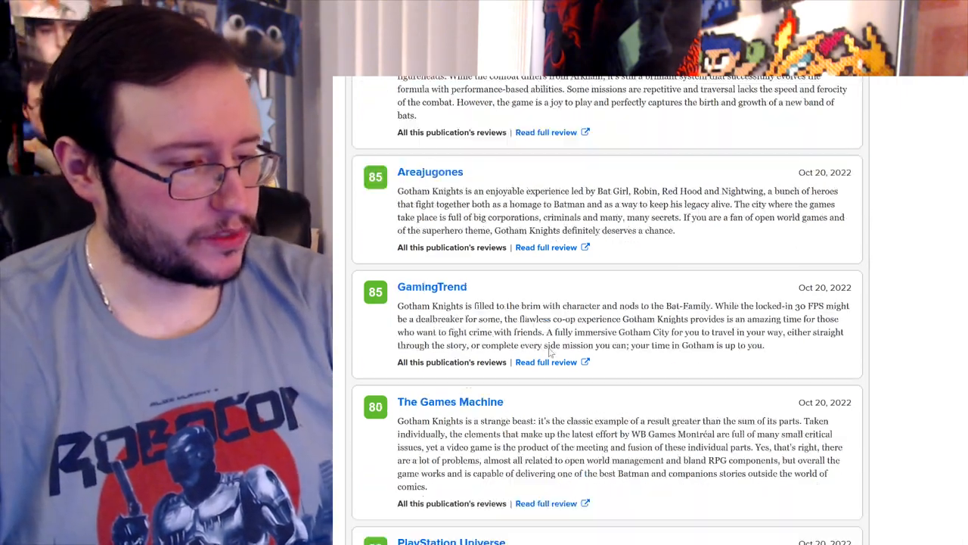
scroll("down", 3)
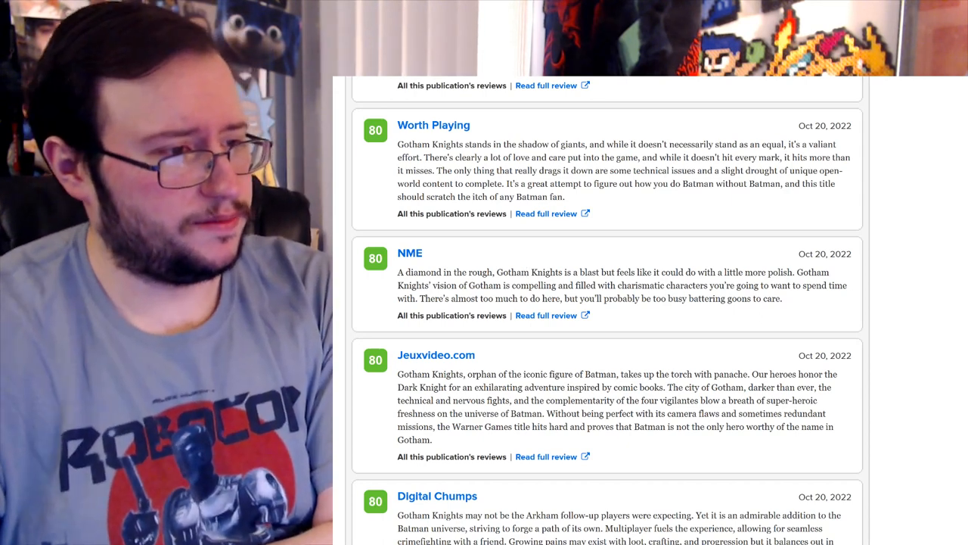
scroll("down", 3)
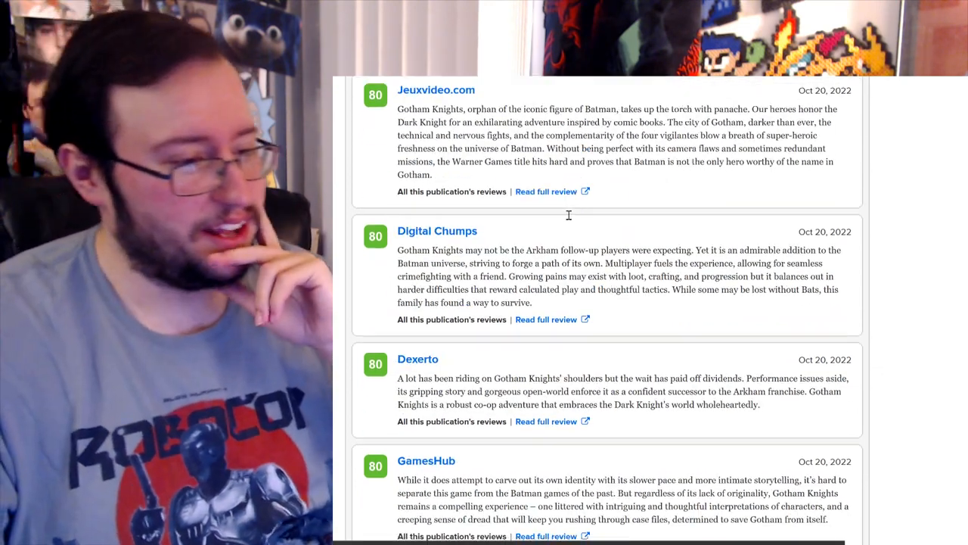
scroll("down", 3)
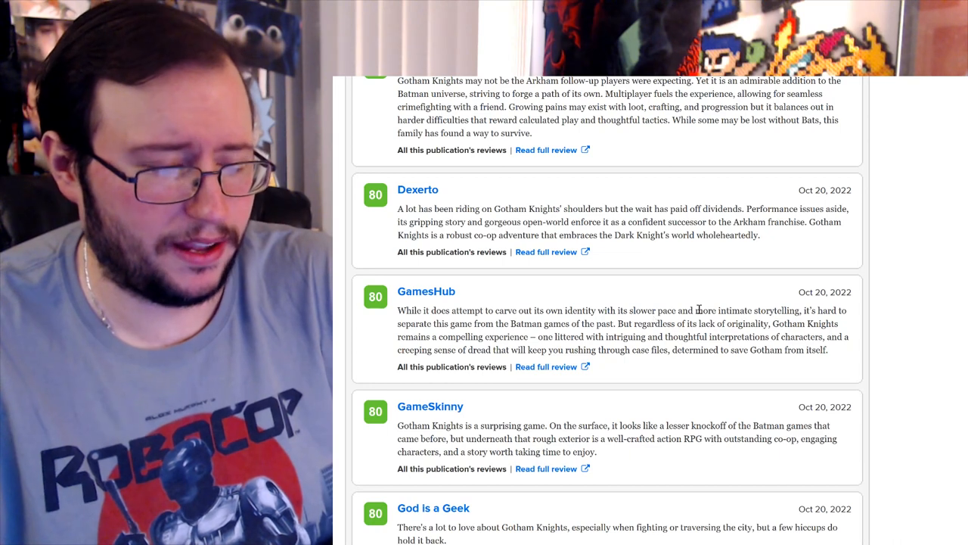
mouse_move(753, 309)
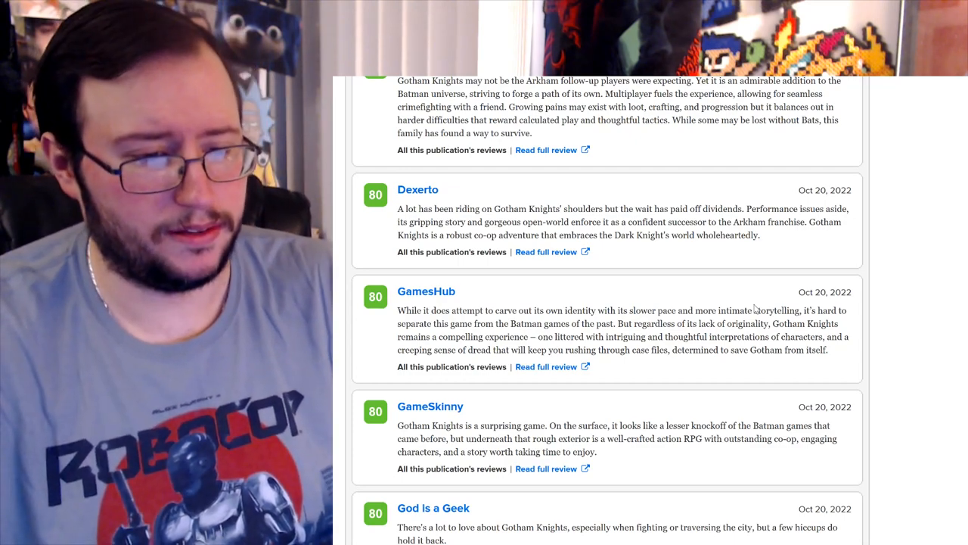
scroll("down", 3)
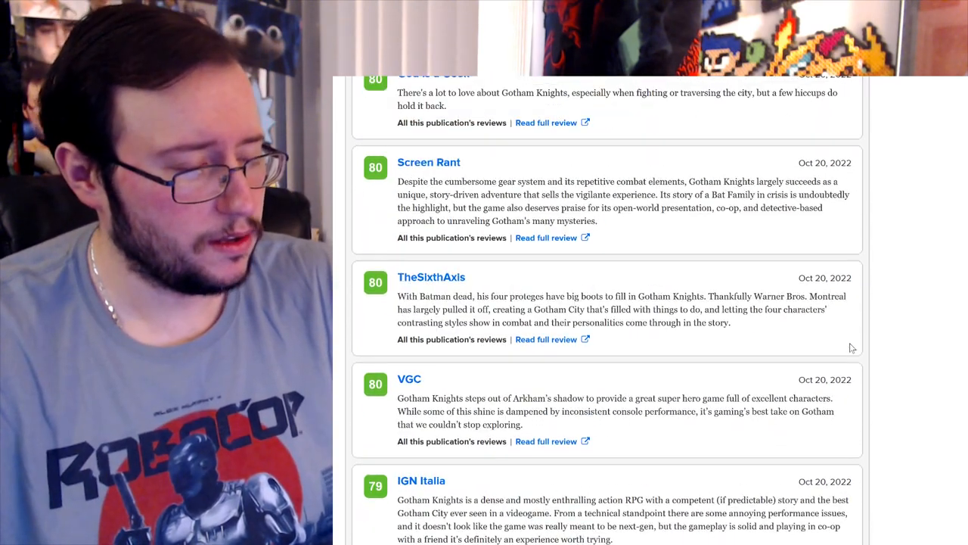
Step: Continue down to the 60-point reviews from Telegraph, Gameblog.fr, Metro GameCentral and VG247
scroll("up", 3)
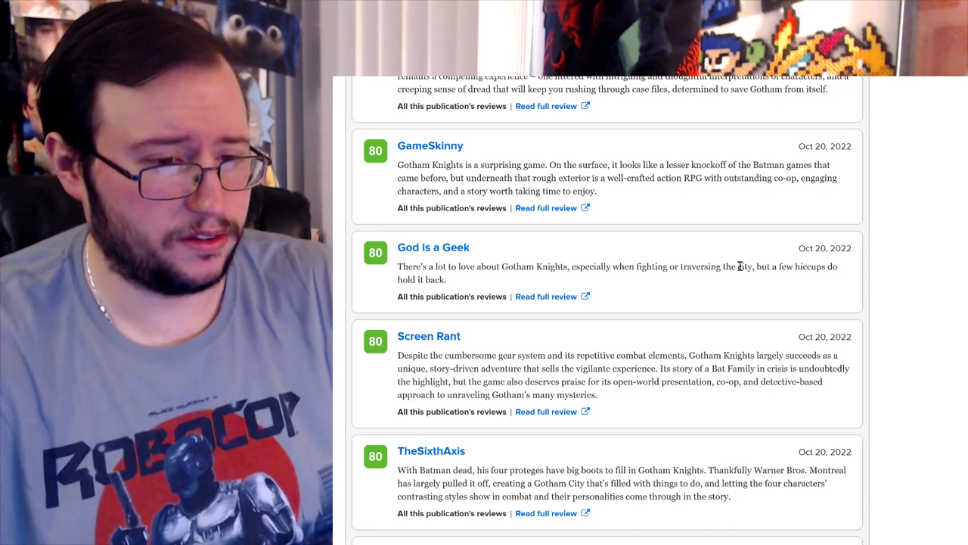
scroll("down", 3)
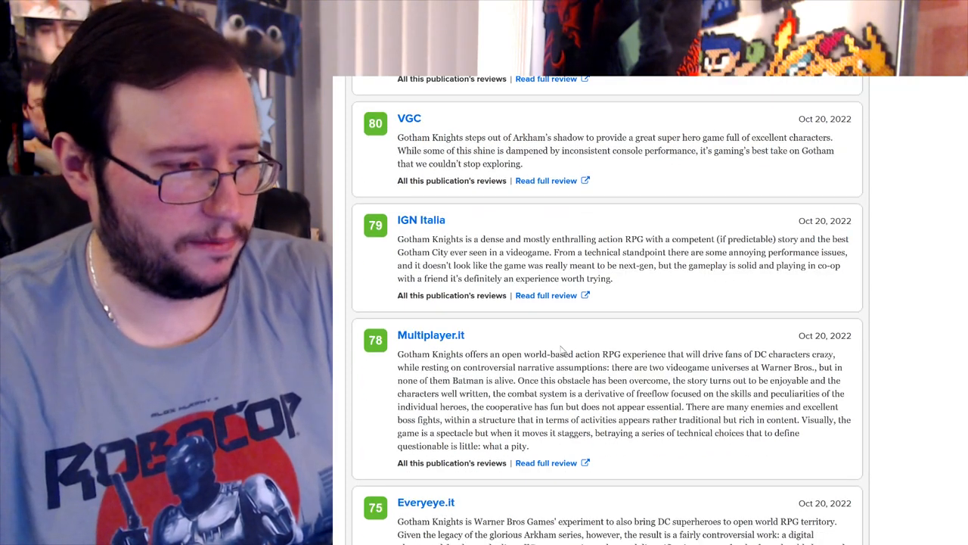
scroll("down", 3)
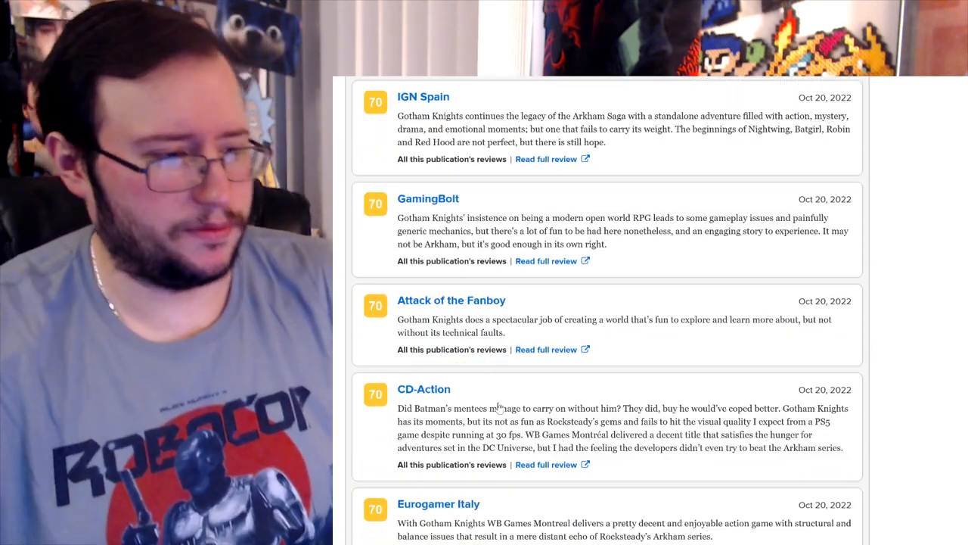
scroll("down", 3)
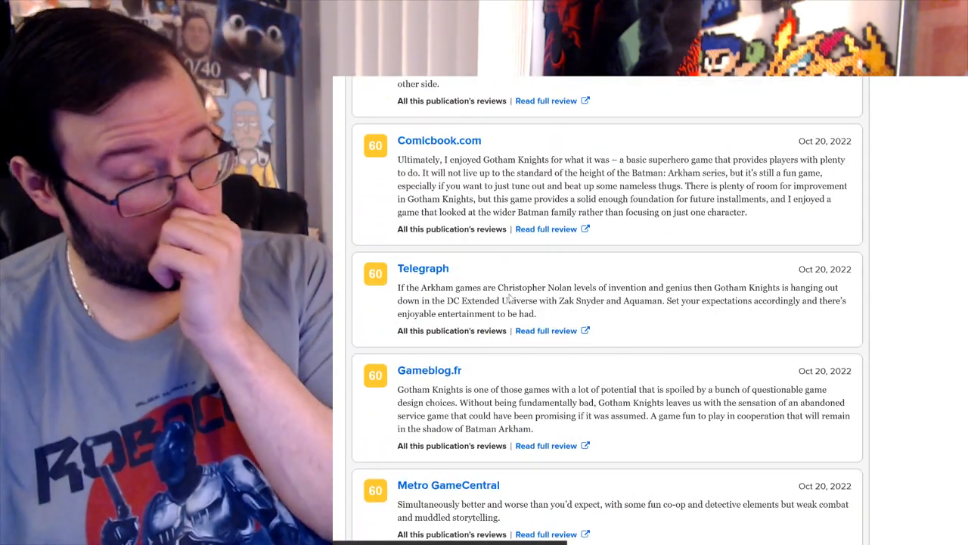
scroll("up", 3)
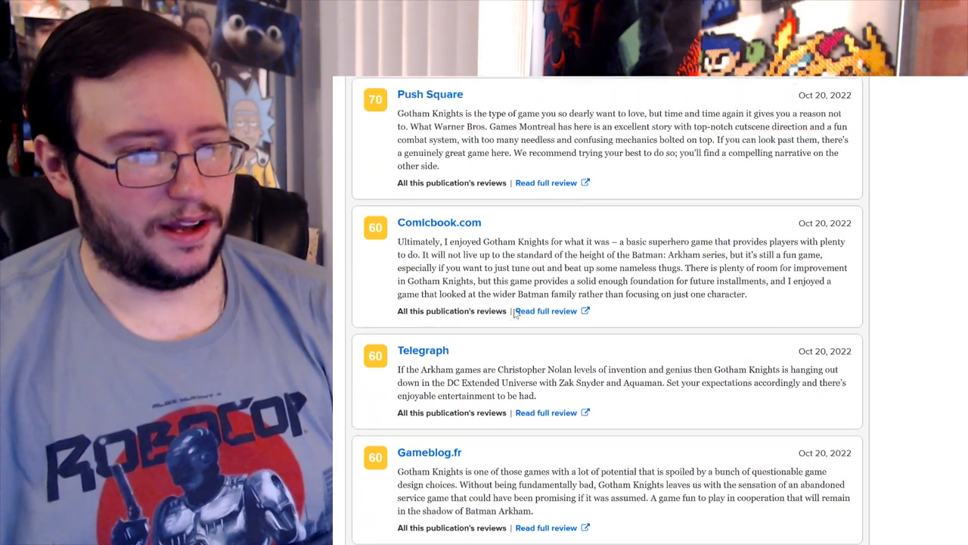
scroll("up", 3)
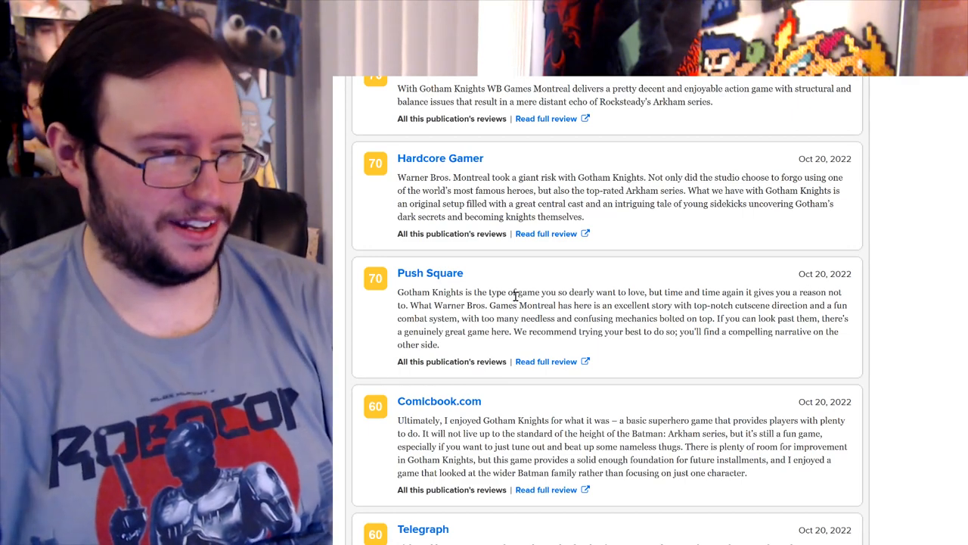
scroll("down", 3)
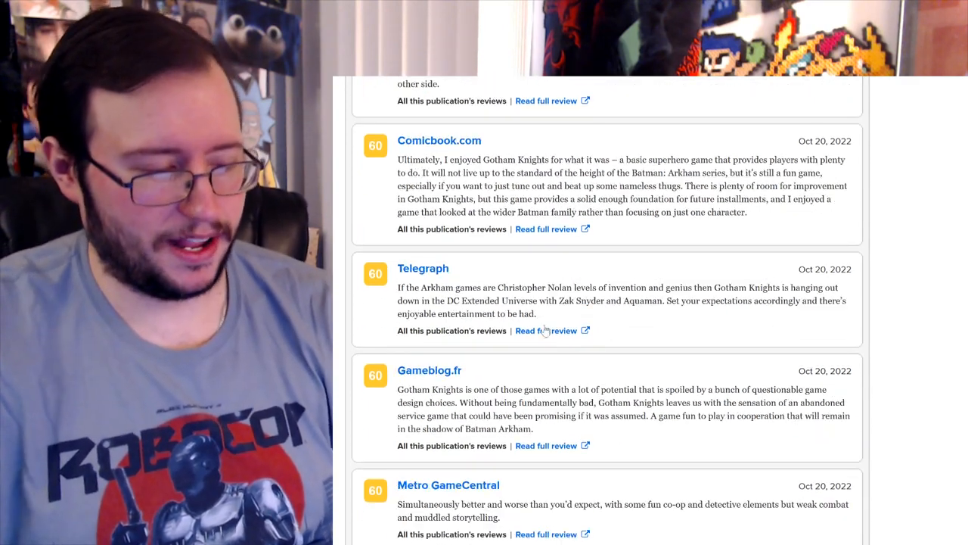
scroll("down", 3)
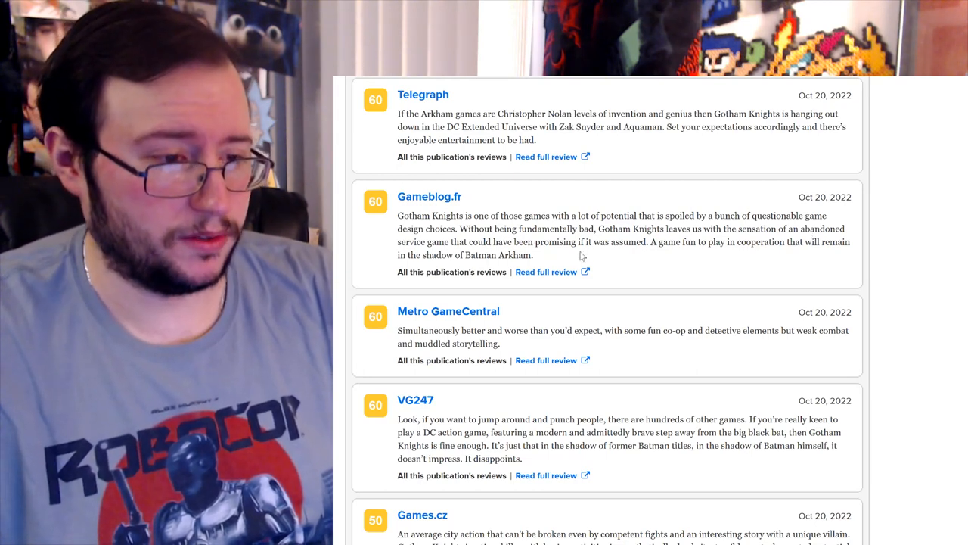
mouse_move(720, 257)
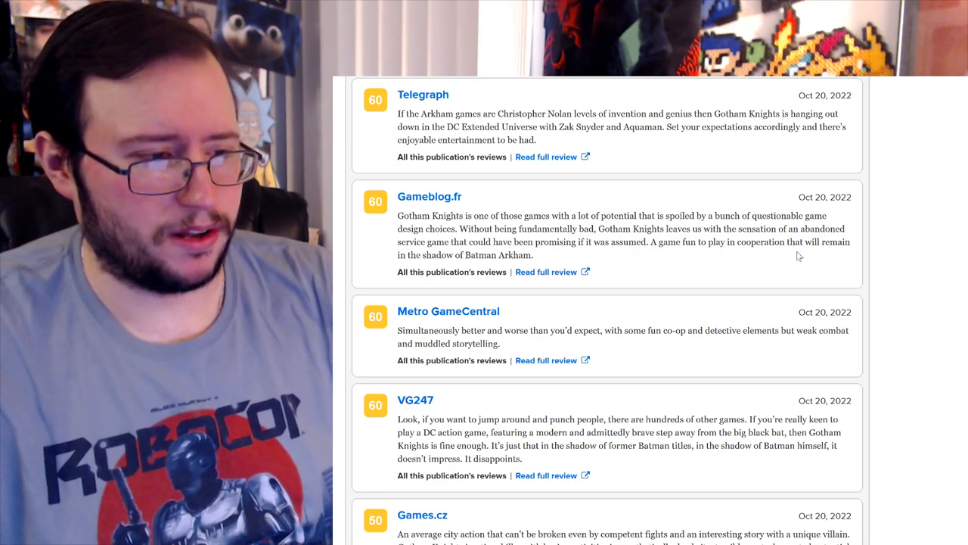
mouse_move(478, 247)
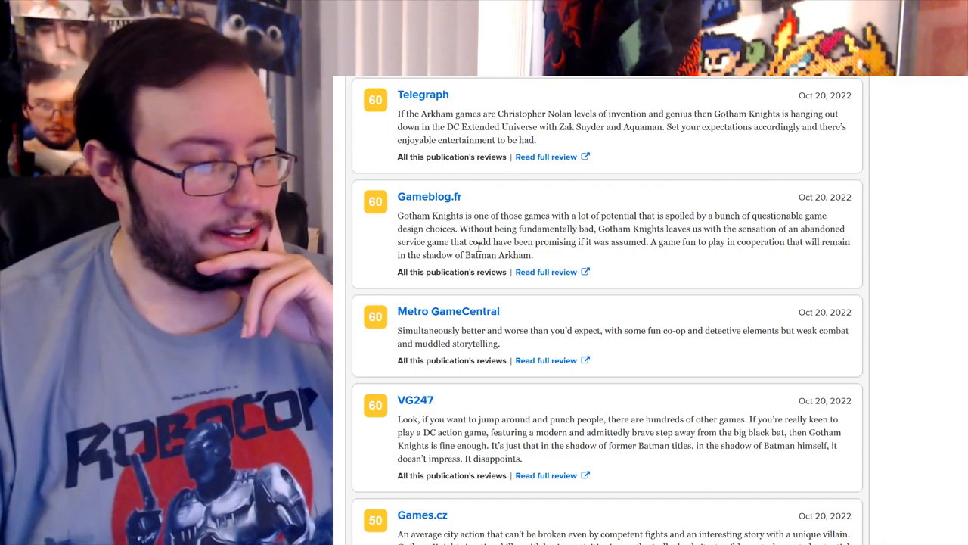
Step: Scroll to the 50-point reviews from GamesRadar+, Gamer.no, IGN Adria and The Loadout
scroll("down", 3)
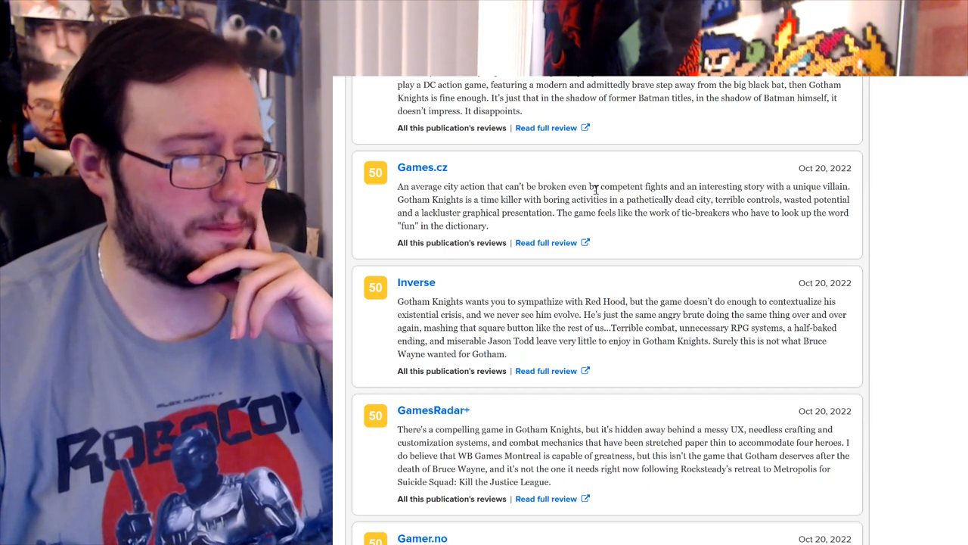
mouse_move(642, 237)
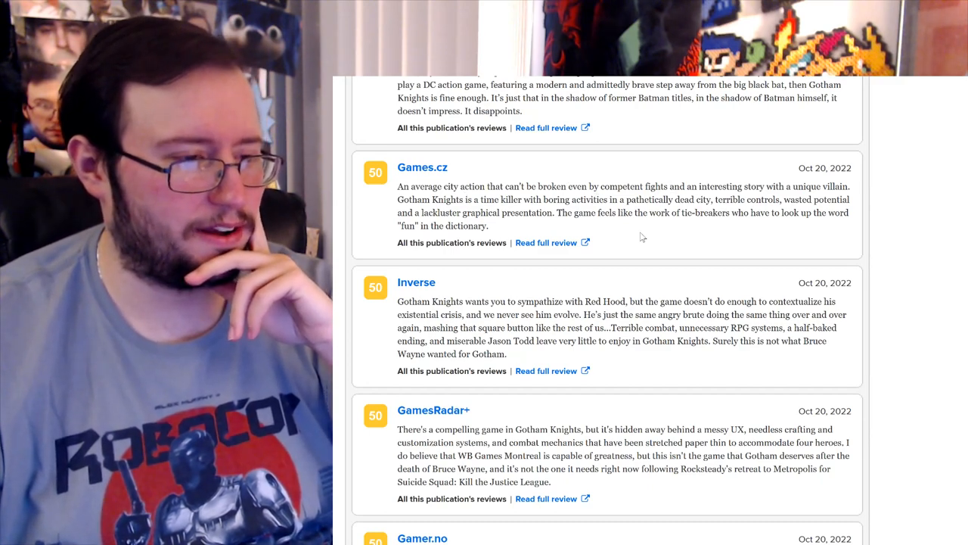
scroll("down", 3)
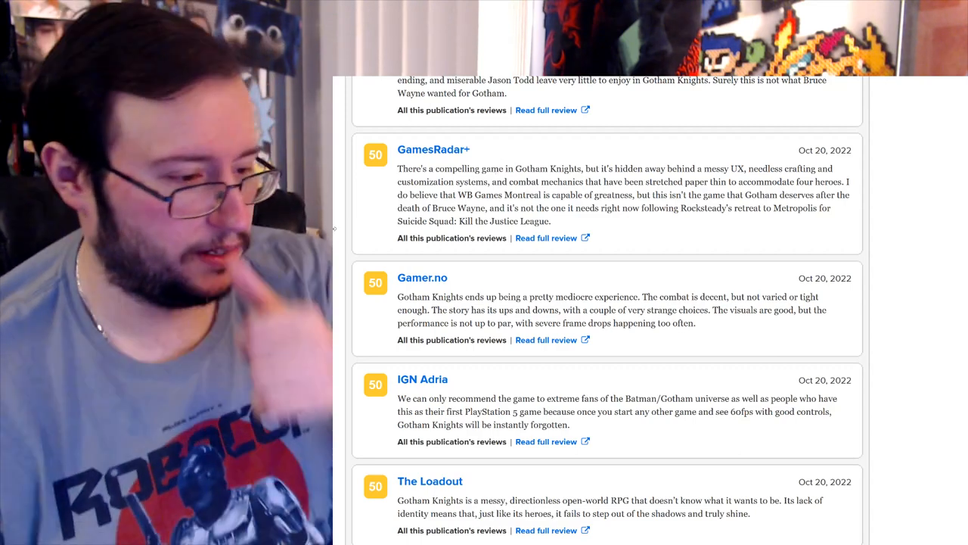
Step: Scroll to the 42/40 scores and In Progress & Unscored section, then back to the 69 Metascore top
scroll("down", 3)
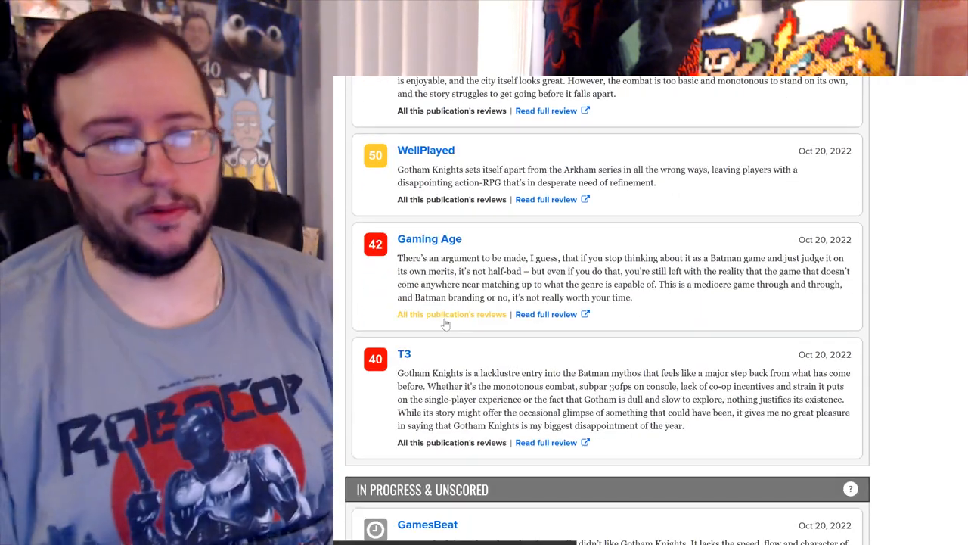
scroll("down", 3)
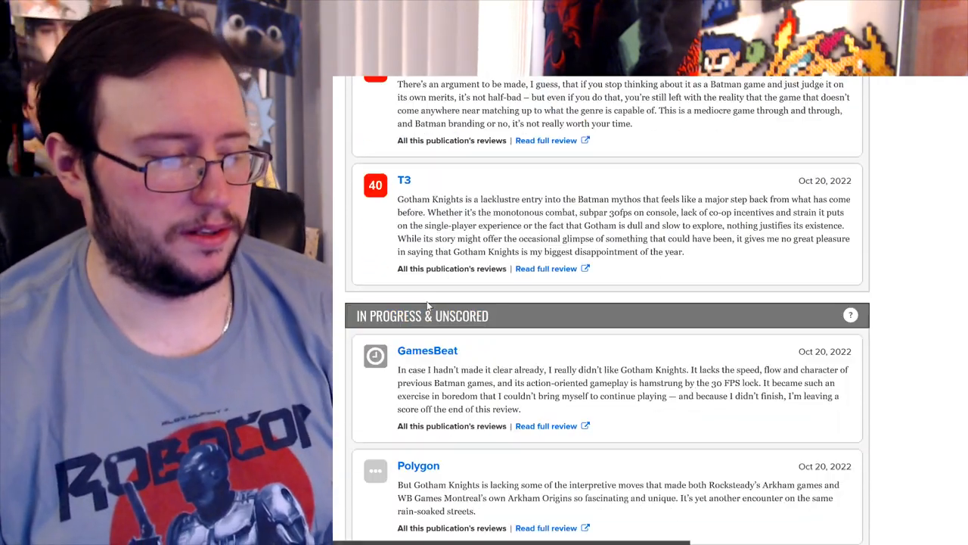
scroll("up", 3)
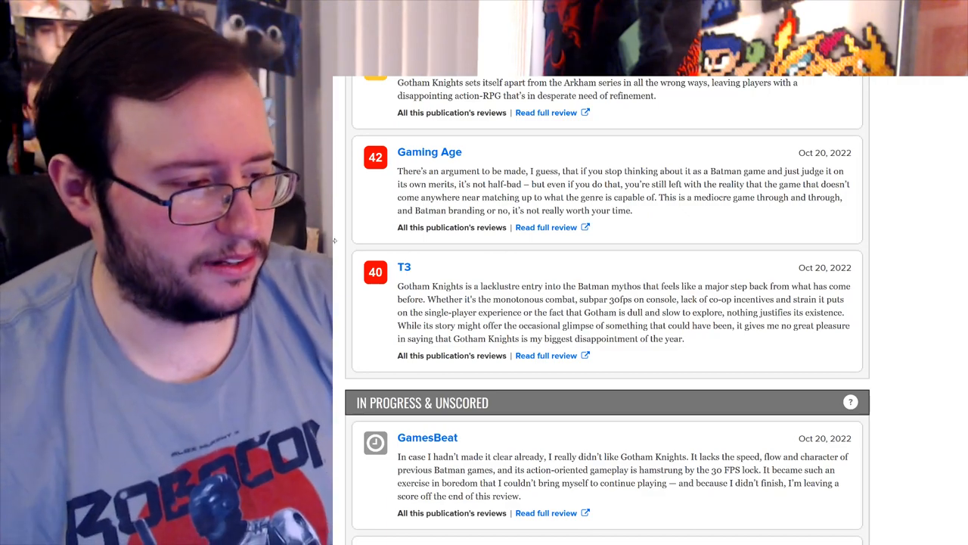
scroll("up", 3)
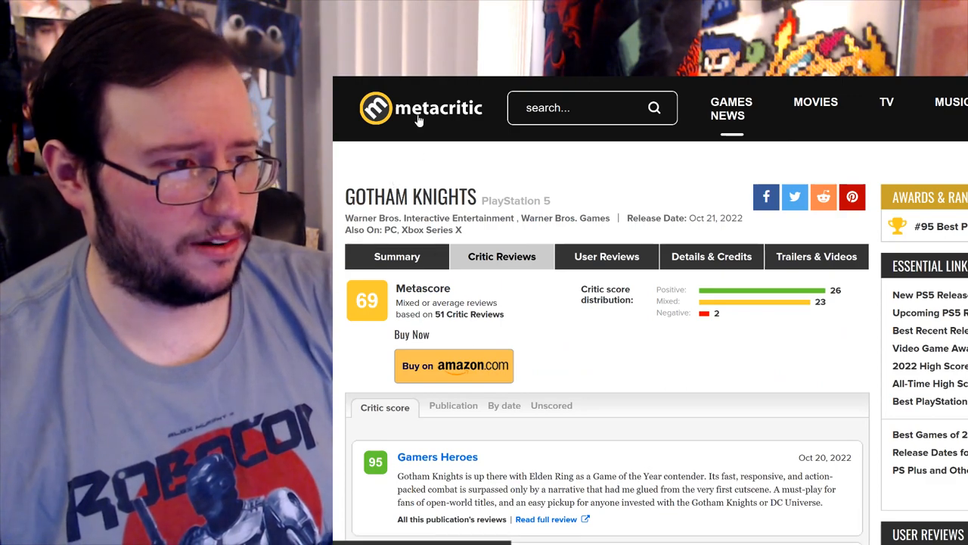
Step: Return to the Metacritic homepage, browse New and Notable tabs, and open New Tales from the Borderlands
left_click(421, 118)
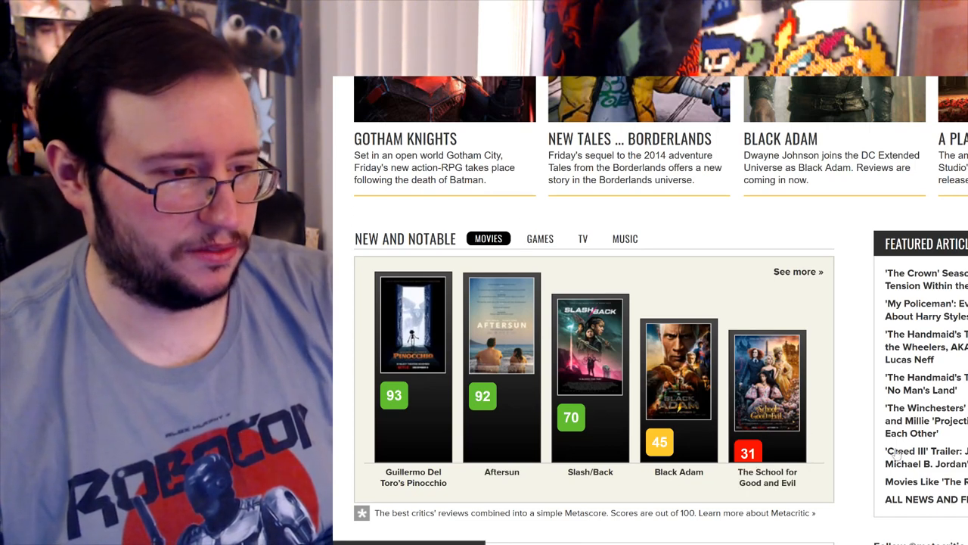
left_click(533, 239)
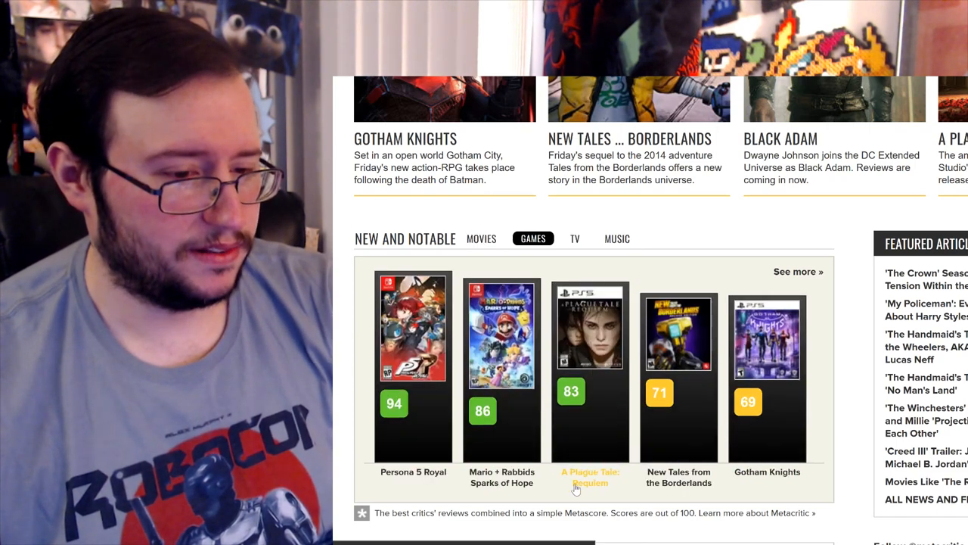
left_click(575, 239)
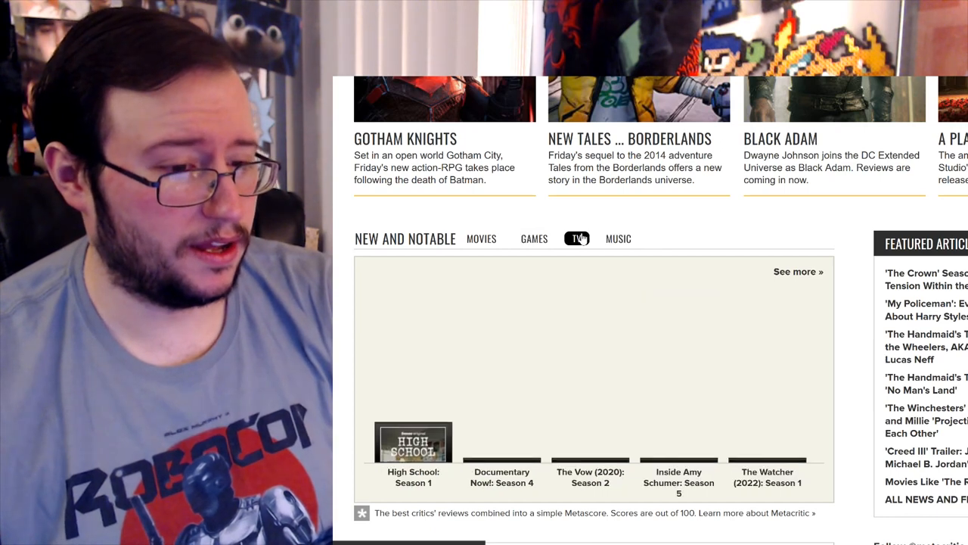
left_click(576, 239)
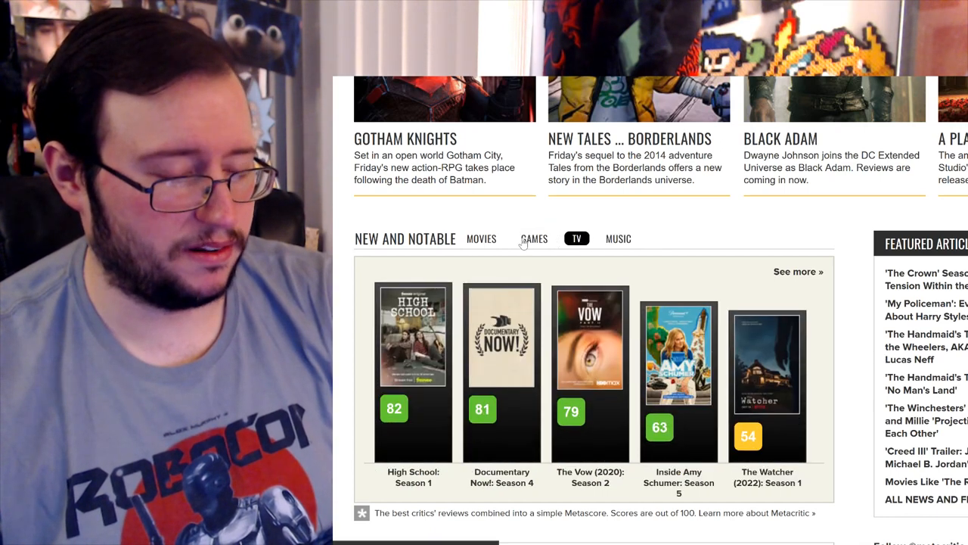
left_click(639, 140)
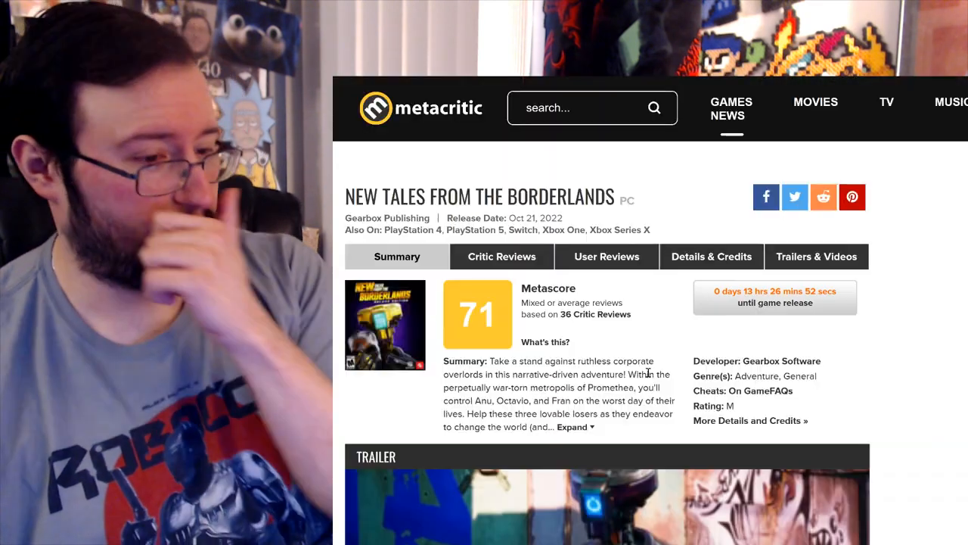
Step: Scroll past the New Tales from the Borderlands trailer and back up before returning home
scroll("down", 3)
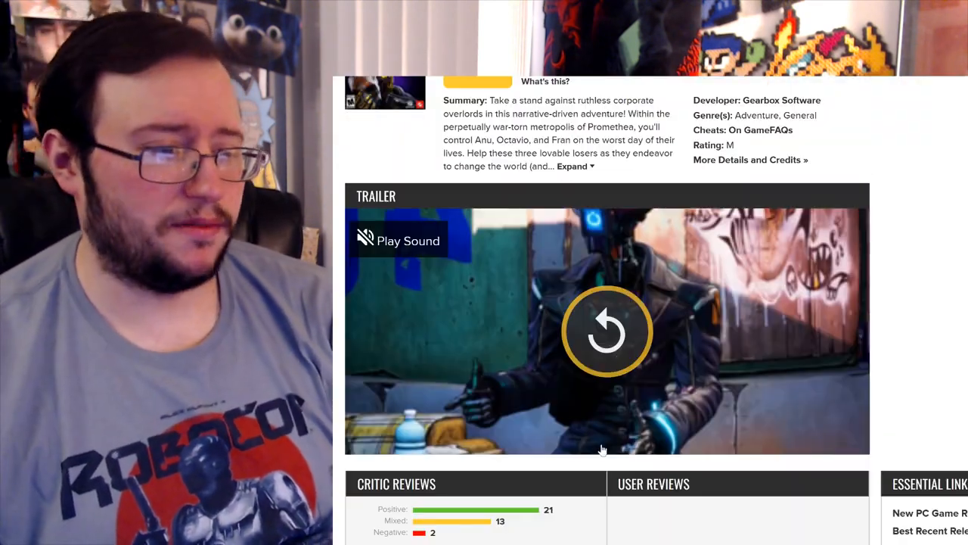
scroll("up", 3)
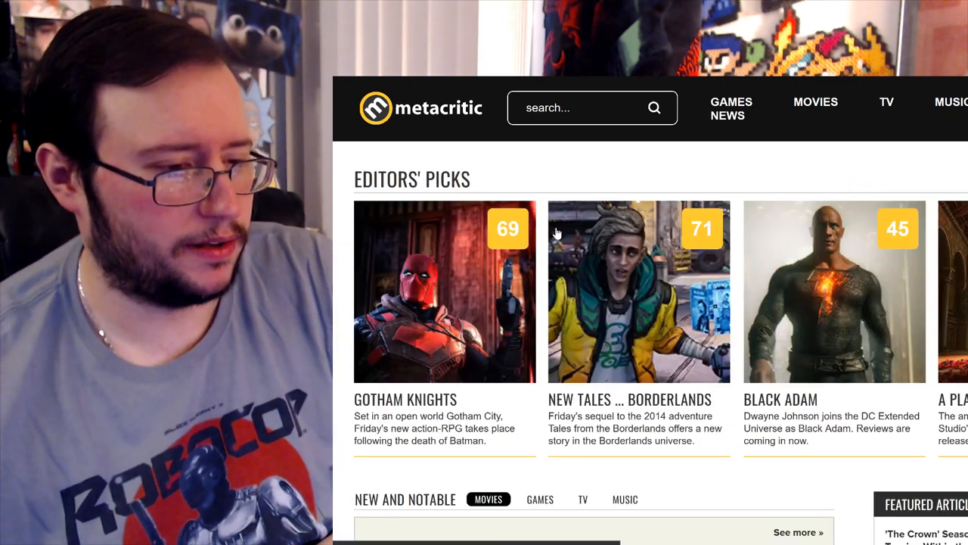
Step: Scroll the New Releases list, then reopen the New Tales from the Borderlands PC page (71 Metascore)
scroll("down", 3)
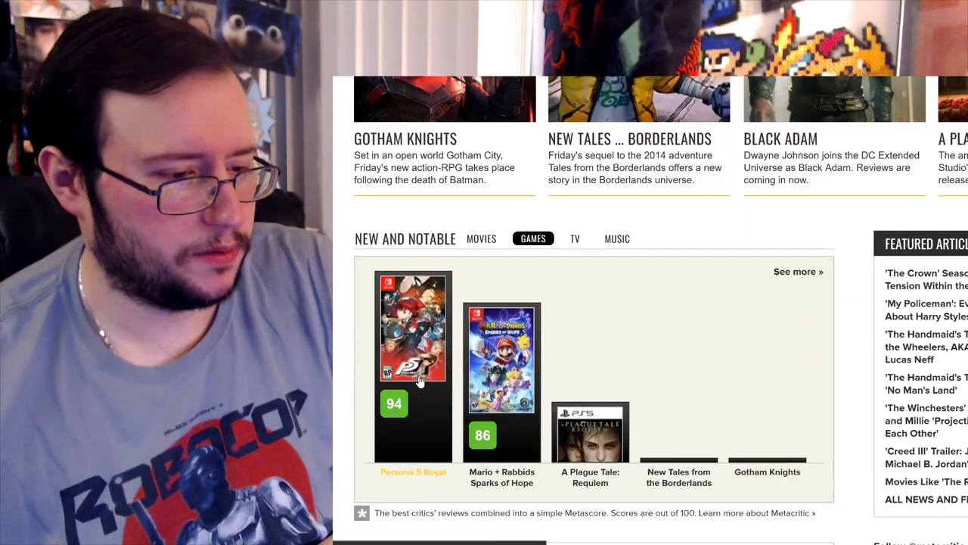
mouse_move(799, 272)
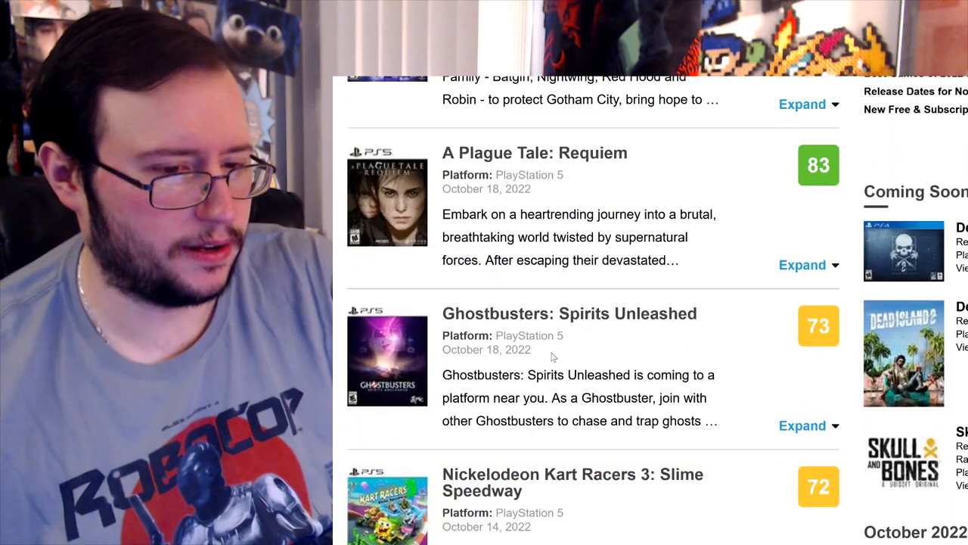
scroll("down", 3)
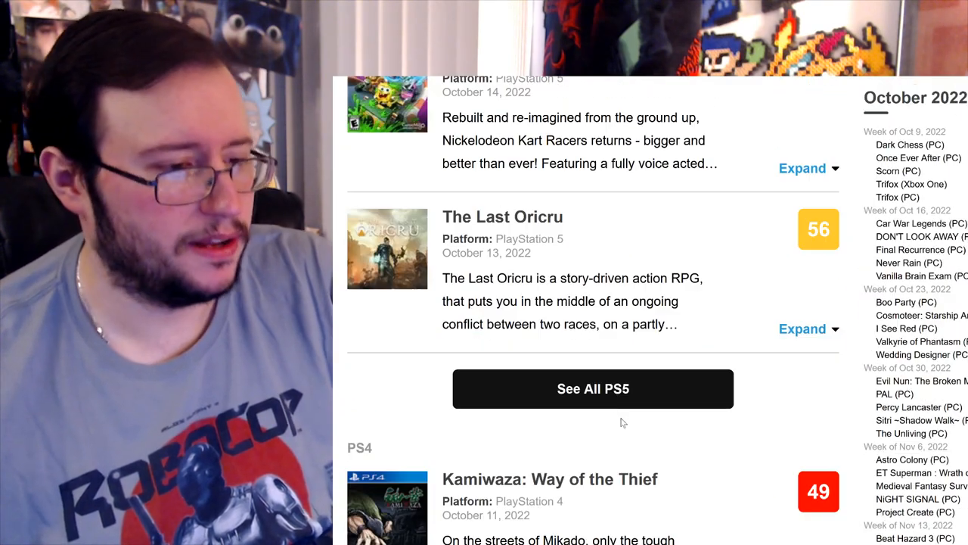
scroll("down", 3)
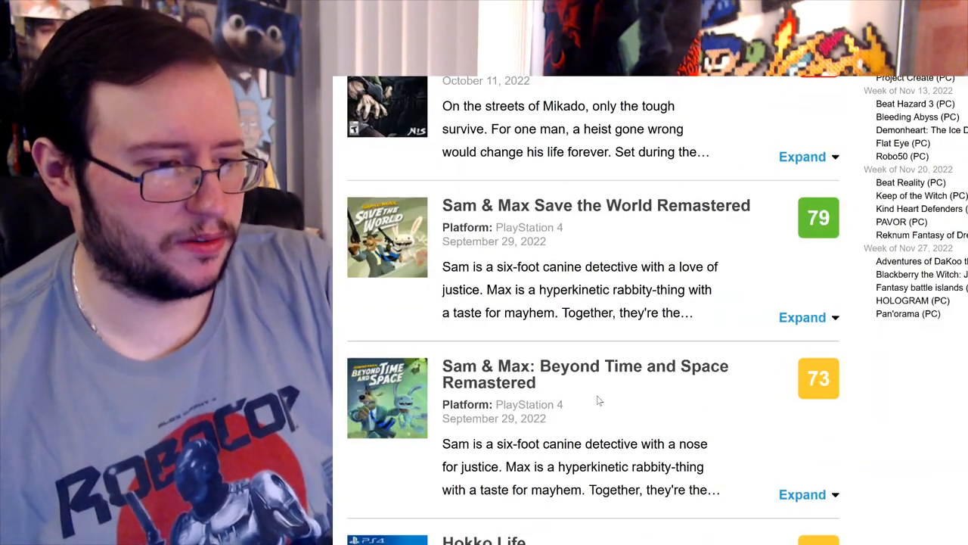
scroll("down", 3)
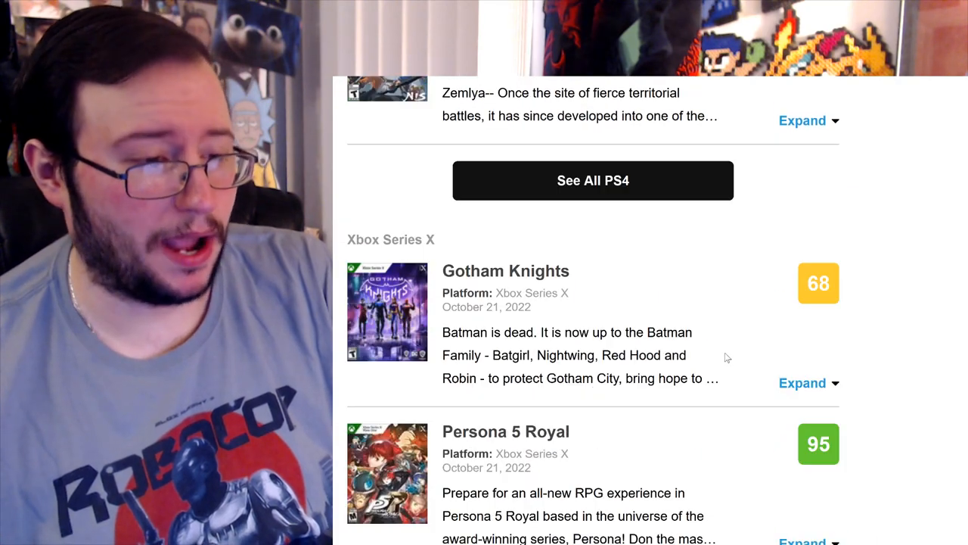
scroll("up", 3)
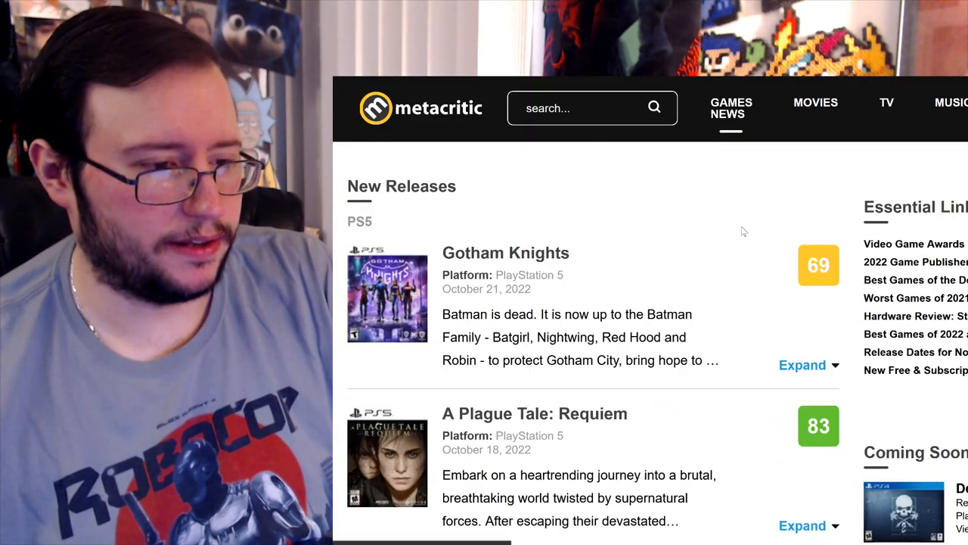
scroll("down", 3)
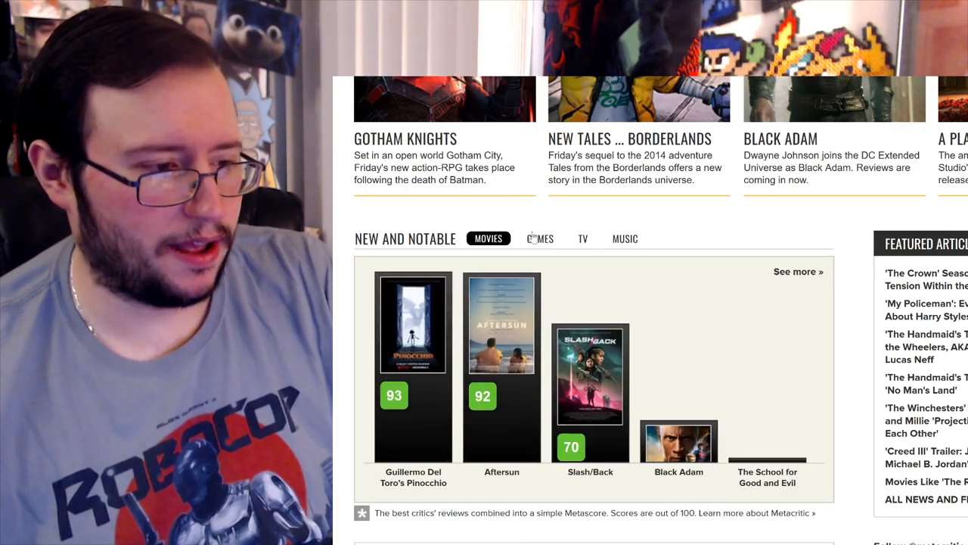
left_click(532, 239)
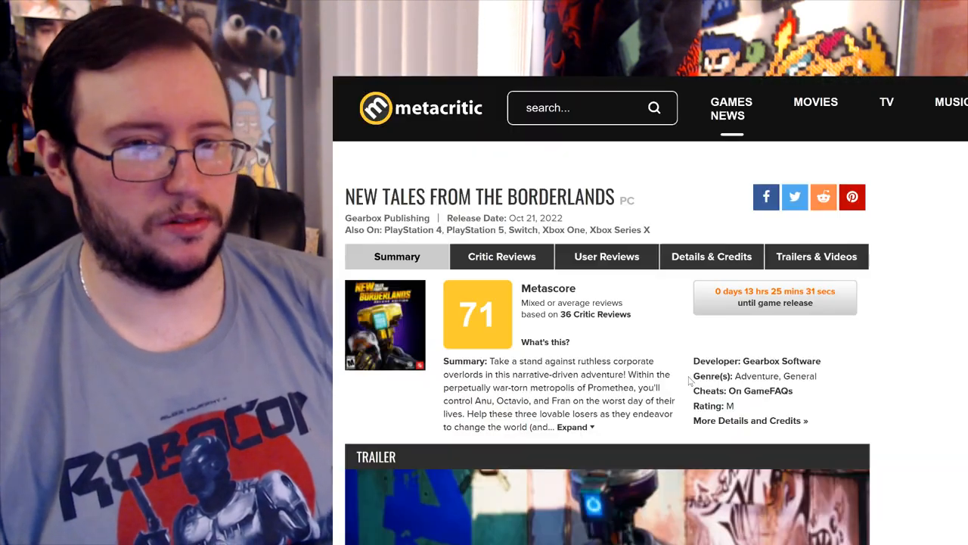
Step: Bring up all 37 critic reviews for New Tales from the Borderlands
scroll("down", 3)
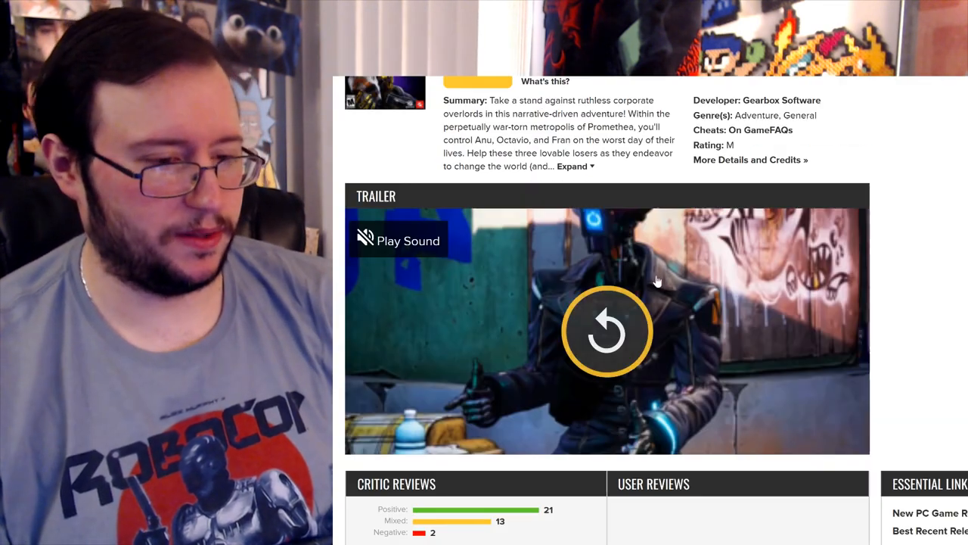
scroll("down", 3)
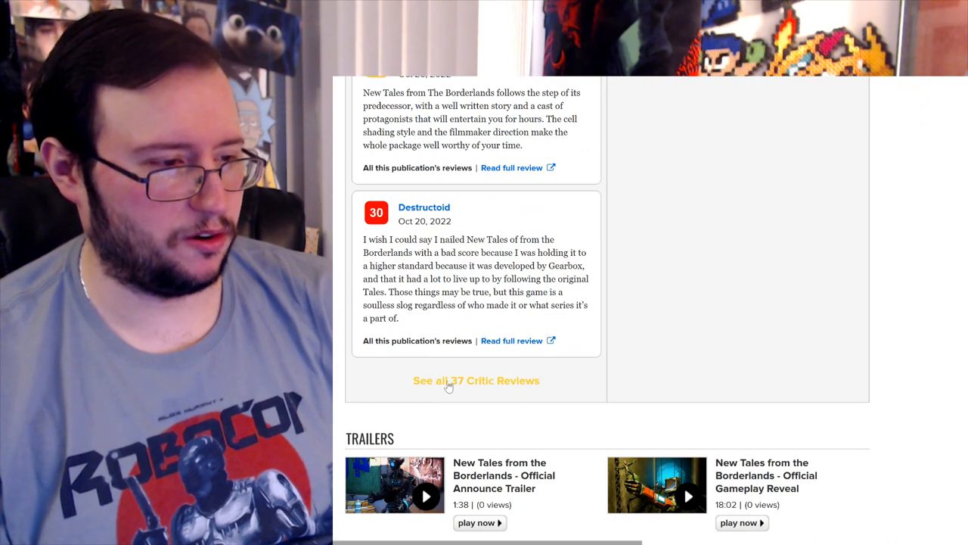
left_click(475, 381)
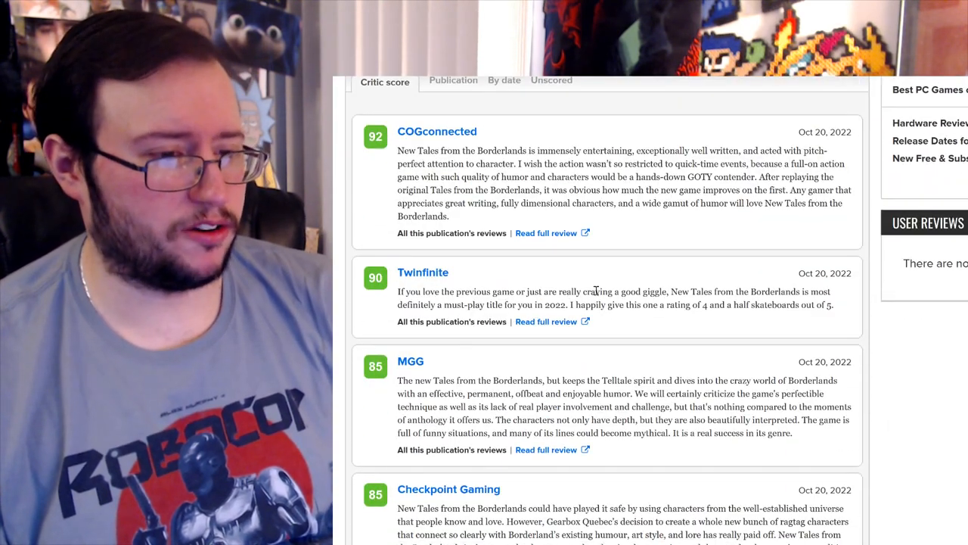
mouse_move(674, 323)
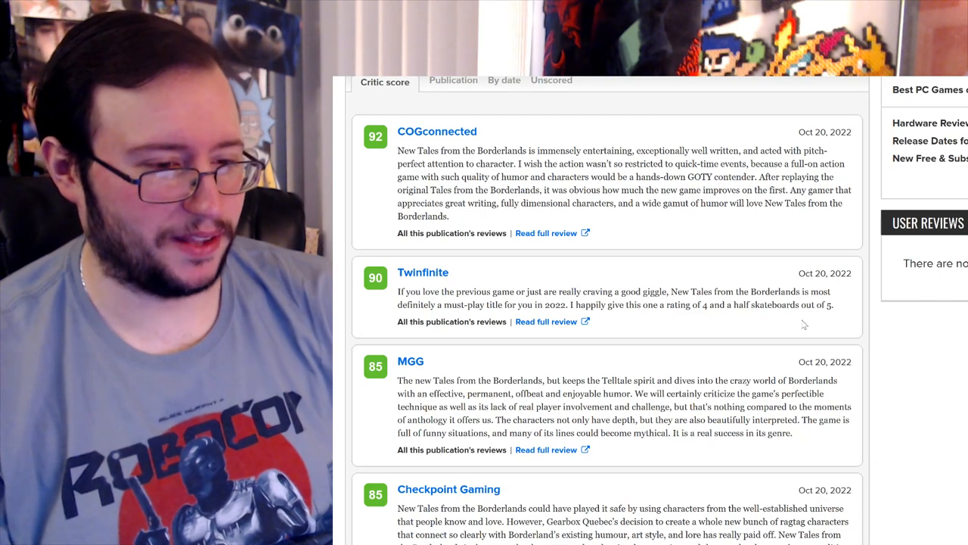
Step: Read down the critic reviews to the 70-point scores from TheGamer, IGN and GameSpot
scroll("up", 3)
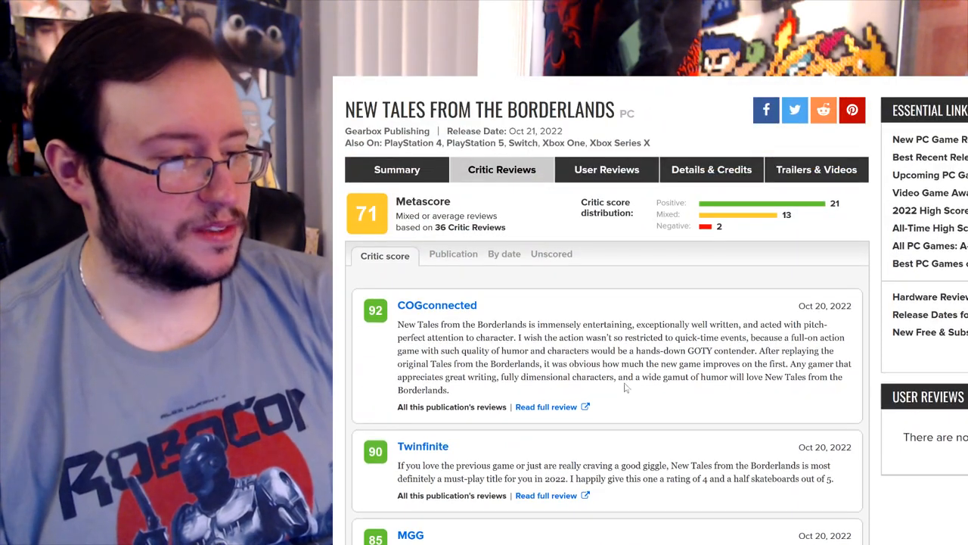
scroll("down", 3)
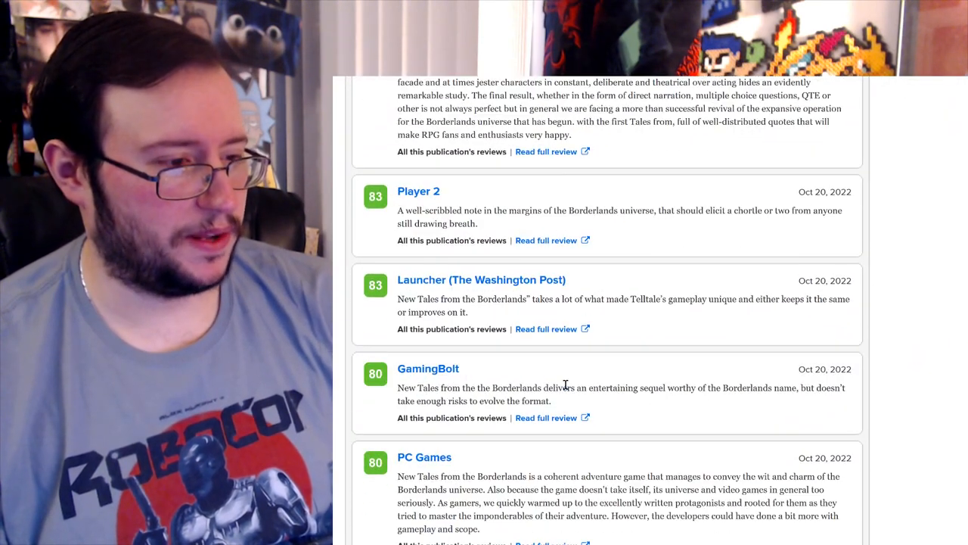
scroll("down", 3)
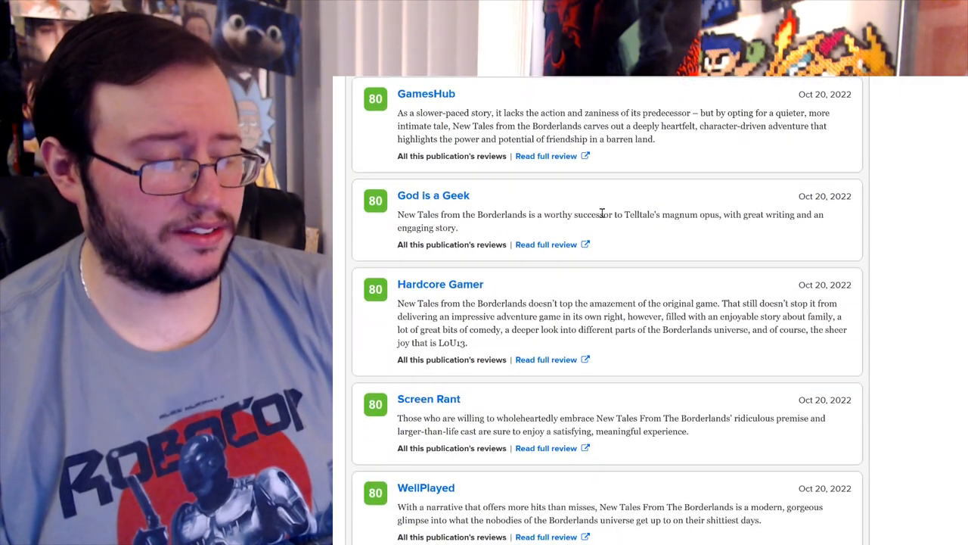
mouse_move(696, 230)
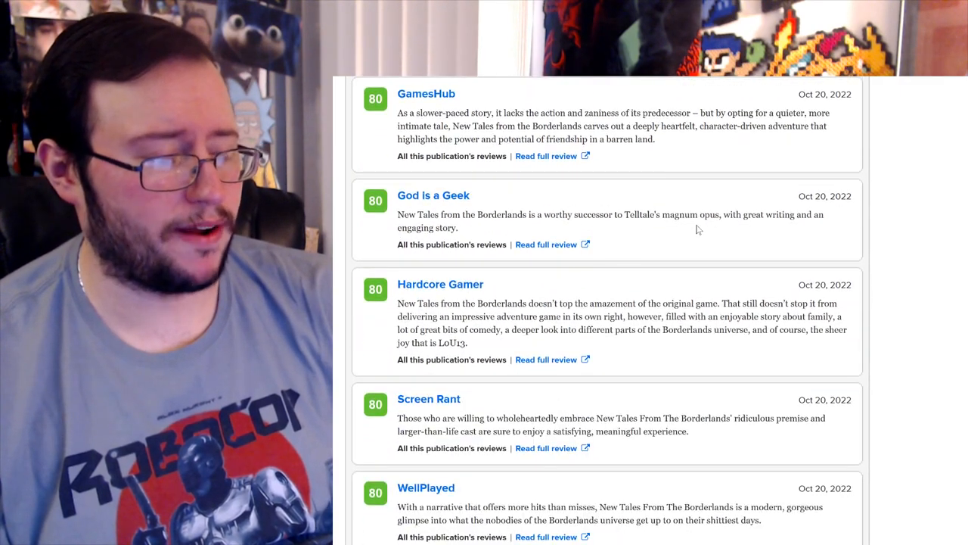
scroll("down", 3)
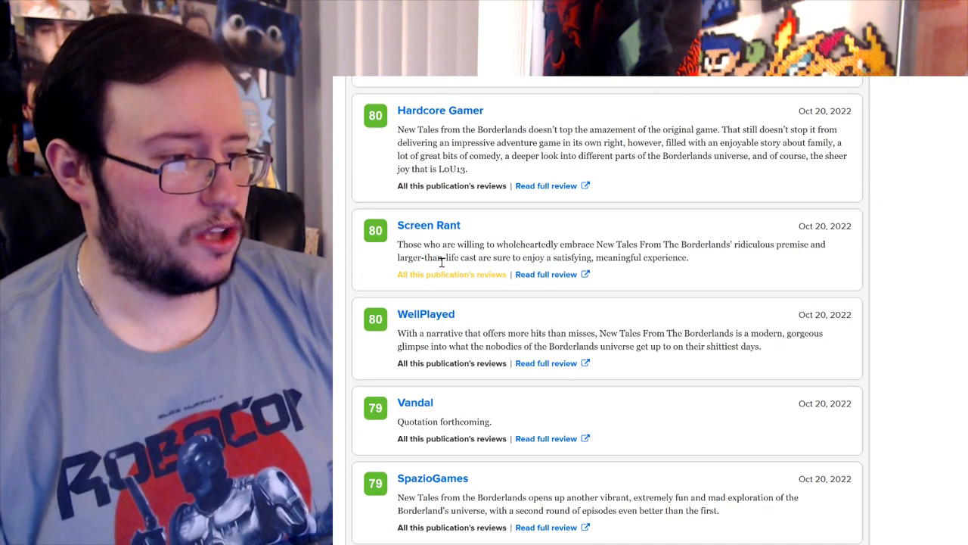
mouse_move(733, 283)
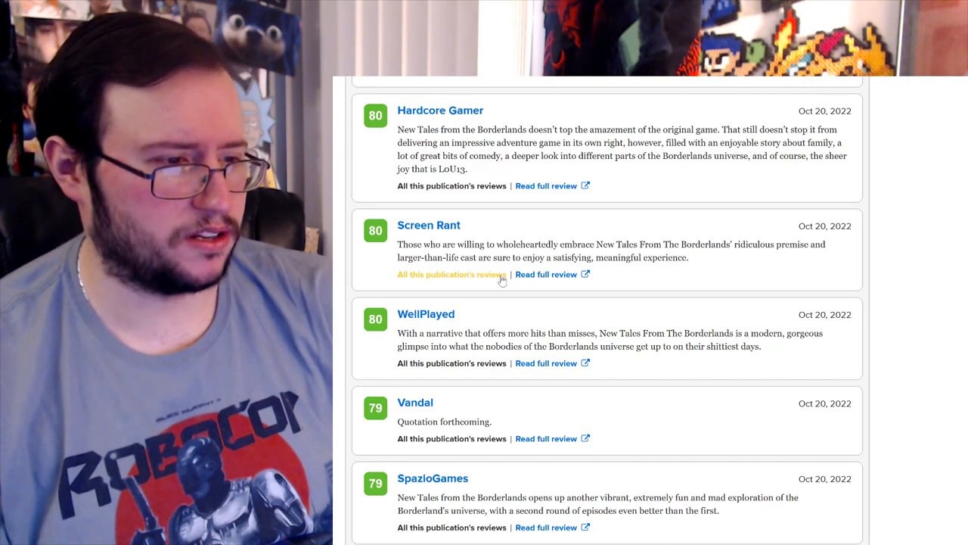
mouse_move(638, 283)
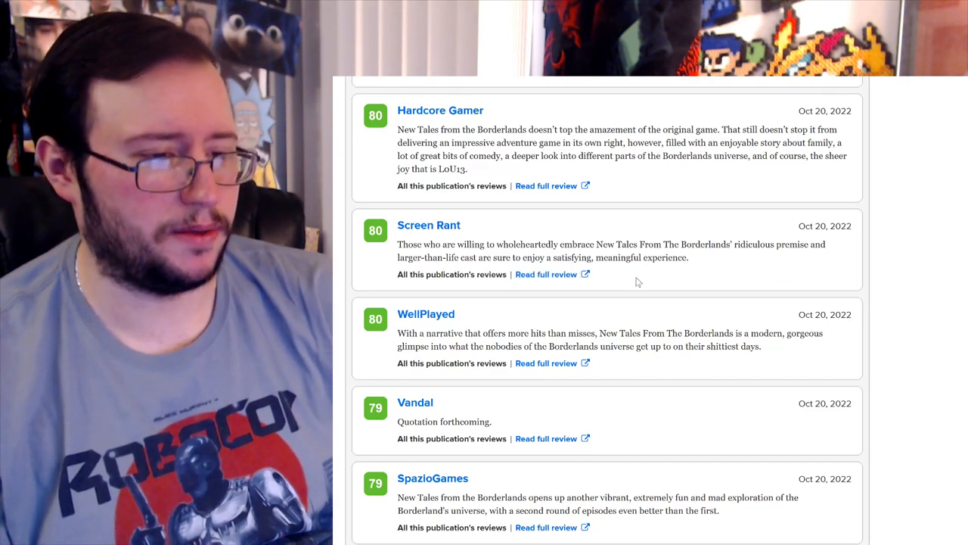
scroll("down", 3)
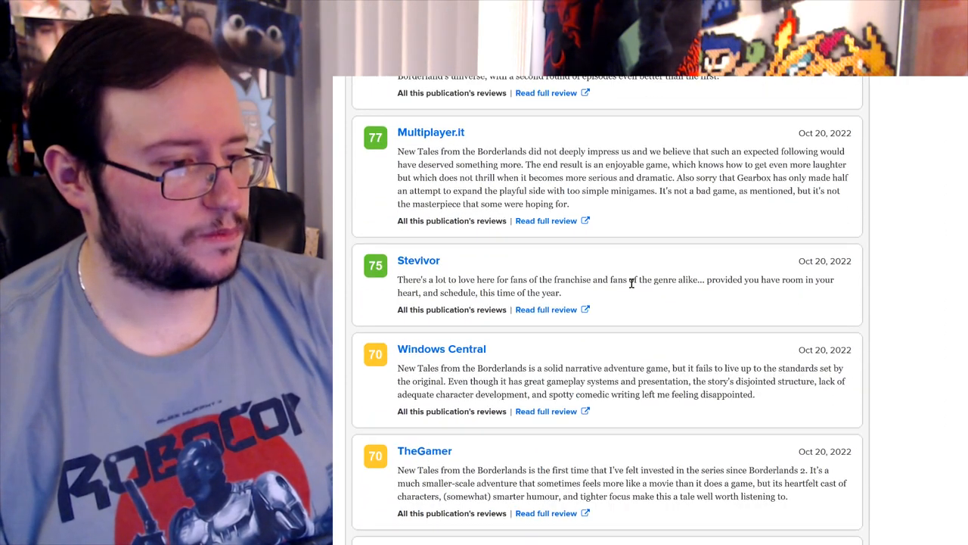
mouse_move(464, 275)
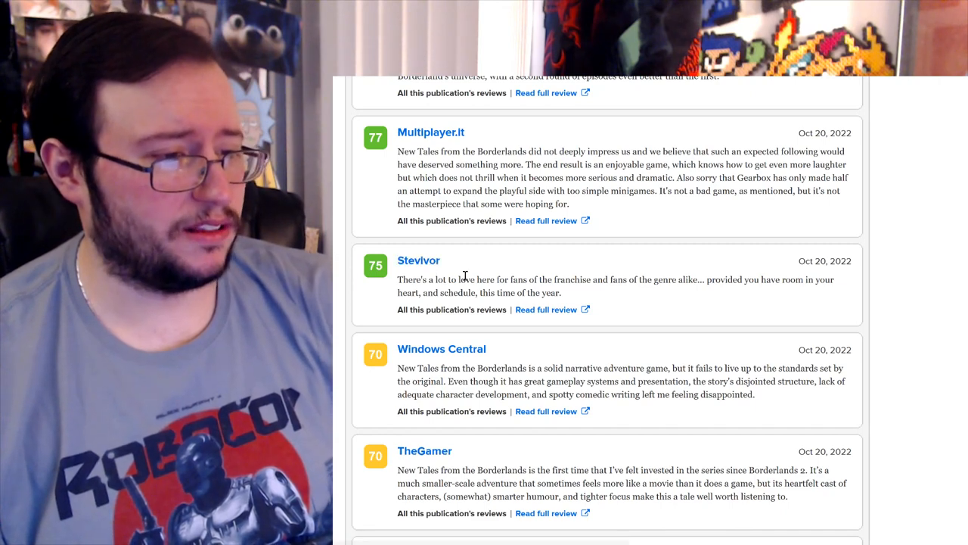
mouse_move(675, 294)
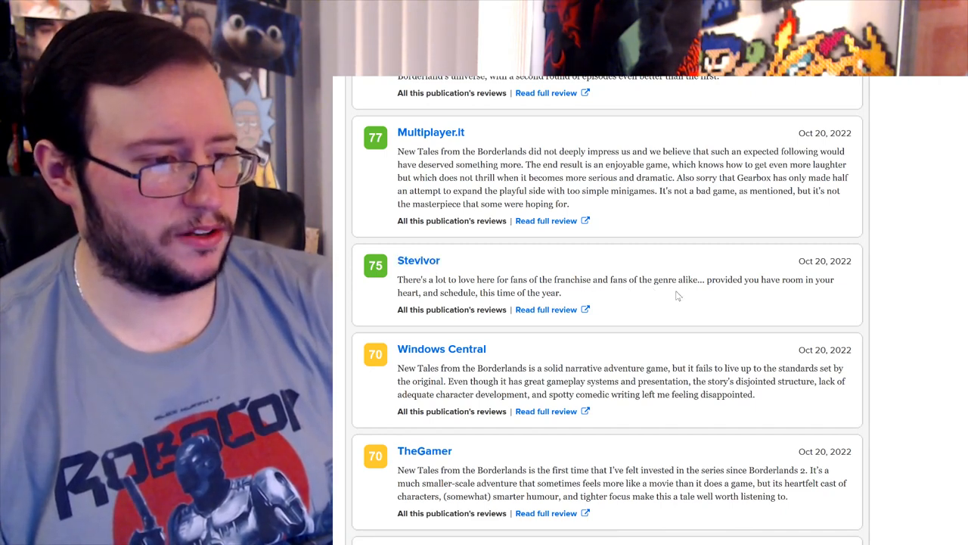
scroll("down", 3)
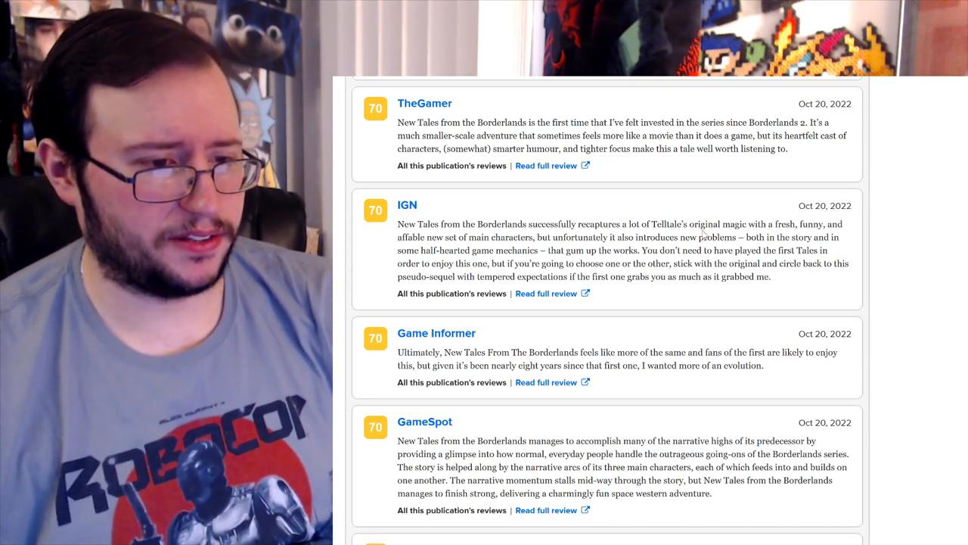
mouse_move(372, 243)
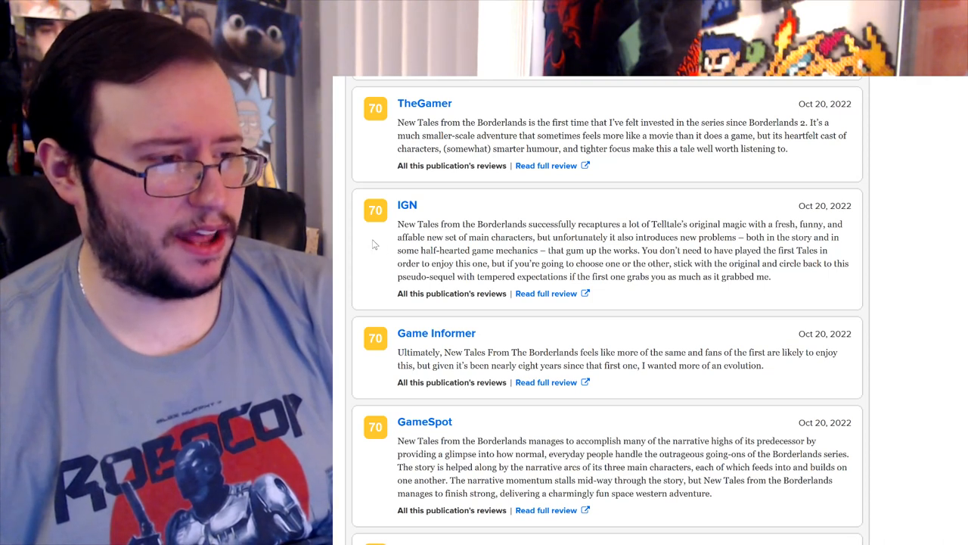
mouse_move(513, 242)
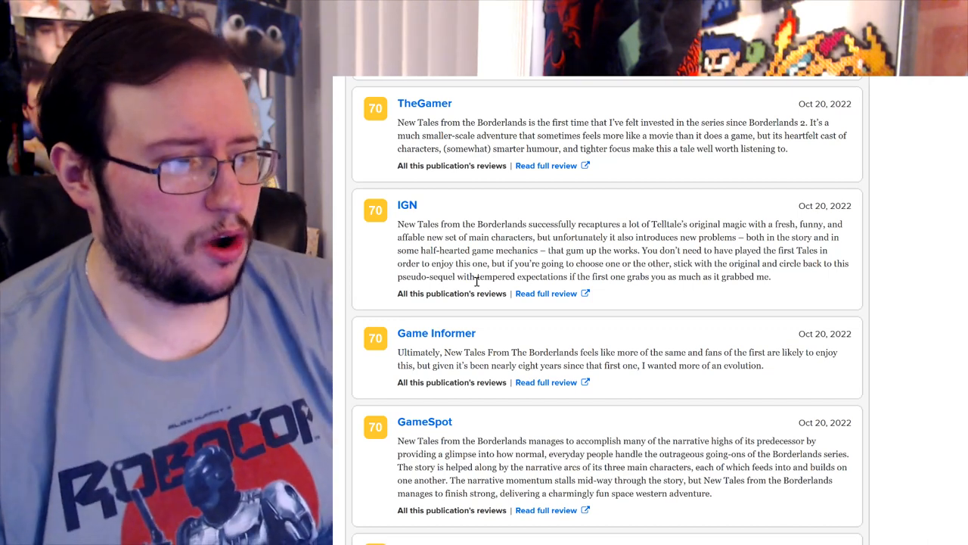
mouse_move(614, 295)
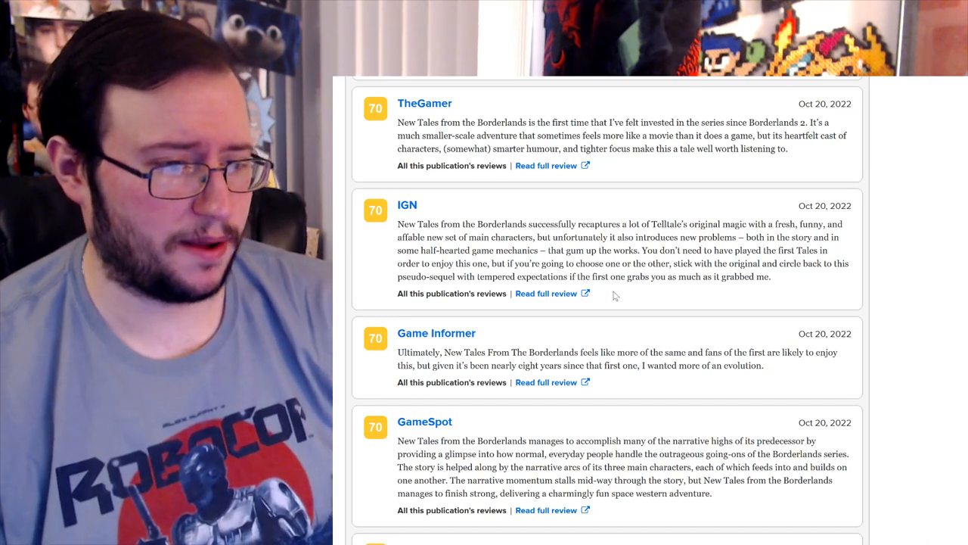
mouse_move(611, 299)
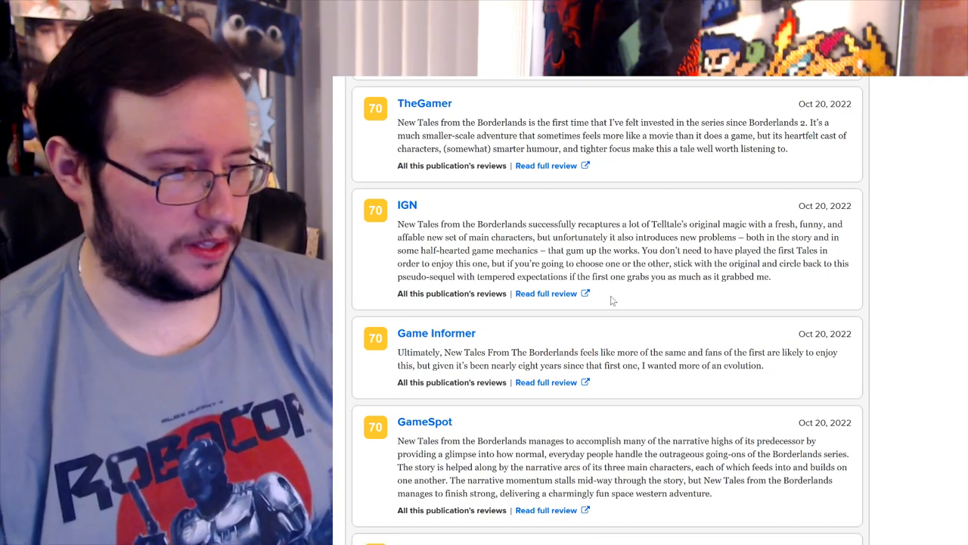
scroll("down", 3)
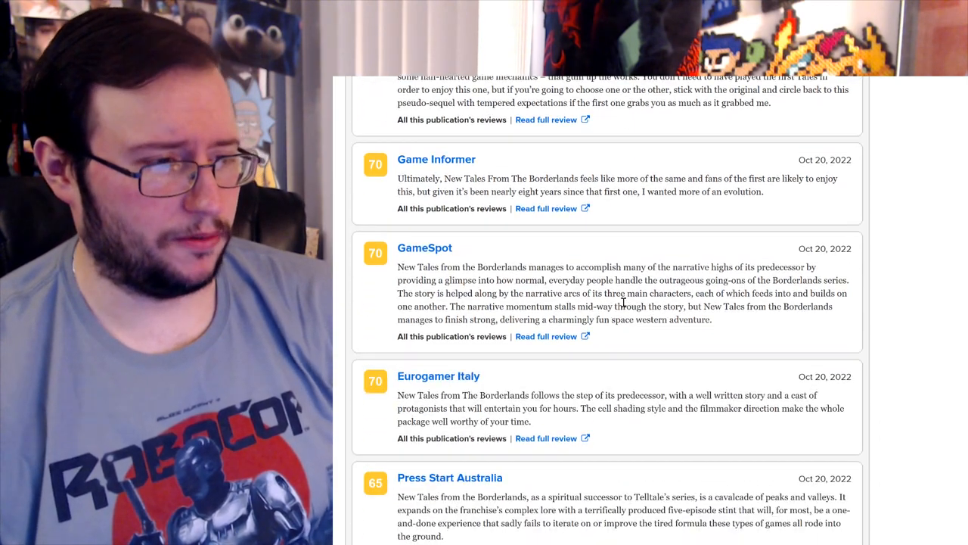
scroll("up", 3)
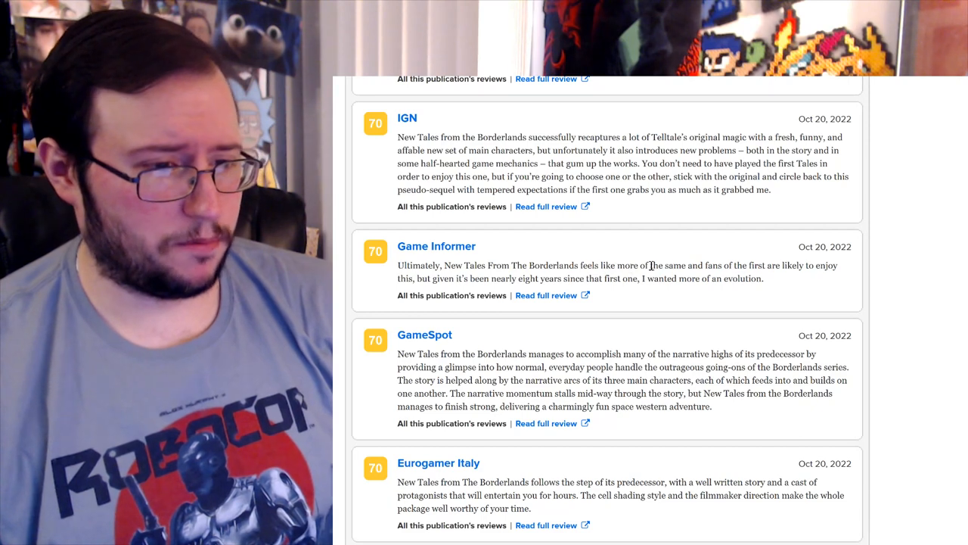
mouse_move(497, 316)
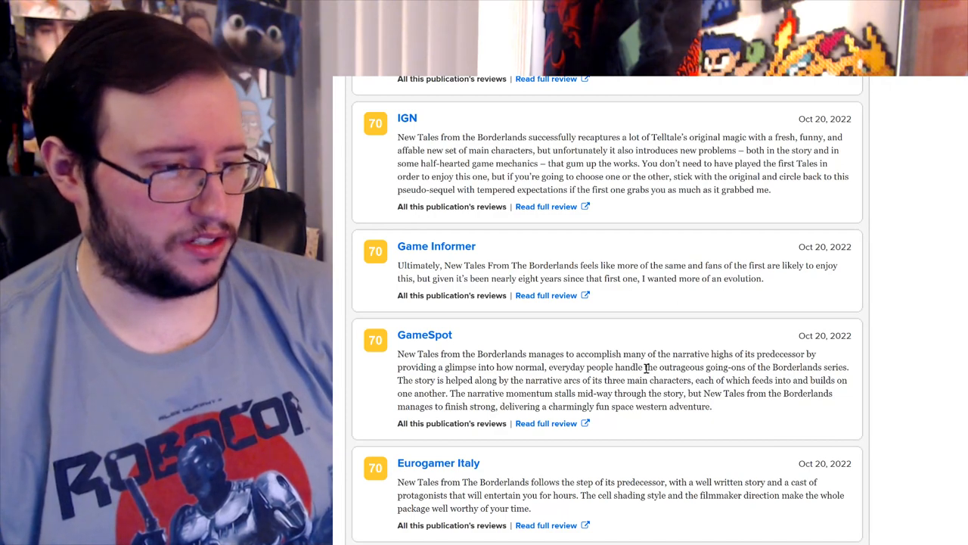
scroll("down", 3)
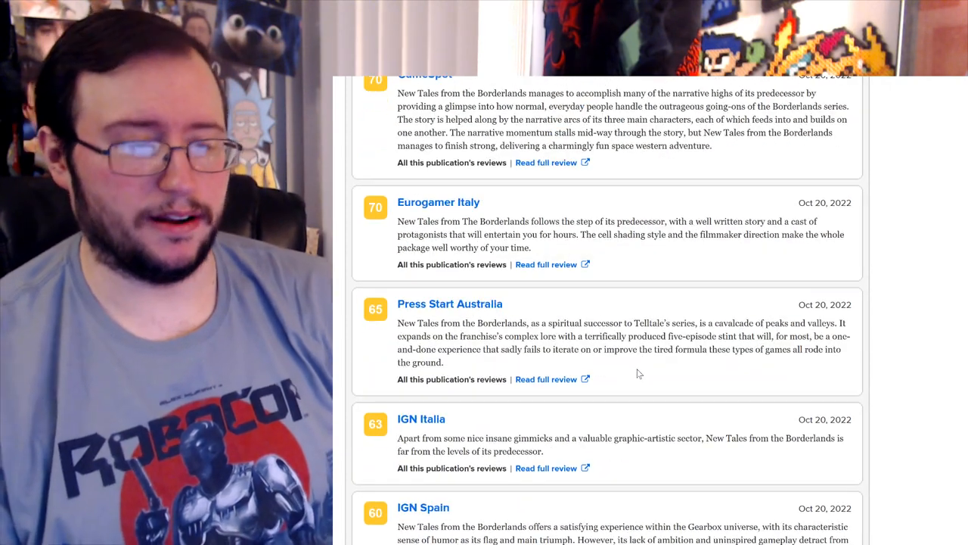
scroll("down", 3)
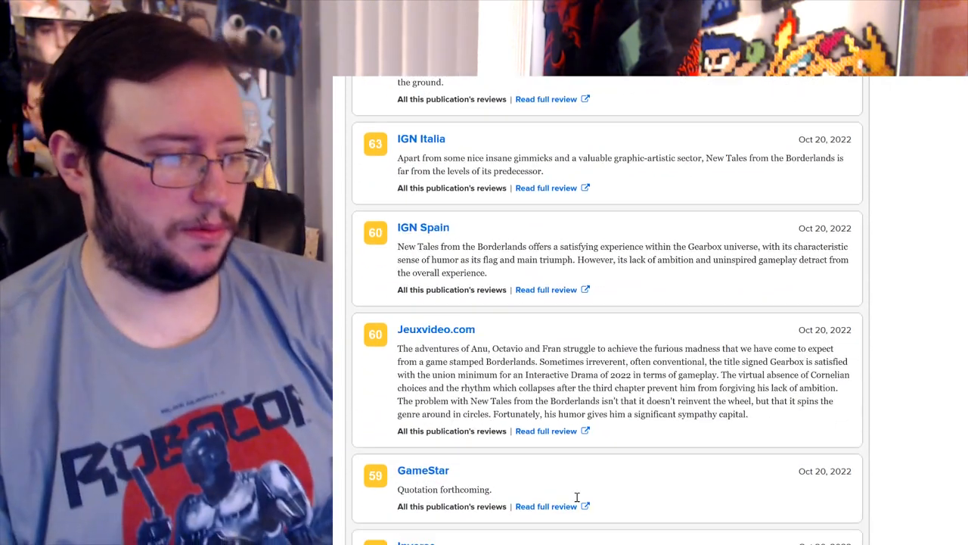
scroll("down", 3)
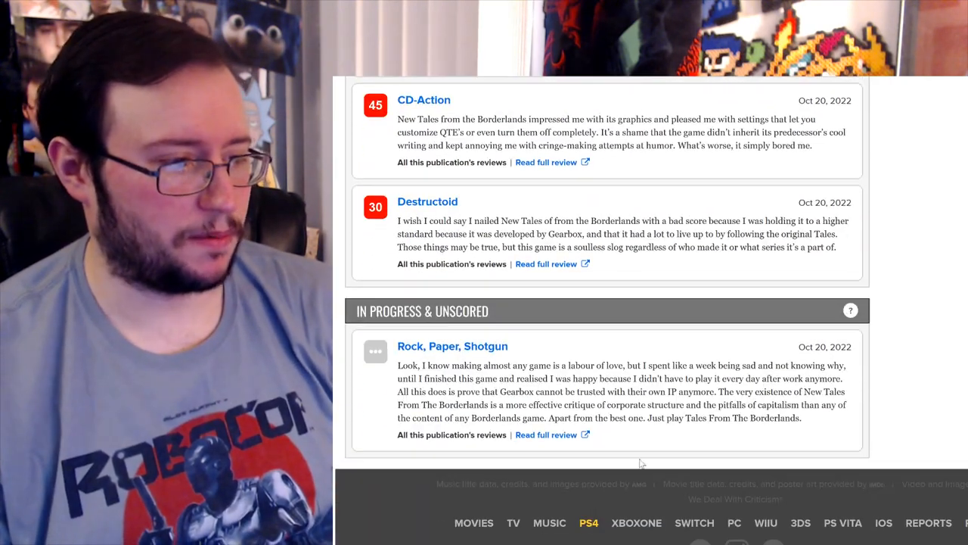
scroll("up", 3)
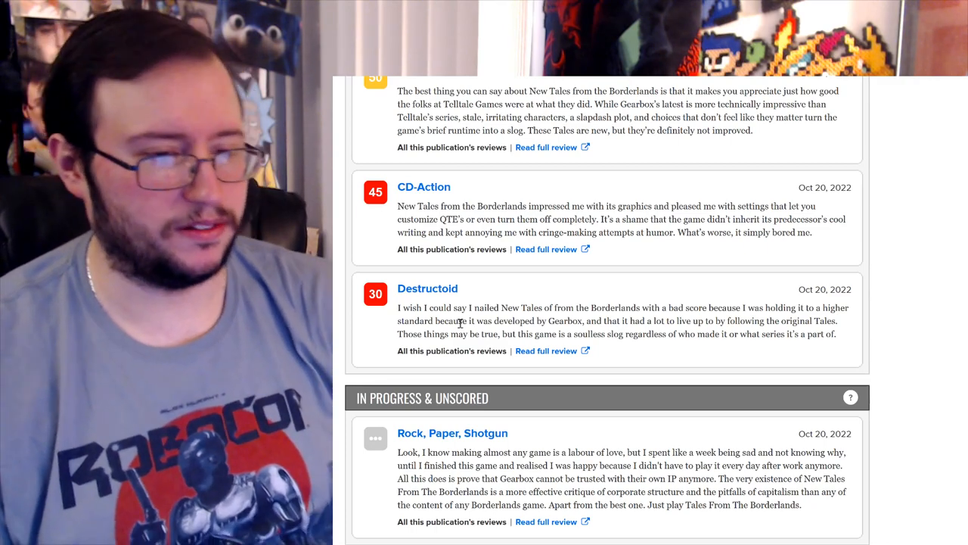
scroll("up", 3)
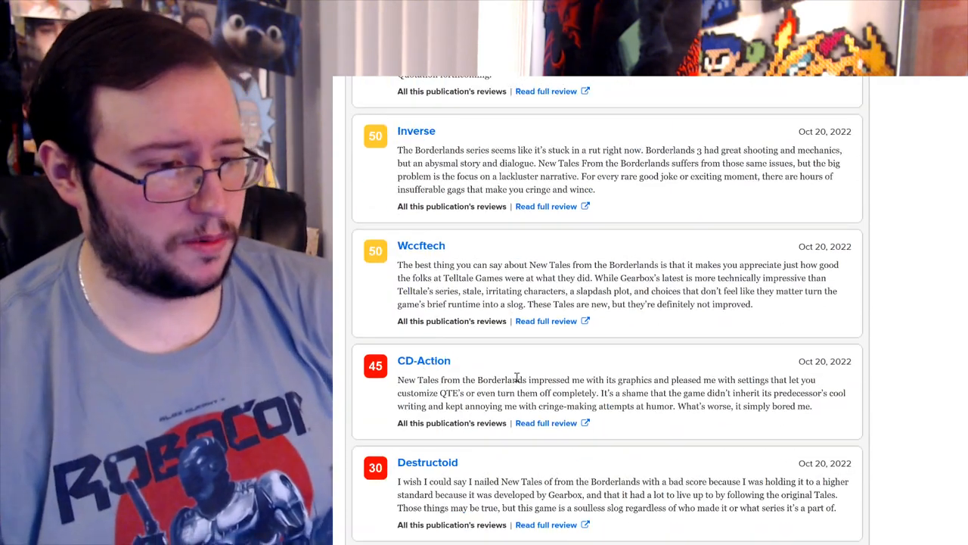
mouse_move(559, 387)
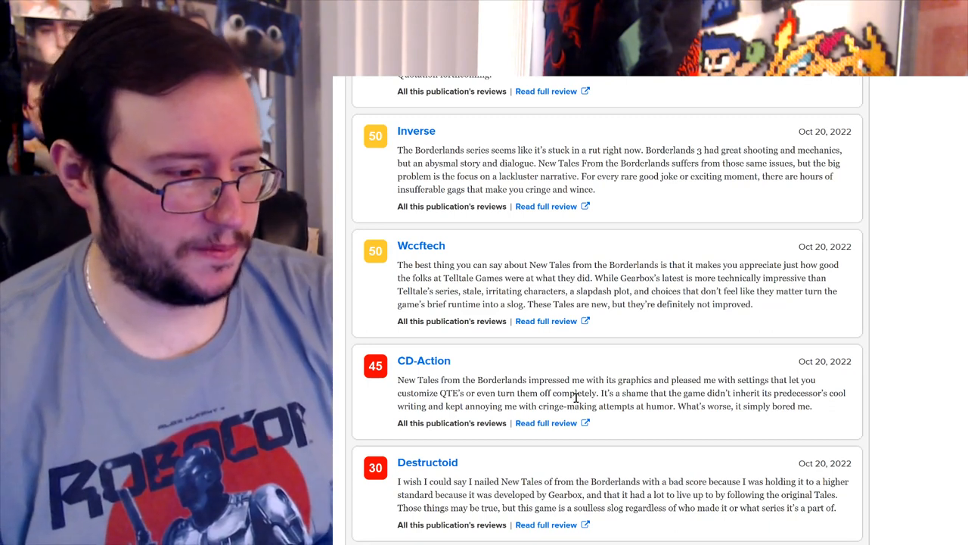
scroll("up", 3)
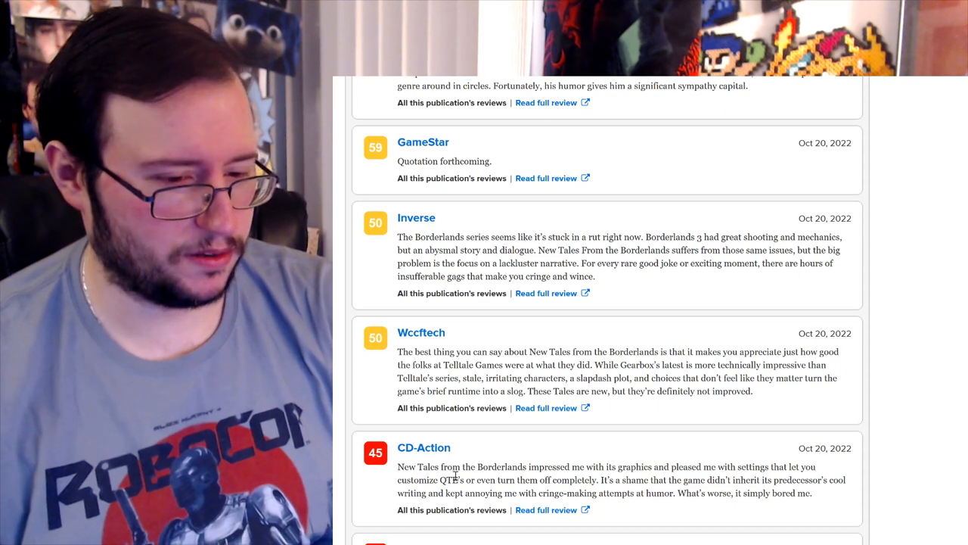
scroll("down", 3)
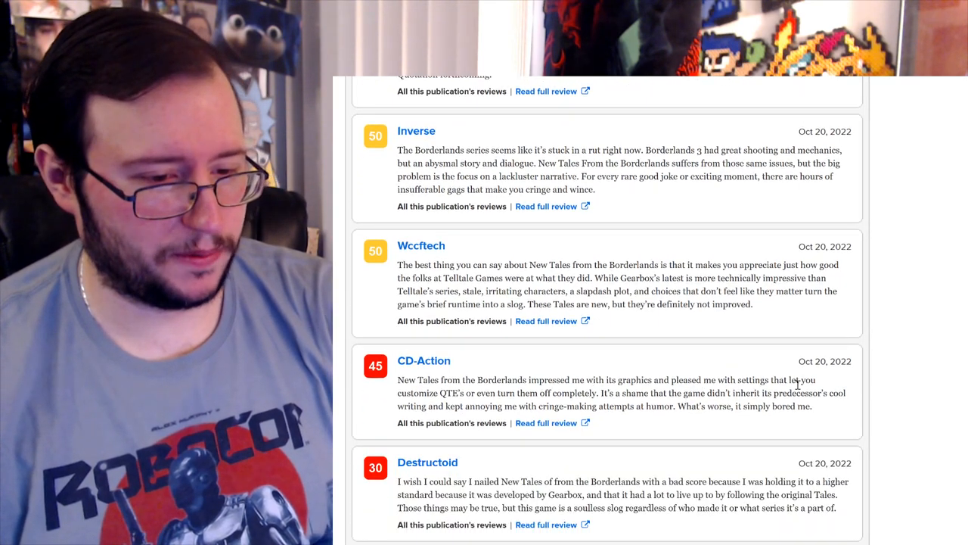
mouse_move(493, 395)
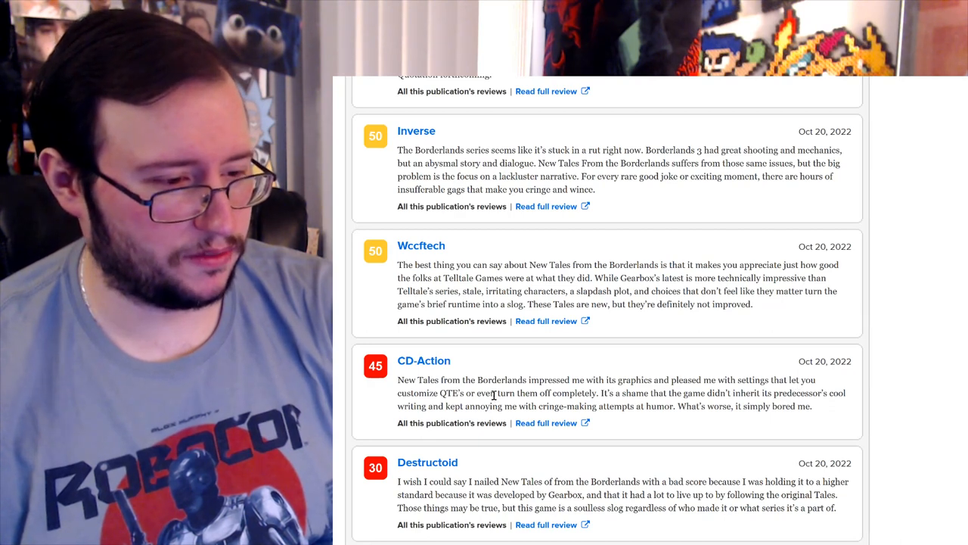
scroll("up", 3)
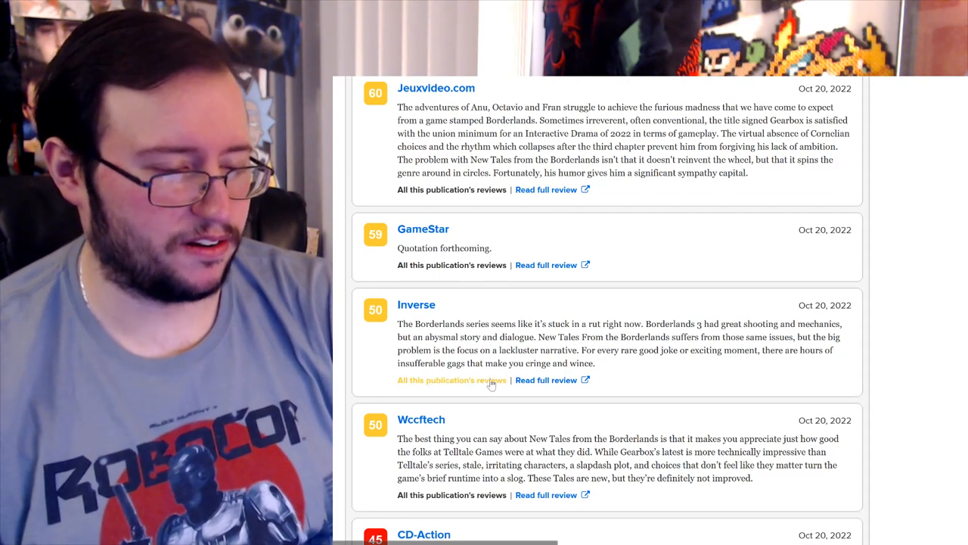
mouse_move(762, 412)
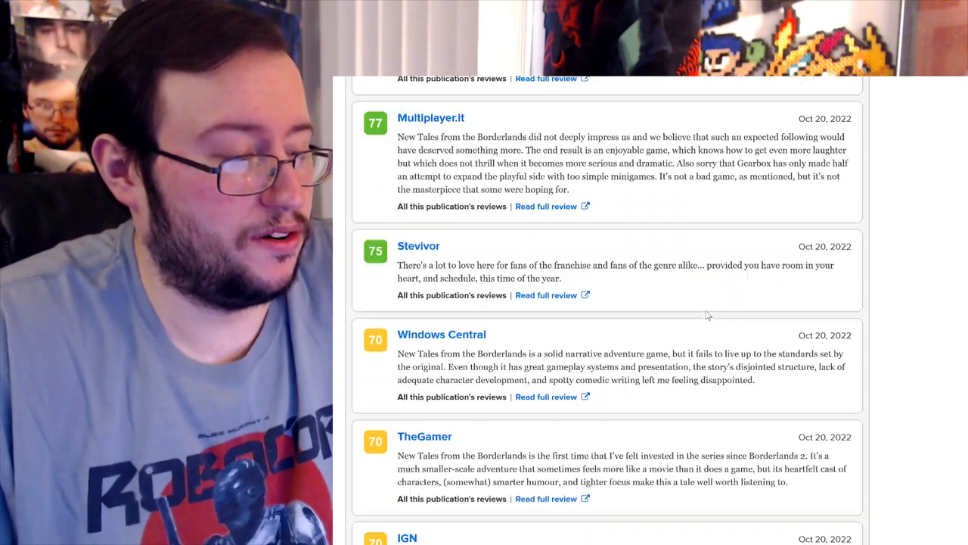
scroll("up", 3)
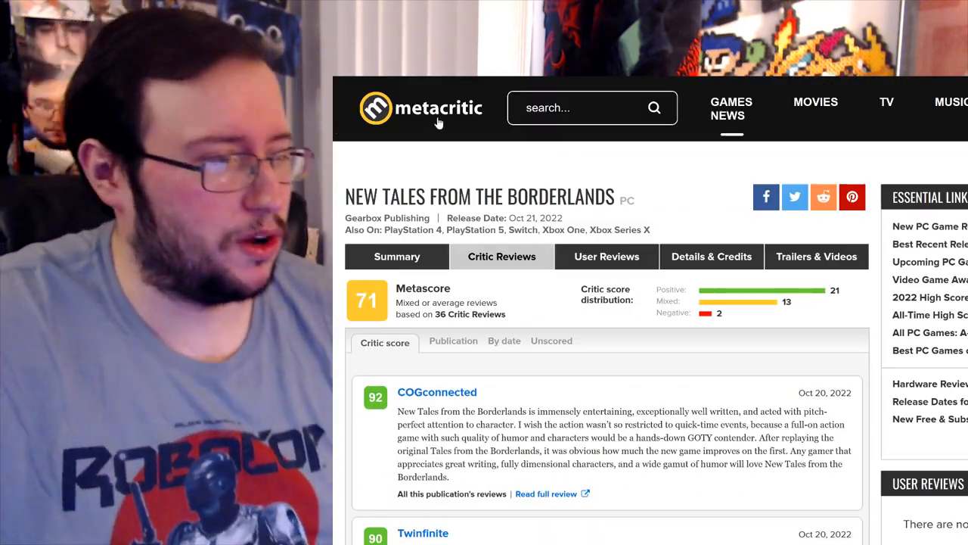
Step: Return to the Metacritic homepage and switch New and Notable between its Games and TV tabs
left_click(420, 107)
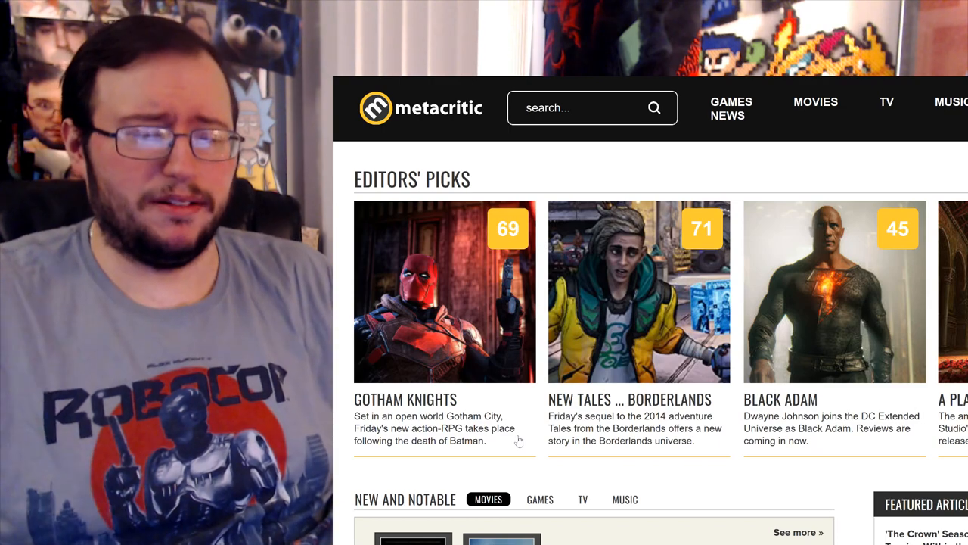
left_click(533, 500)
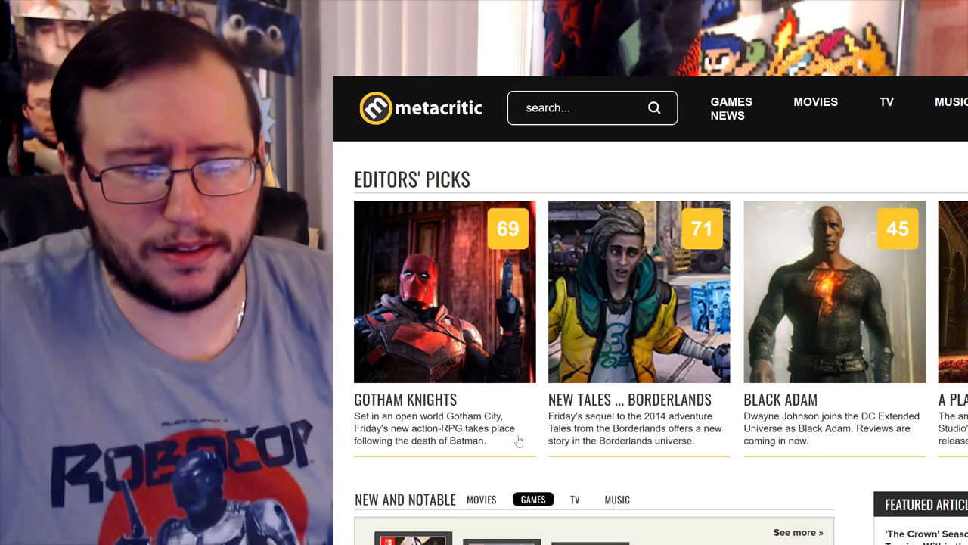
left_click(575, 500)
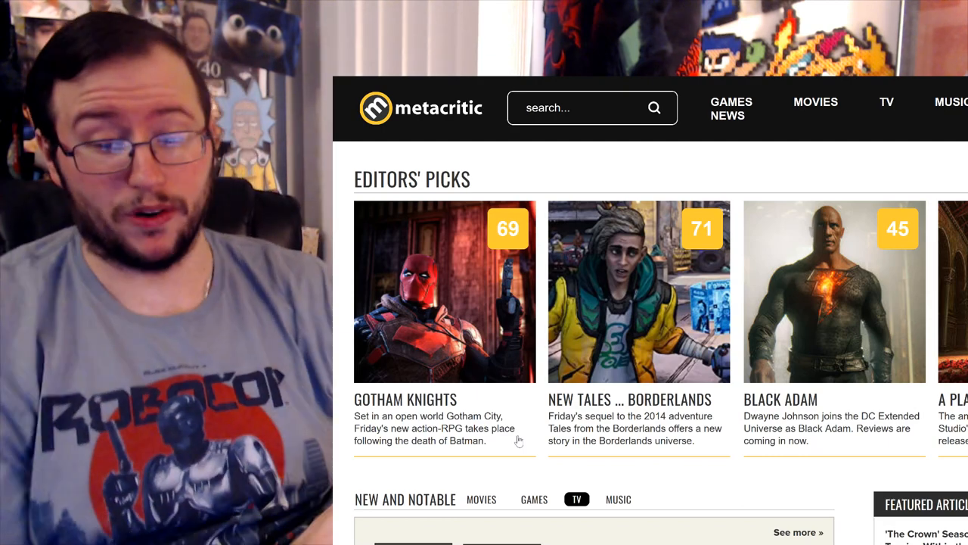
left_click(617, 500)
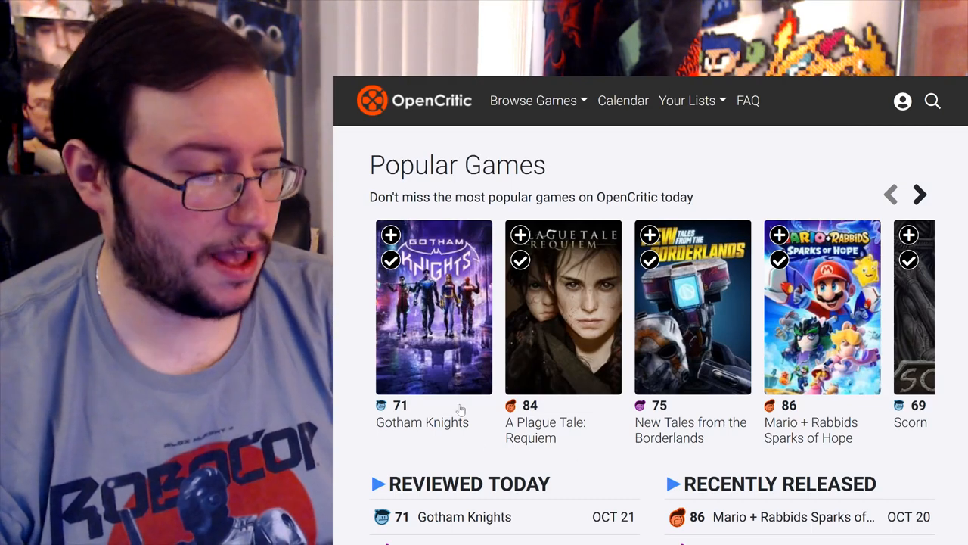
mouse_move(405, 461)
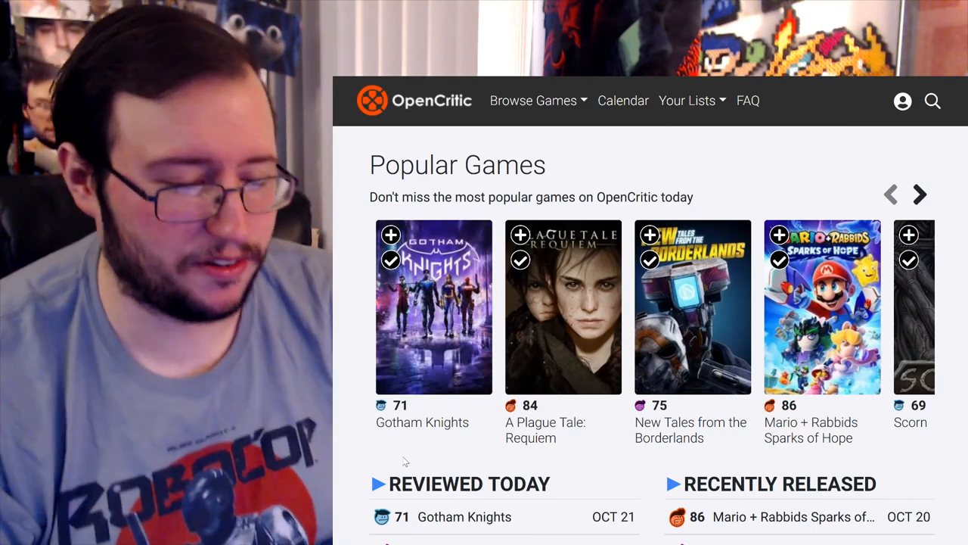
Step: Scroll to OpenCritic's Reviewed Today list and check the Marvel Snap reviews summary
scroll("down", 3)
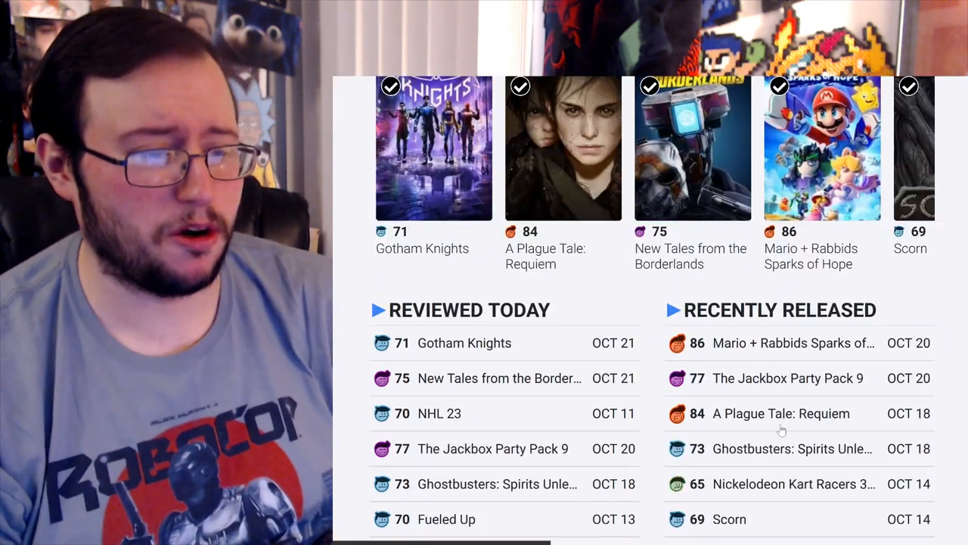
scroll("down", 3)
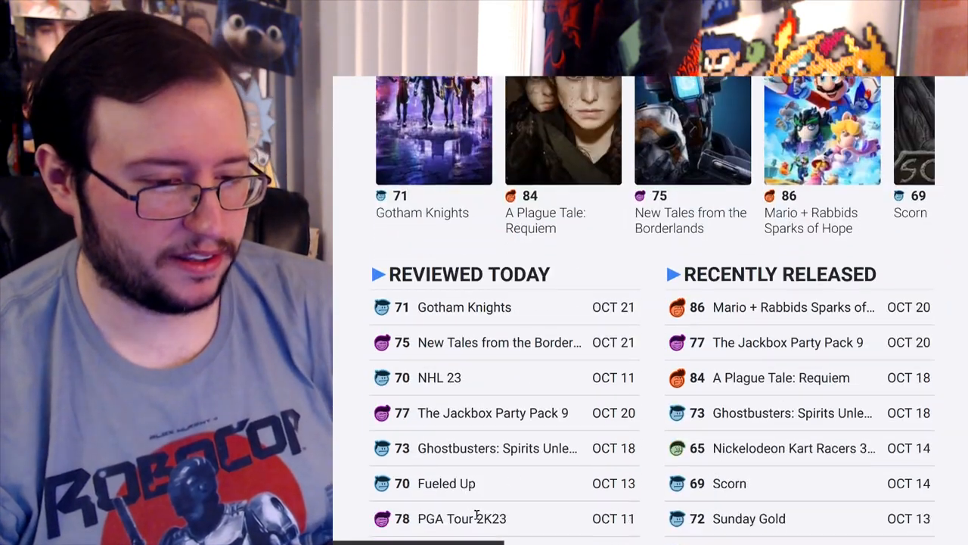
scroll("down", 3)
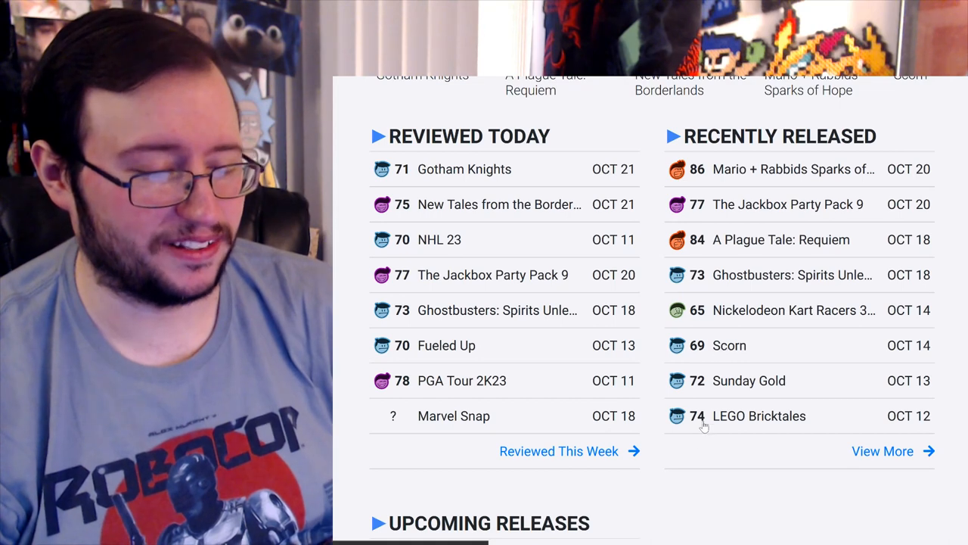
mouse_move(687, 457)
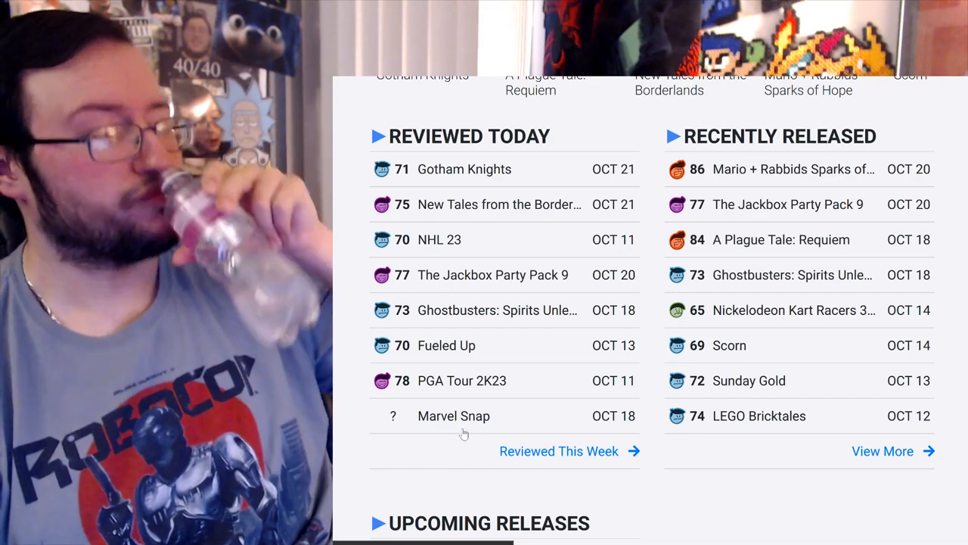
left_click(454, 415)
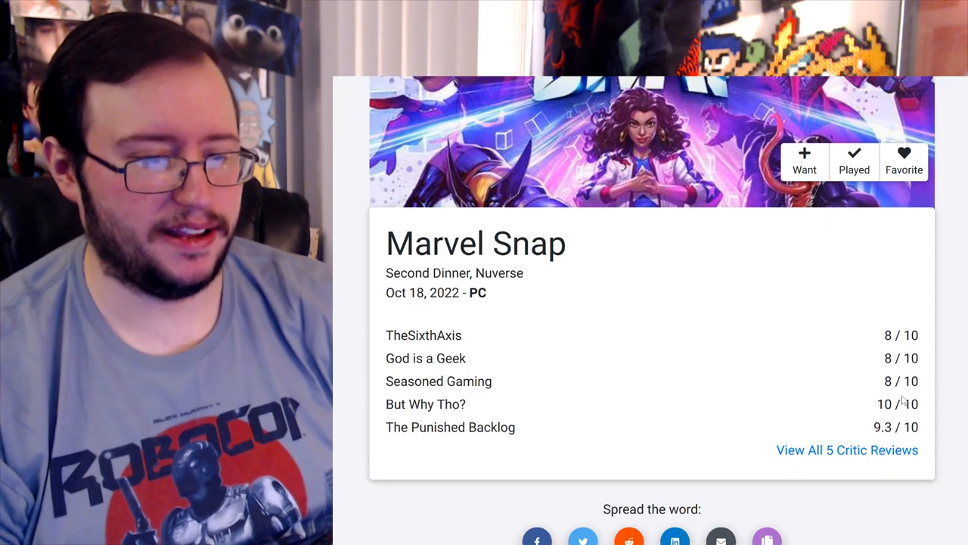
Step: Scroll back to the Reviewed Today and Recently Released lists with Mario + Rabbids Sparks of Hope at 86
scroll("up", 3)
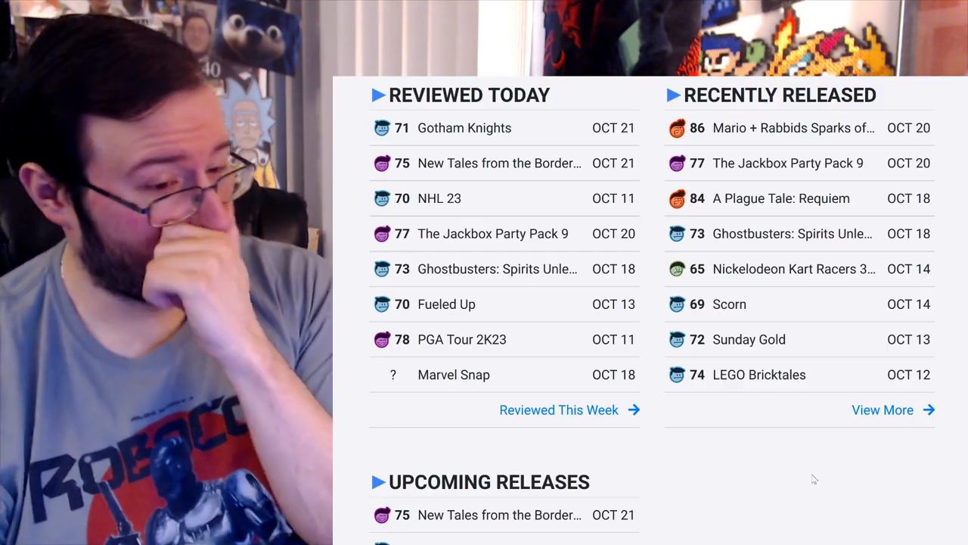
mouse_move(747, 254)
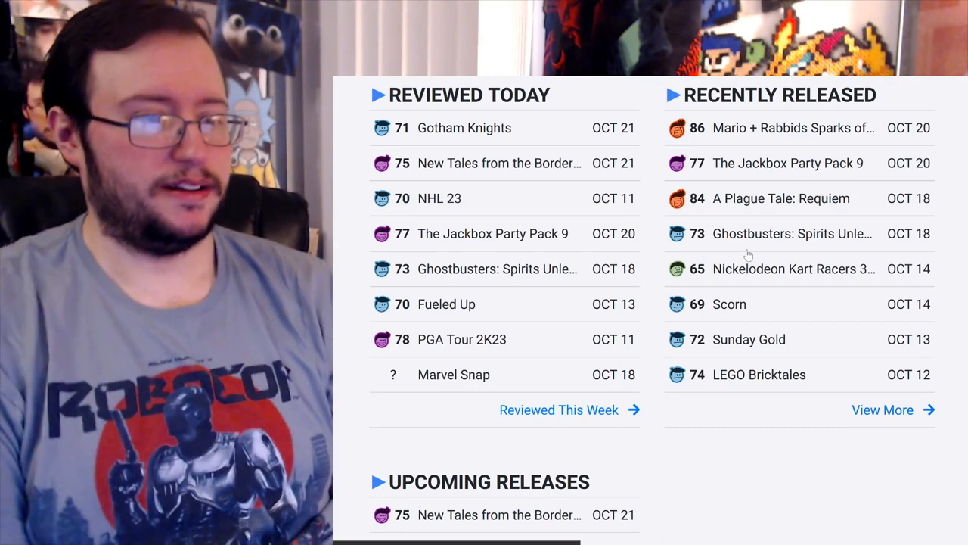
scroll("up", 3)
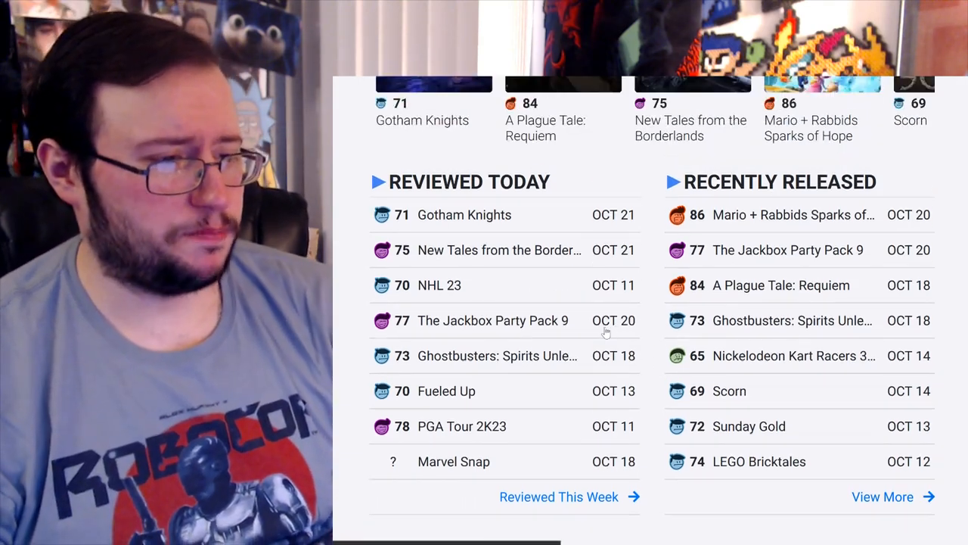
scroll("up", 3)
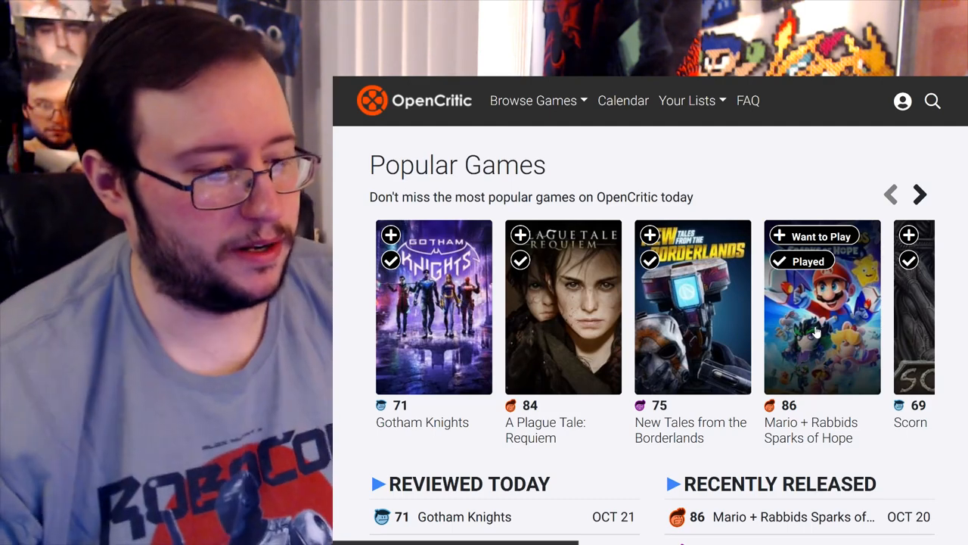
scroll("down", 3)
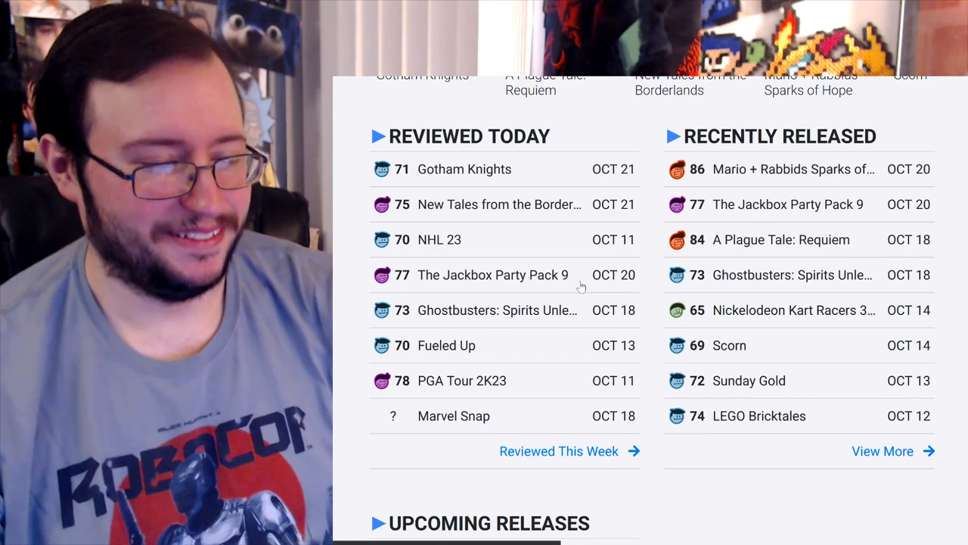
mouse_move(445, 255)
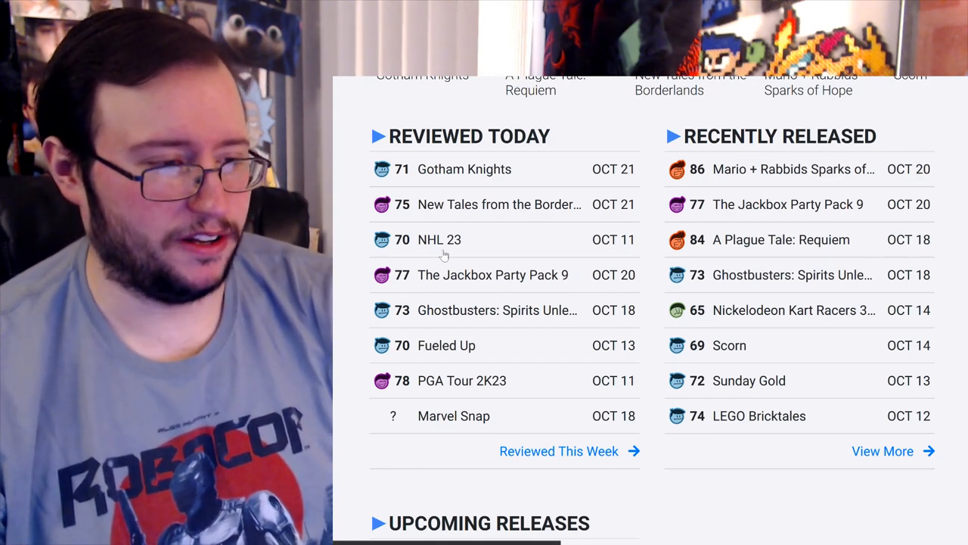
scroll("up", 3)
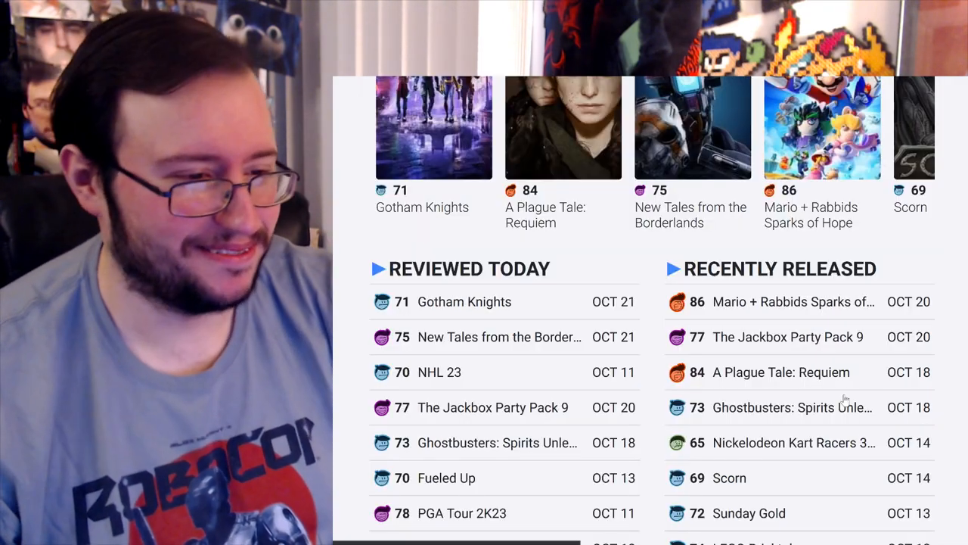
Step: Open New Tales from the Borderlands on OpenCritic and check its 75 average and 73% recommend
left_click(500, 336)
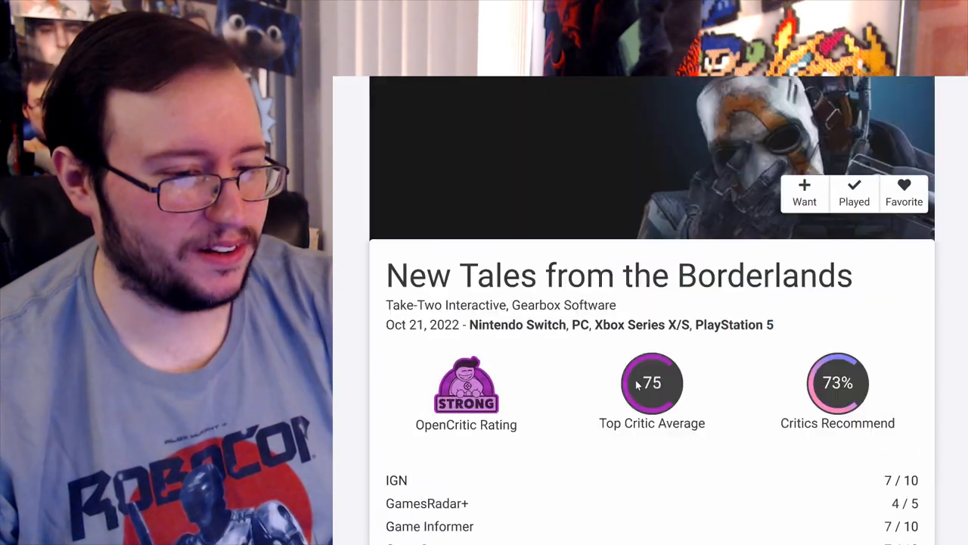
scroll("down", 3)
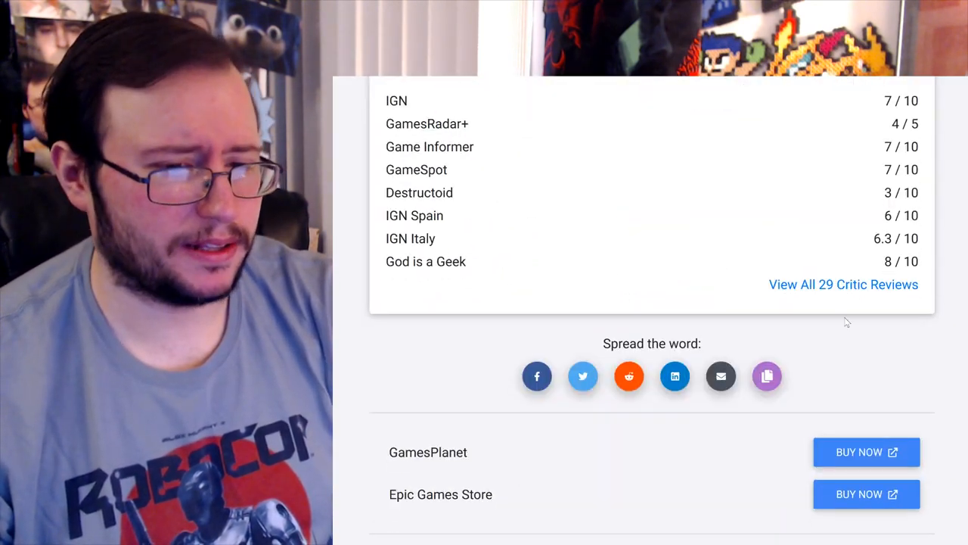
scroll("up", 3)
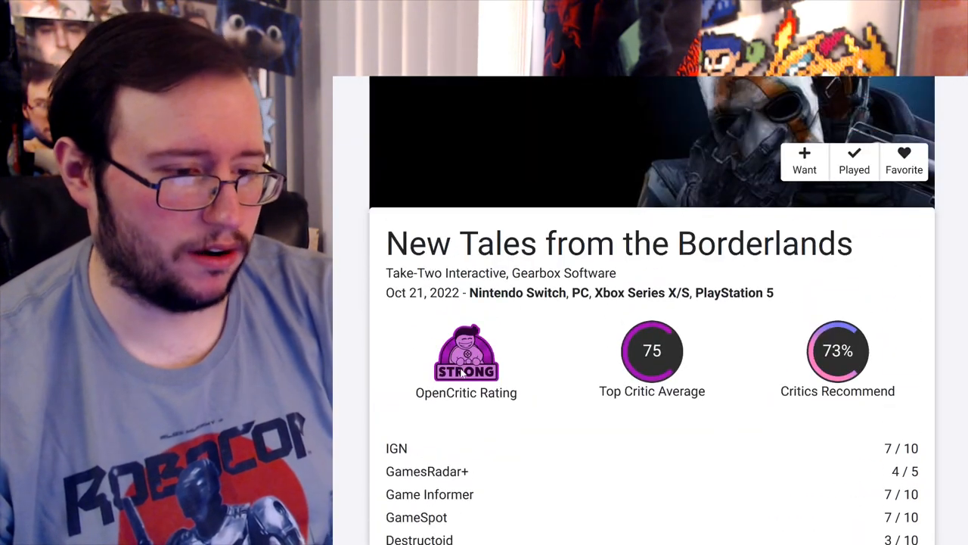
scroll("up", 3)
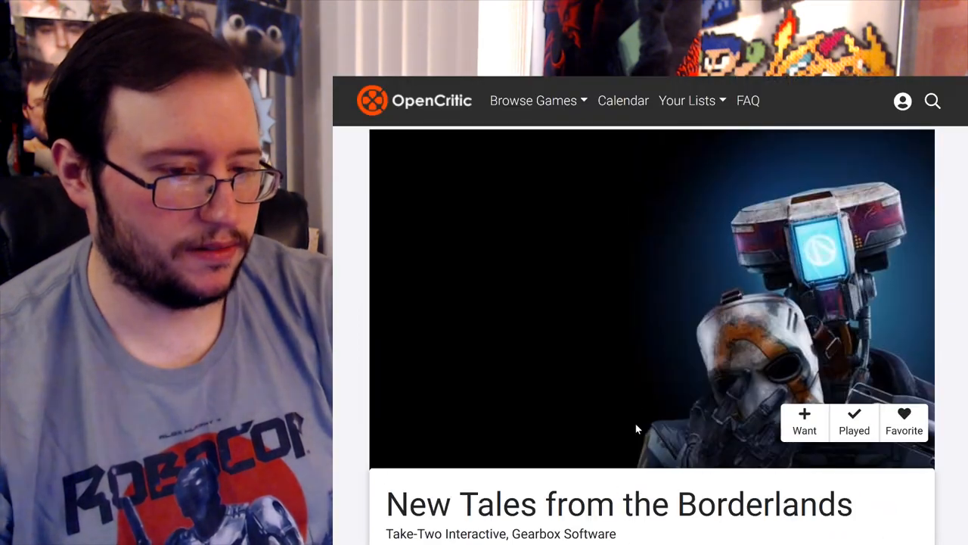
scroll("down", 3)
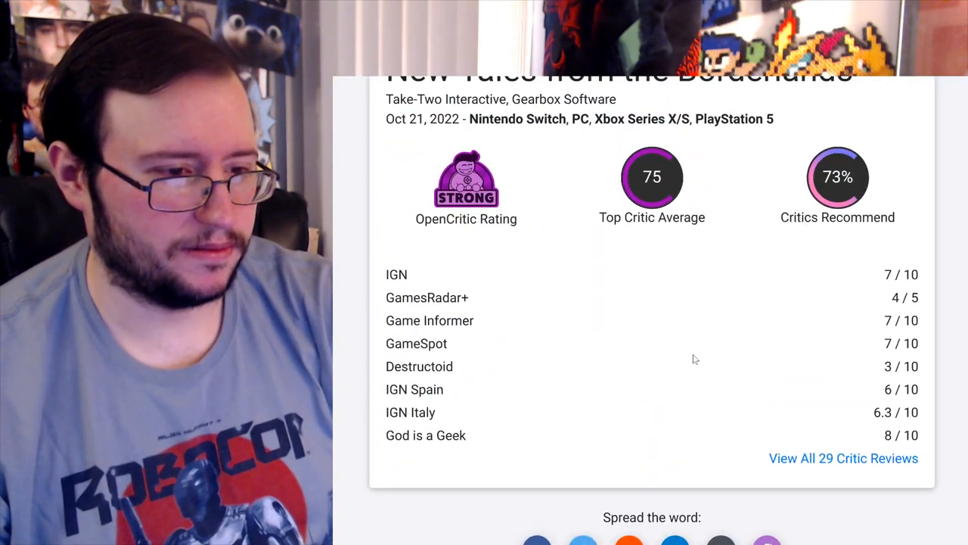
scroll("up", 3)
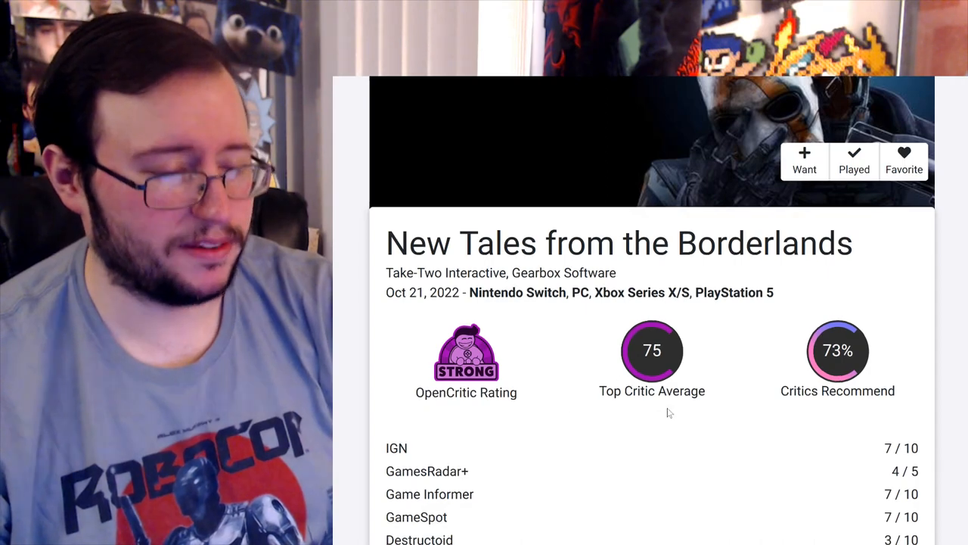
scroll("down", 3)
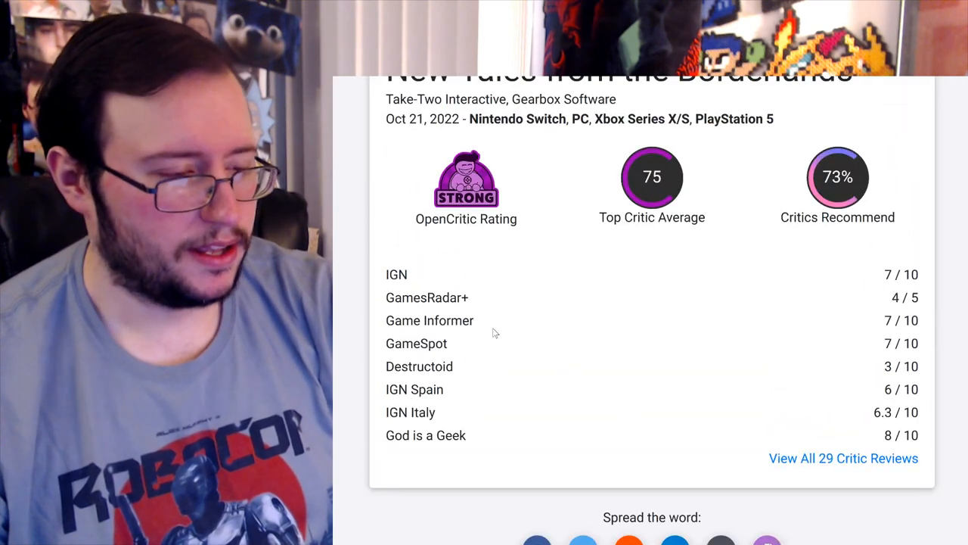
mouse_move(463, 363)
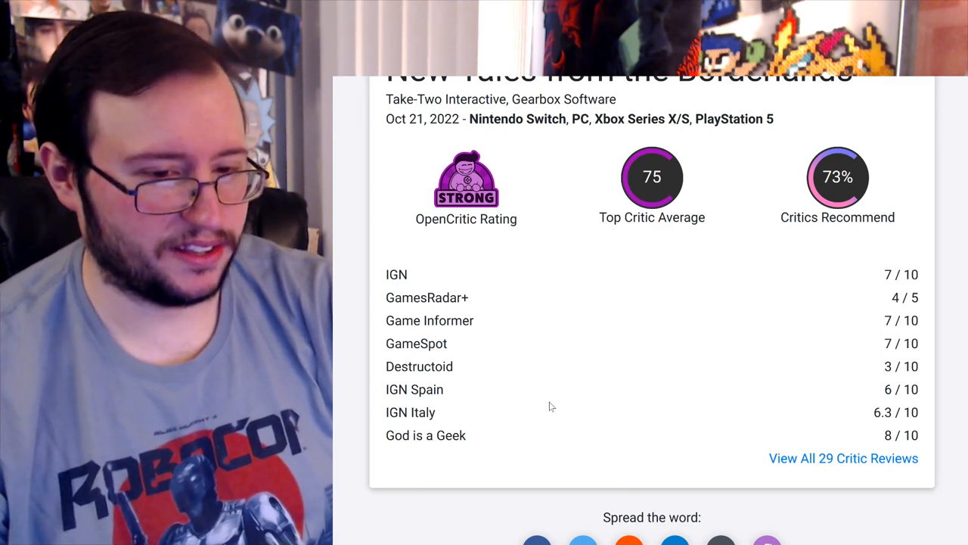
mouse_move(874, 276)
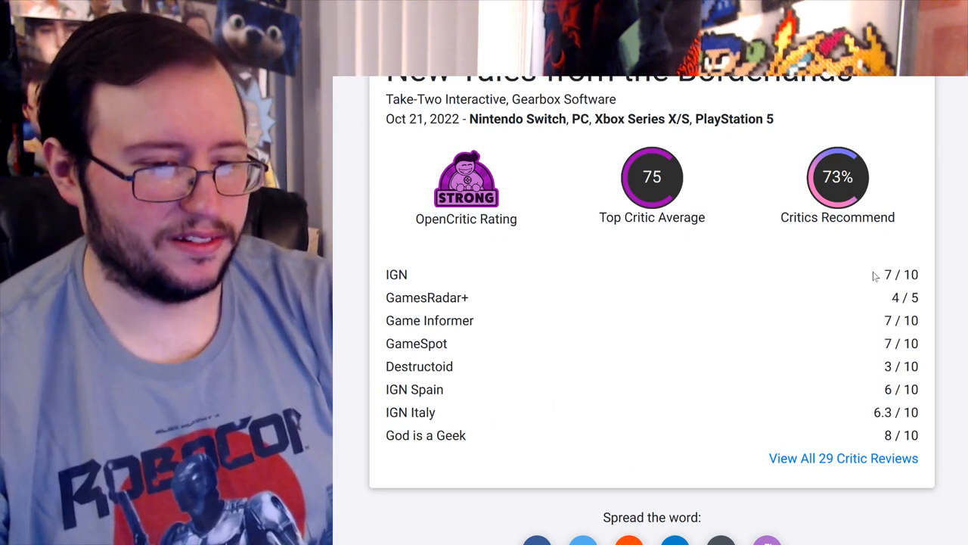
mouse_move(808, 295)
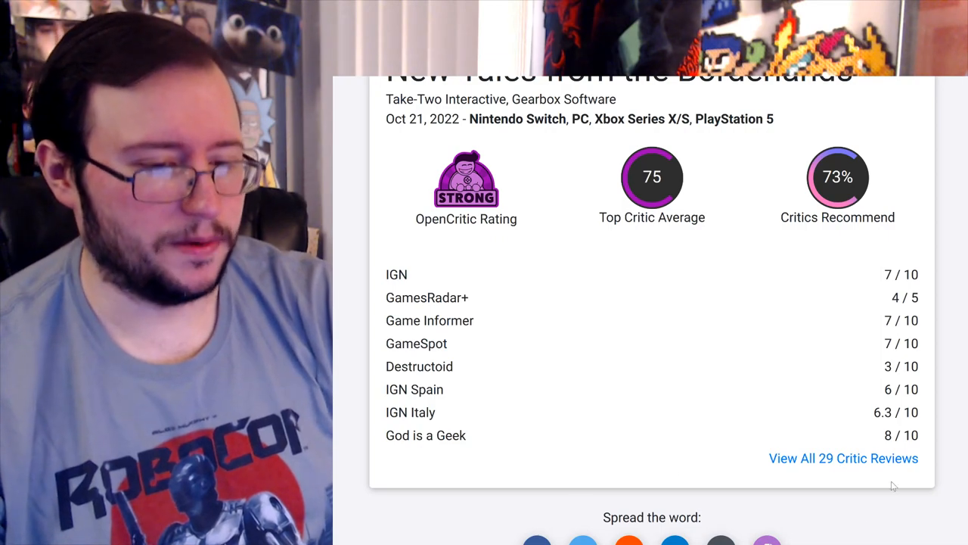
Step: Read down through the 29 critic reviews, then scroll back toward the top
scroll("down", 3)
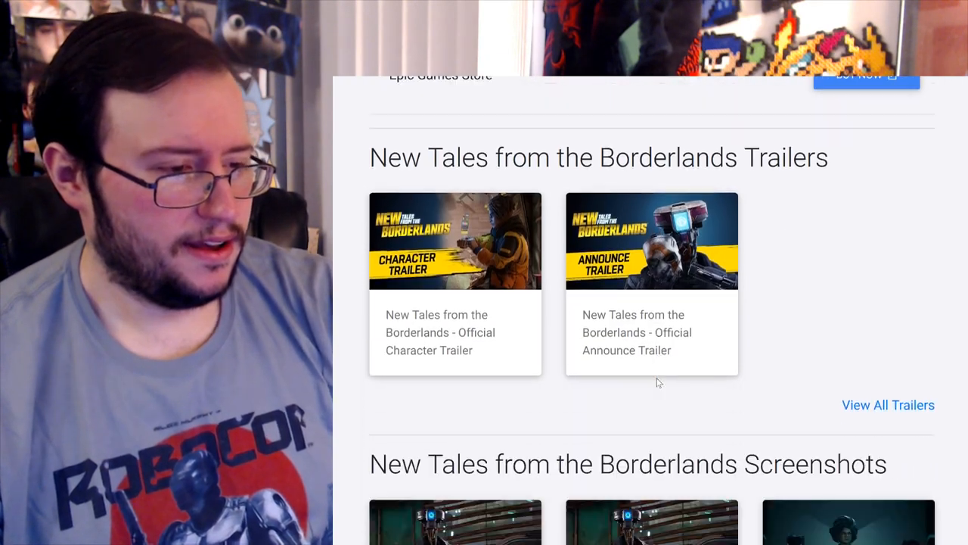
scroll("down", 3)
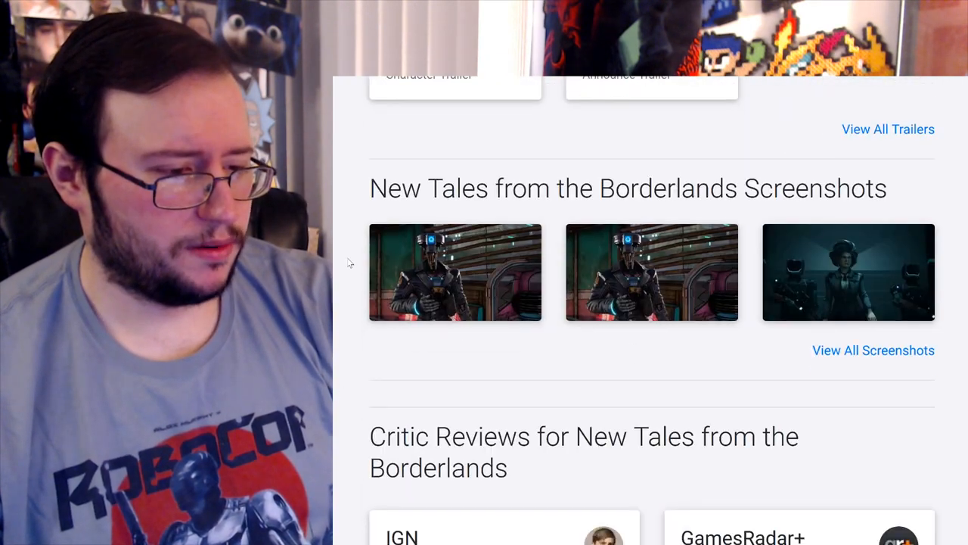
scroll("down", 3)
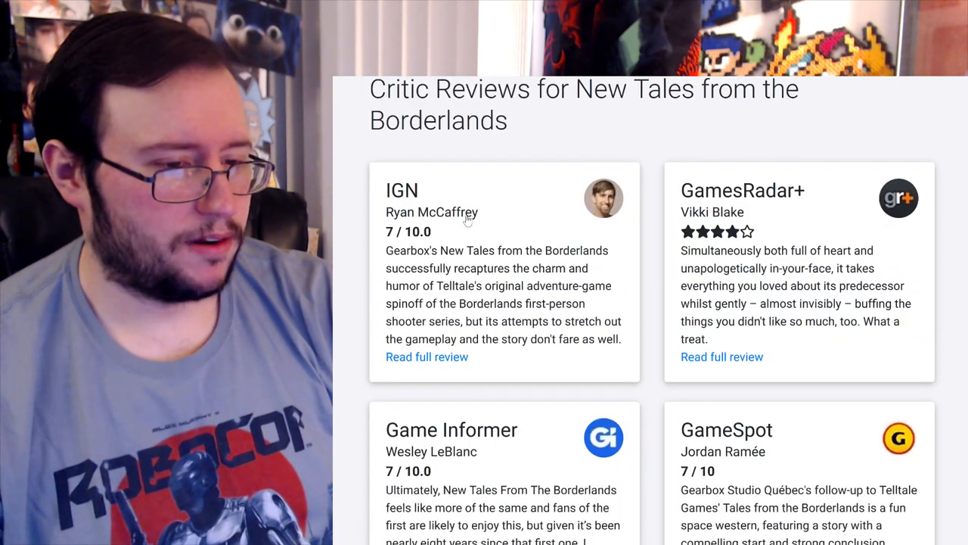
scroll("down", 3)
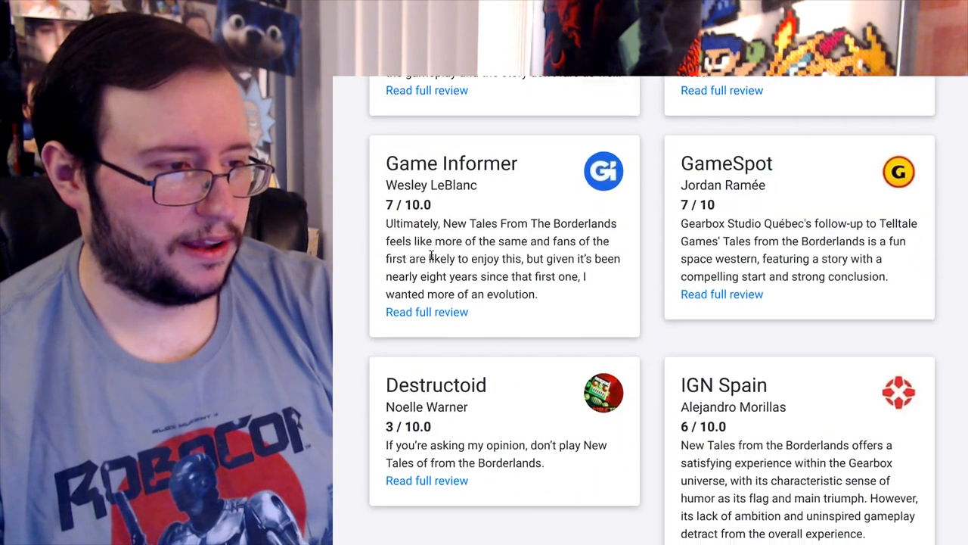
scroll("down", 3)
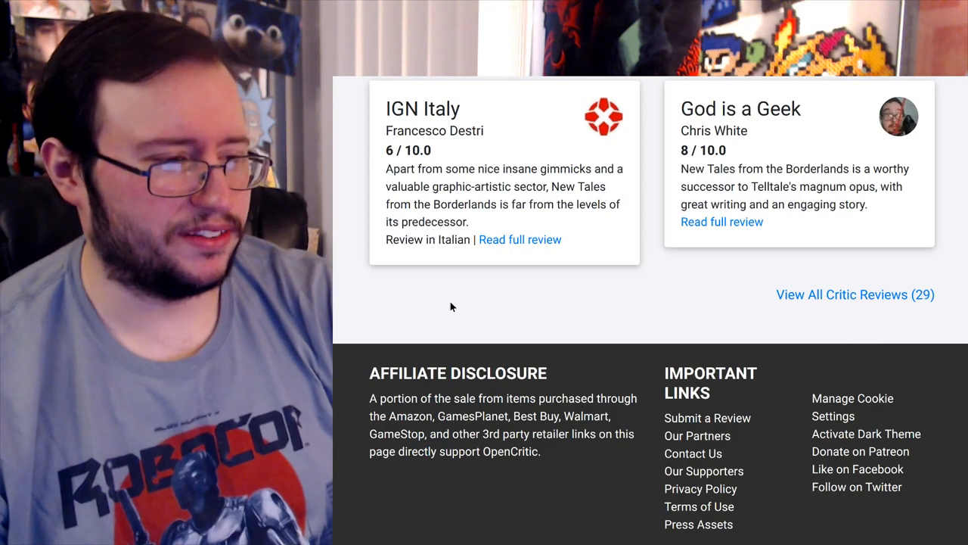
scroll("up", 3)
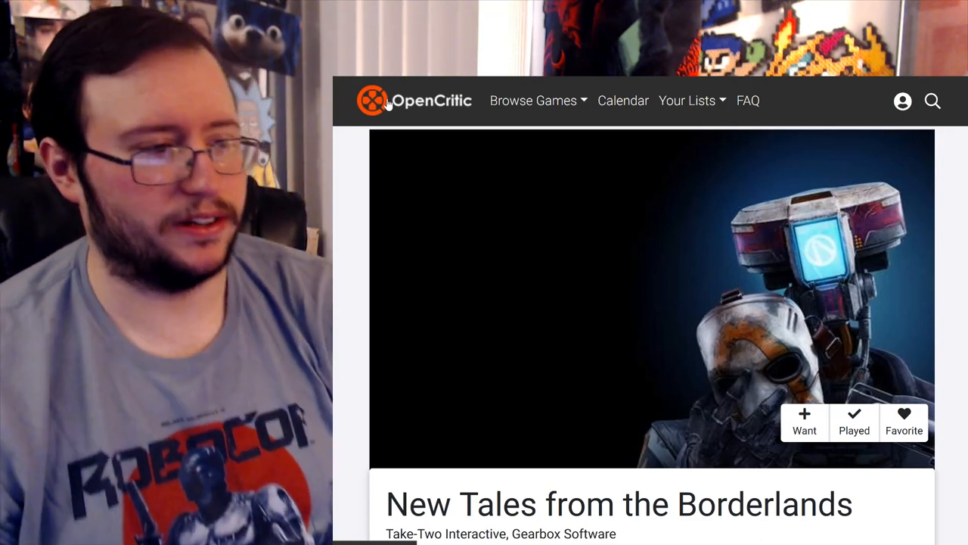
Step: Return to OpenCritic's Popular Games homepage and glance through Reviewed Today and Recently Released
left_click(415, 99)
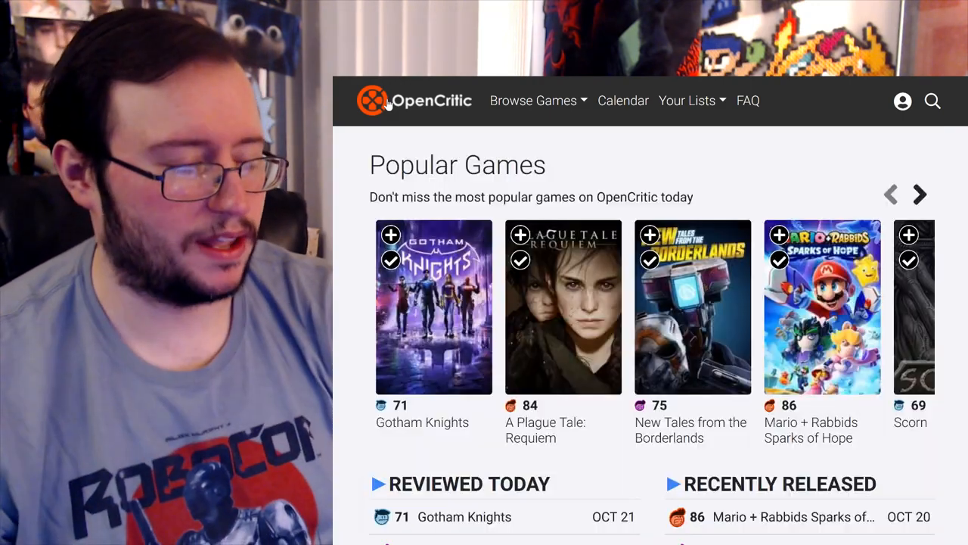
scroll("down", 3)
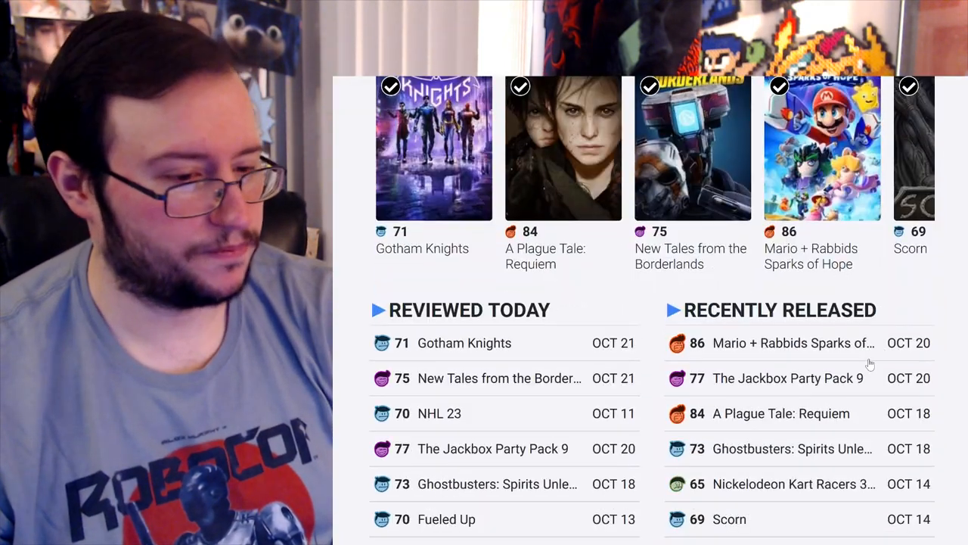
scroll("down", 3)
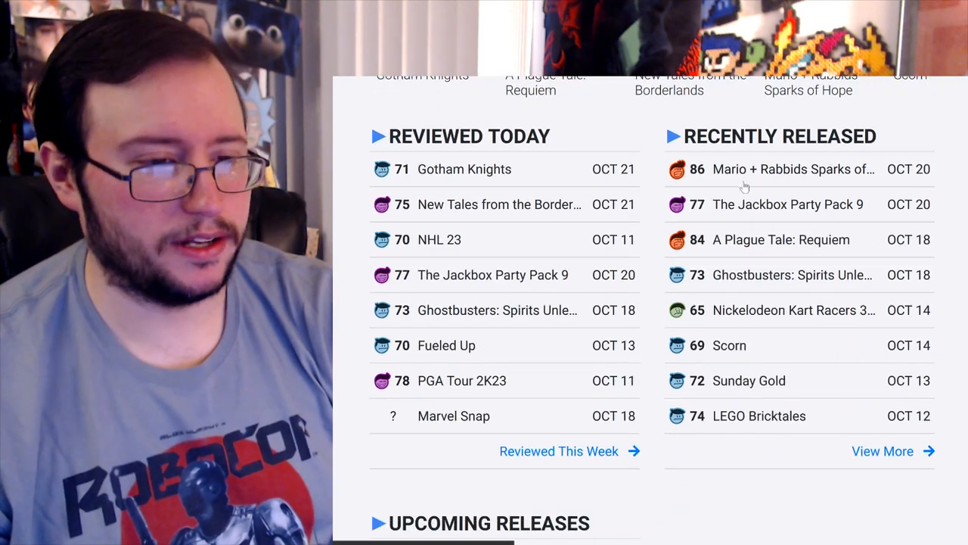
mouse_move(760, 256)
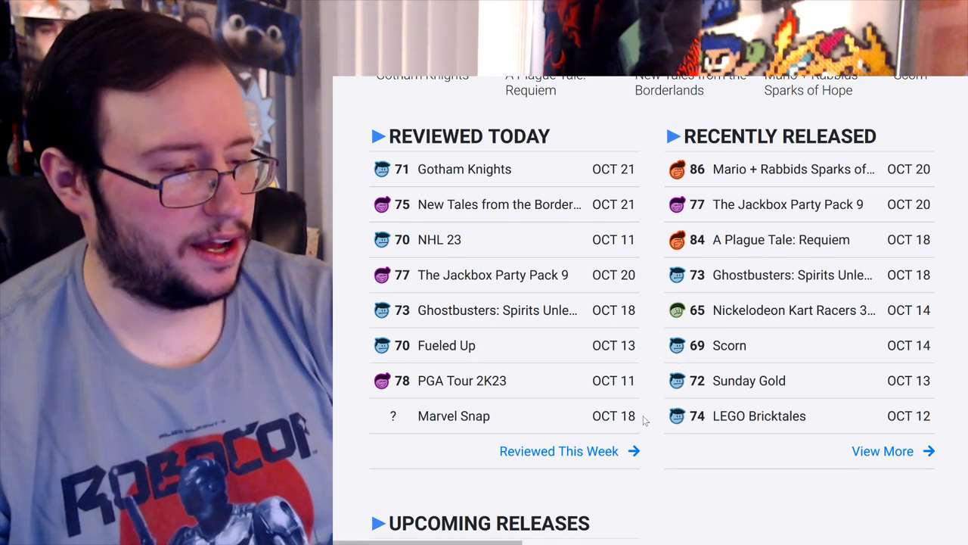
mouse_move(457, 451)
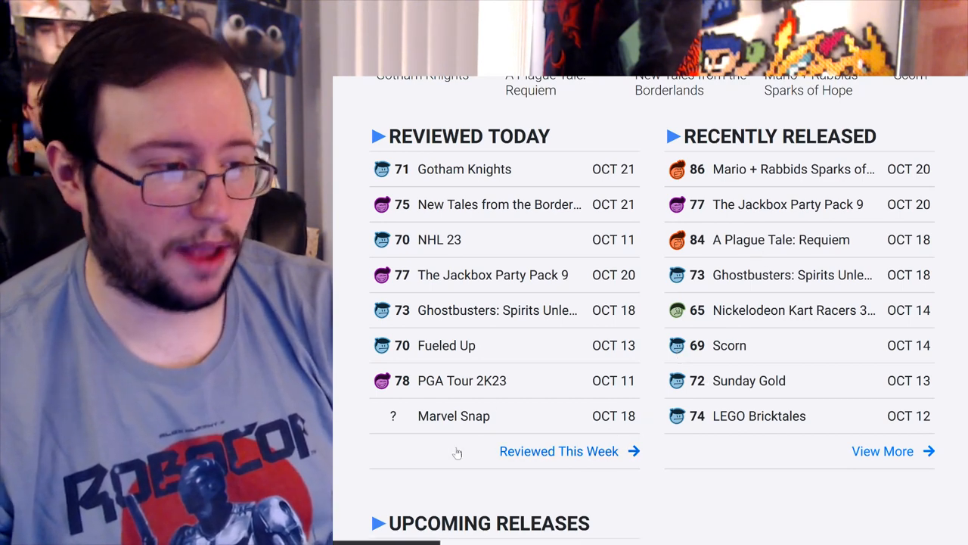
scroll("up", 3)
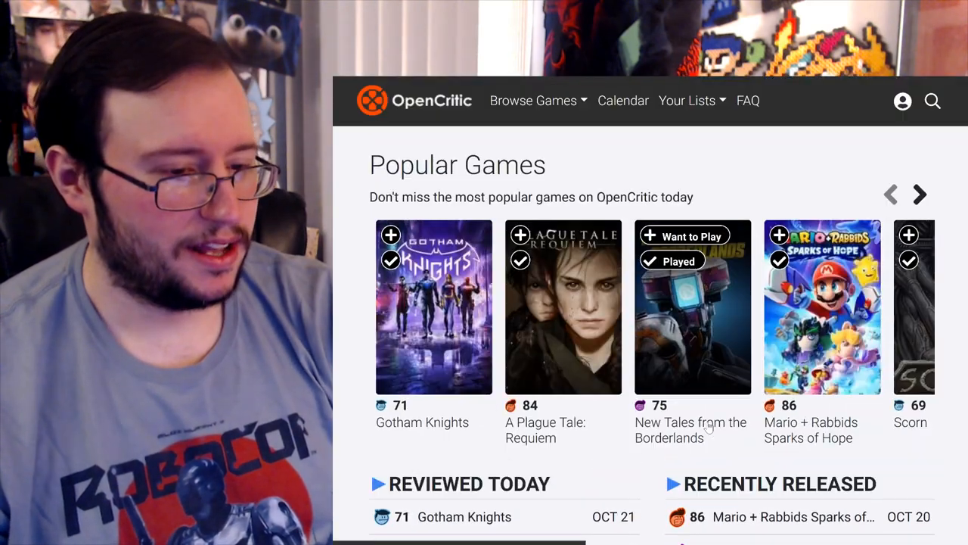
mouse_move(431, 408)
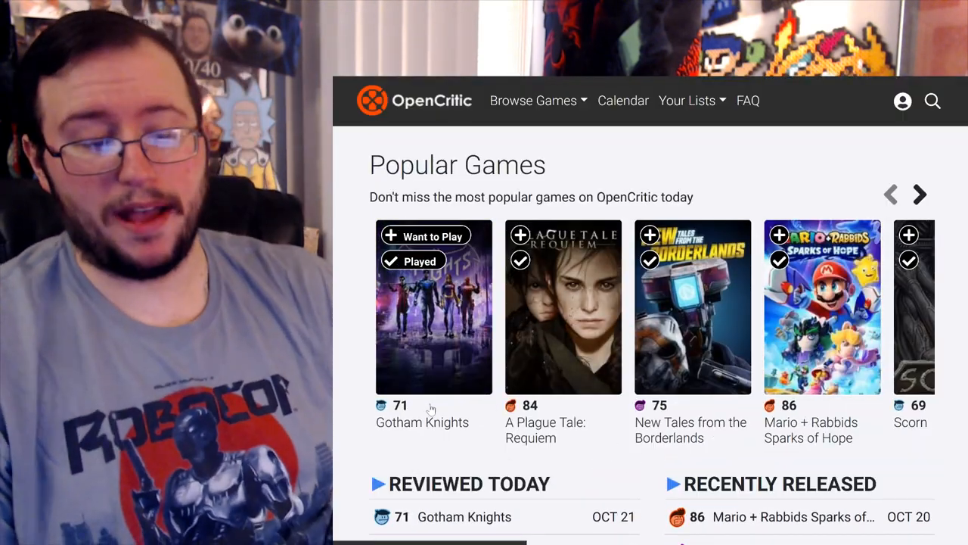
mouse_move(710, 340)
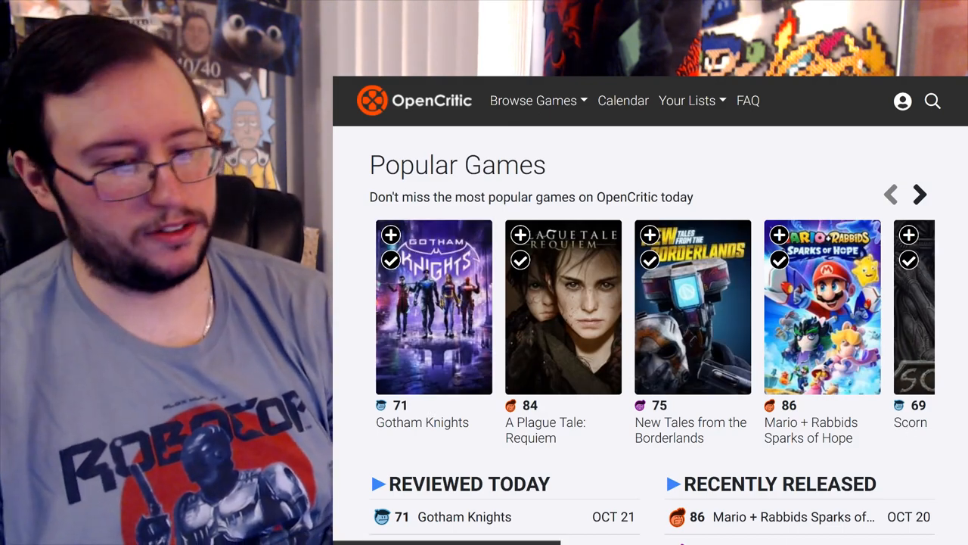
mouse_move(542, 460)
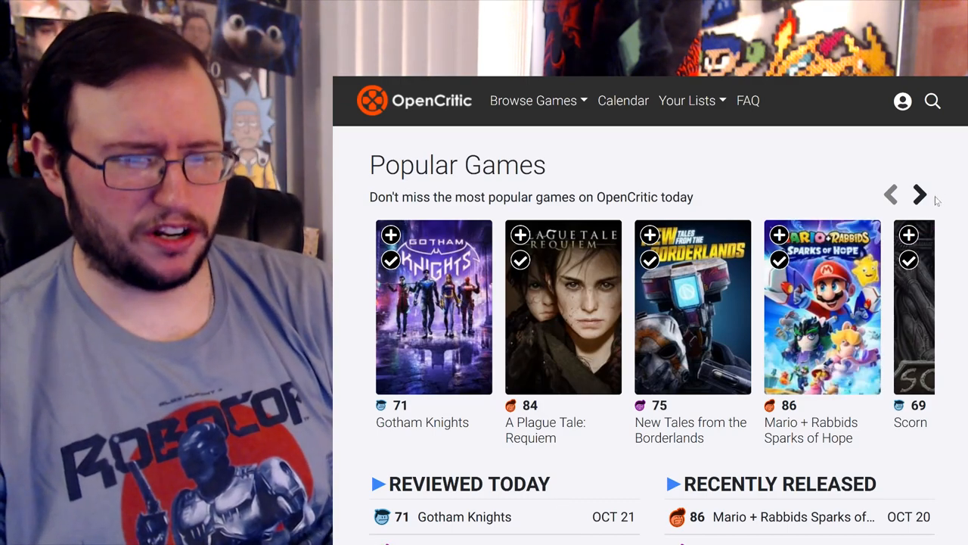
left_click(920, 194)
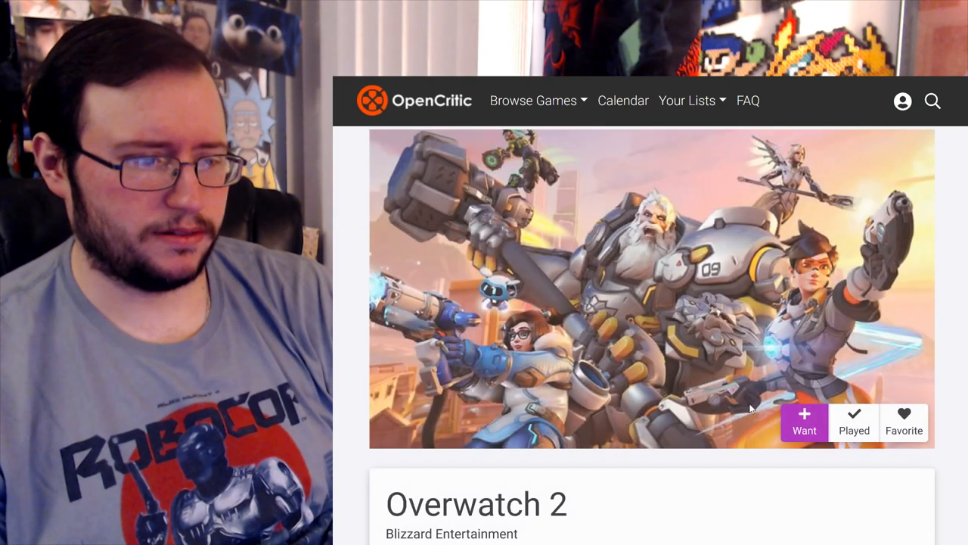
scroll("down", 3)
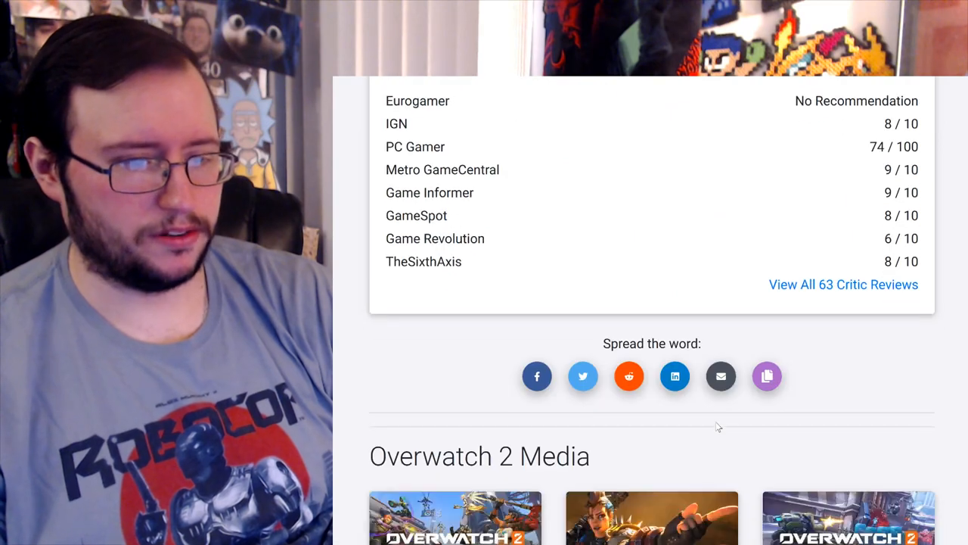
scroll("up", 3)
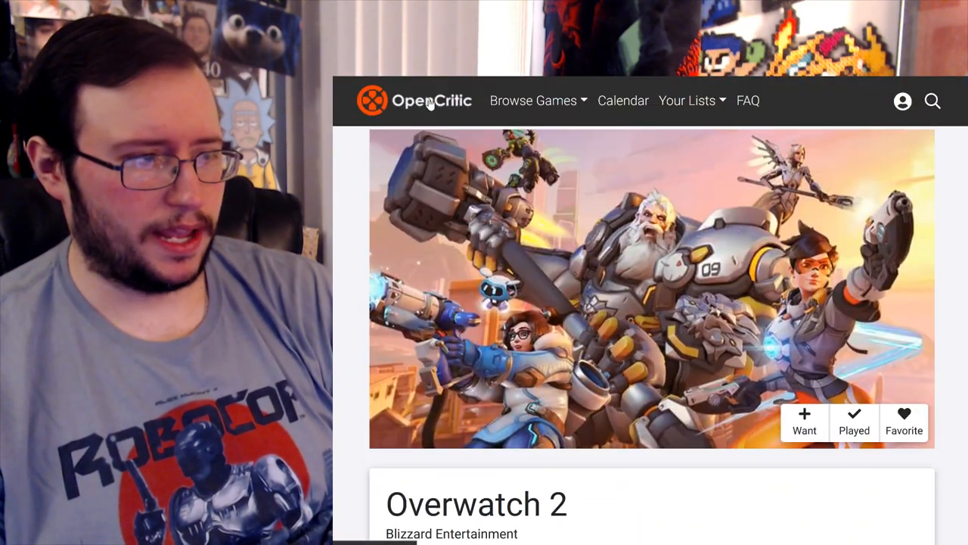
left_click(415, 100)
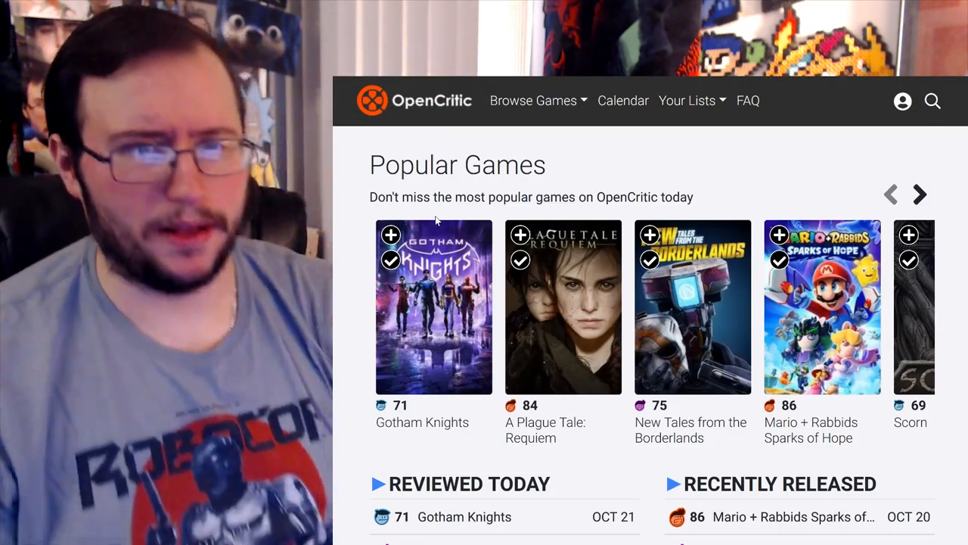